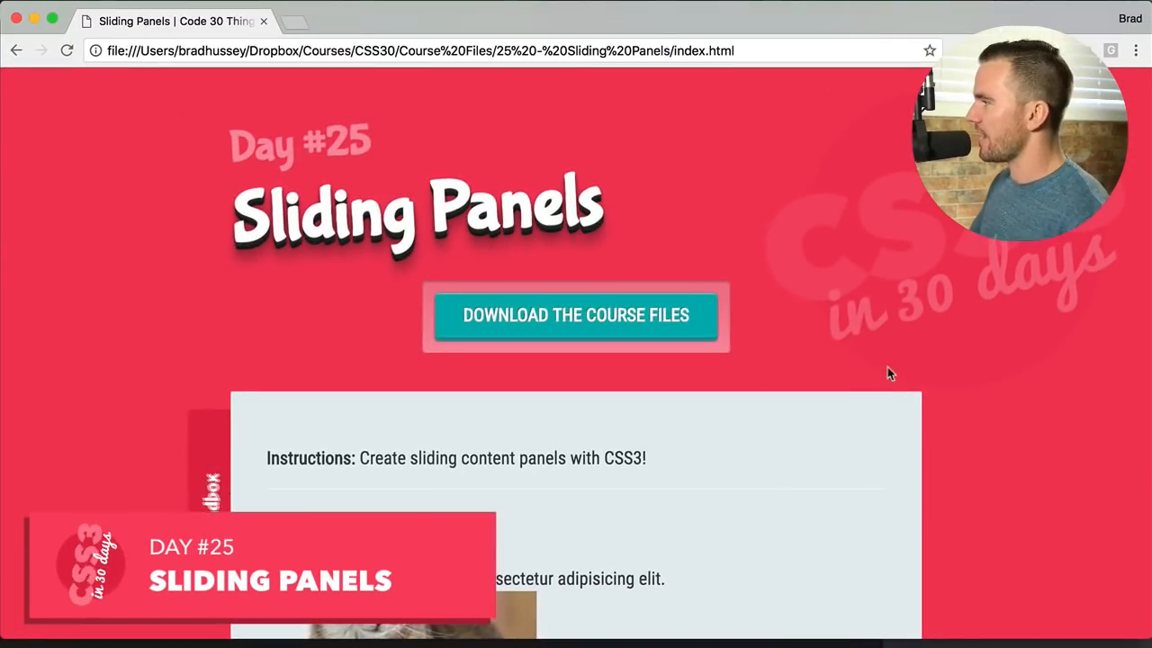
In sandbox.css, write a .slide rule: position relative, display inline-block, overflow hidden
{"action": "scroll", "scroll_direction": "down", "scroll_amount": 3}
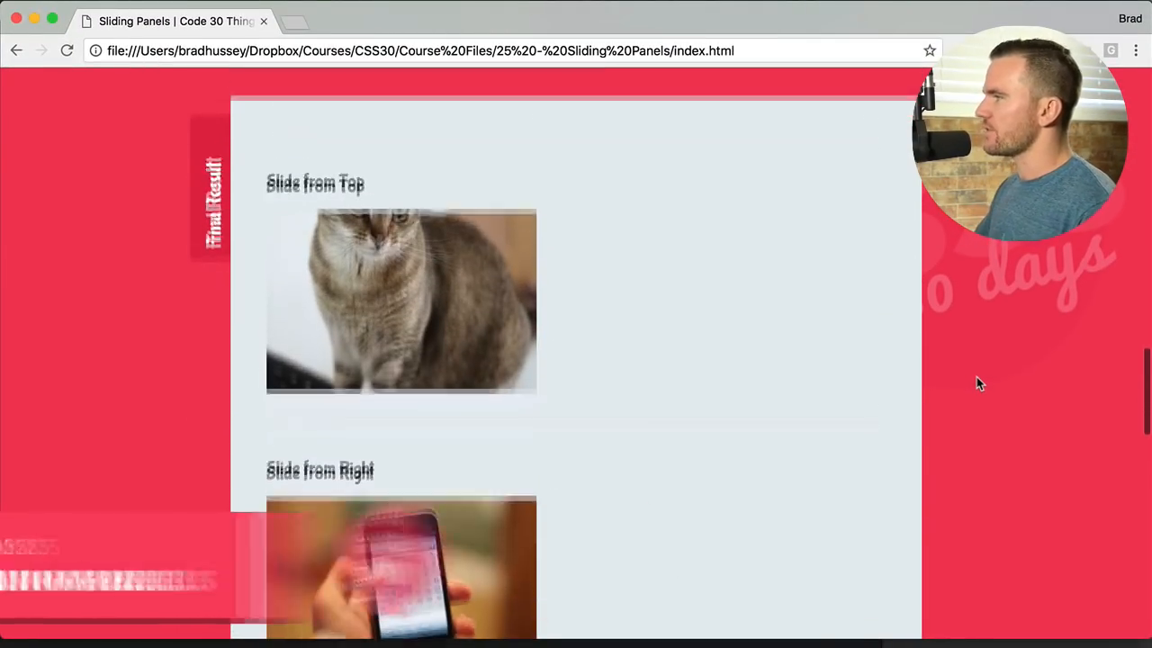
{"action": "scroll", "scroll_direction": "up", "scroll_amount": 3}
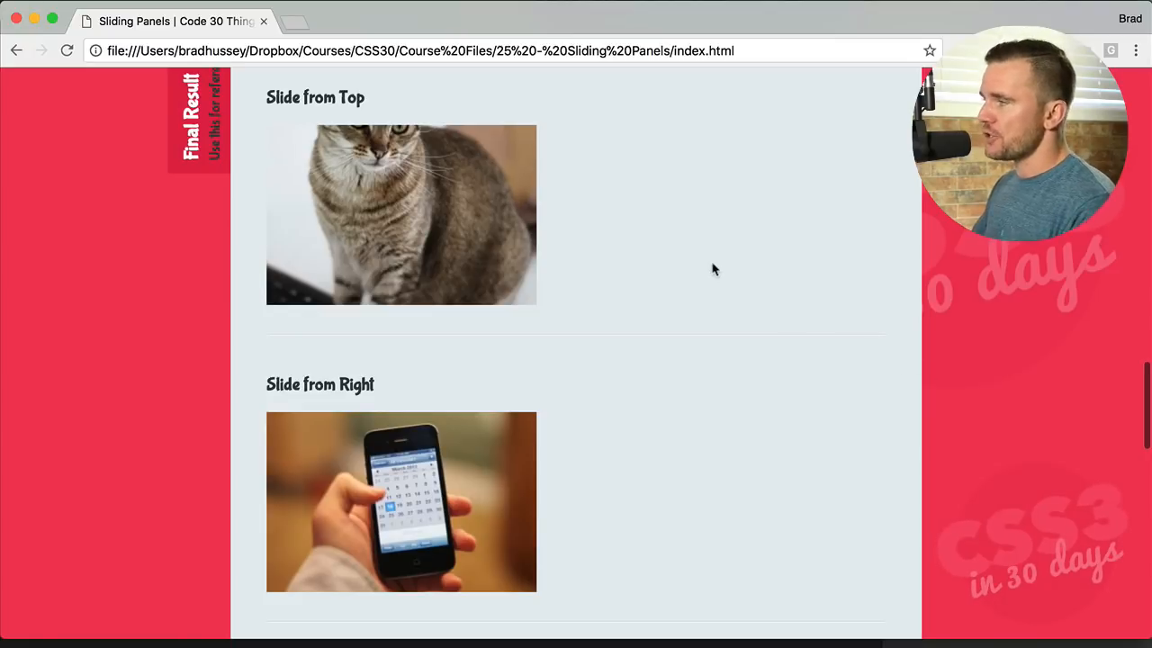
{"action": "mouse_move", "coordinate": [553, 243]}
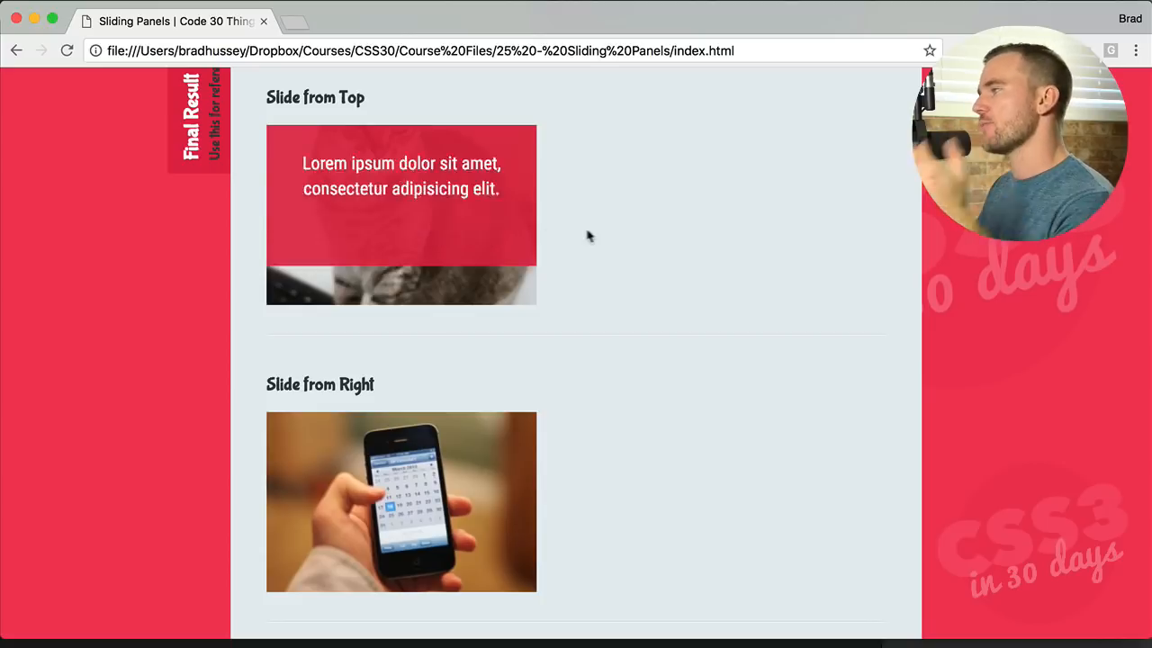
{"action": "scroll", "scroll_direction": "down", "scroll_amount": 3}
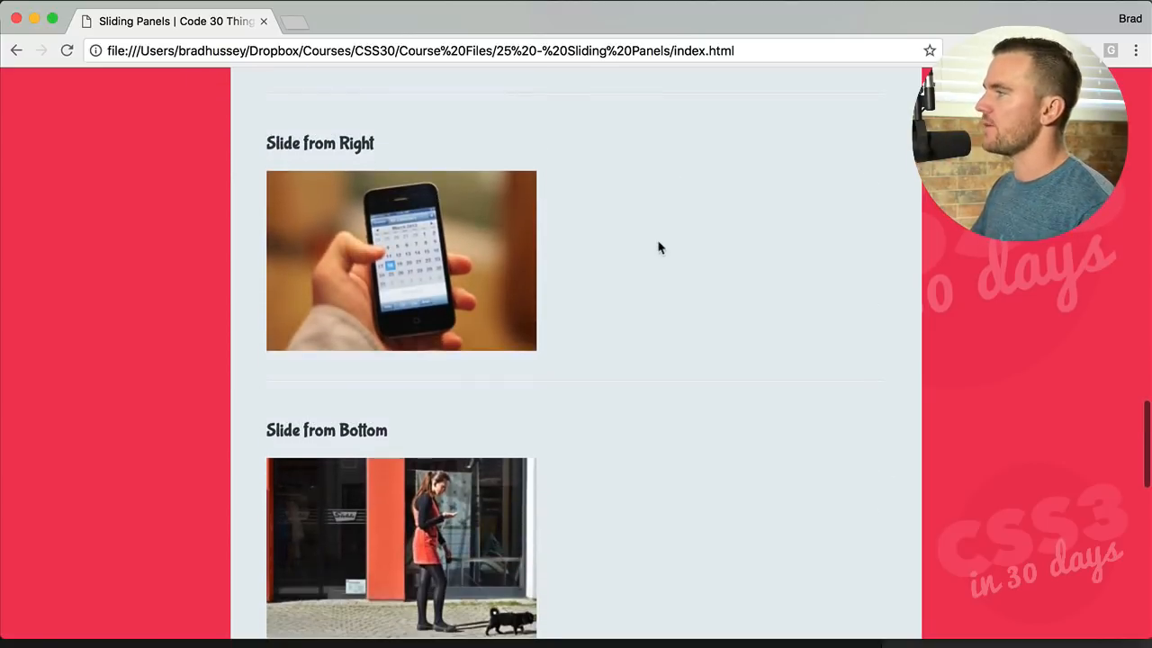
{"action": "scroll", "scroll_direction": "down", "scroll_amount": 3}
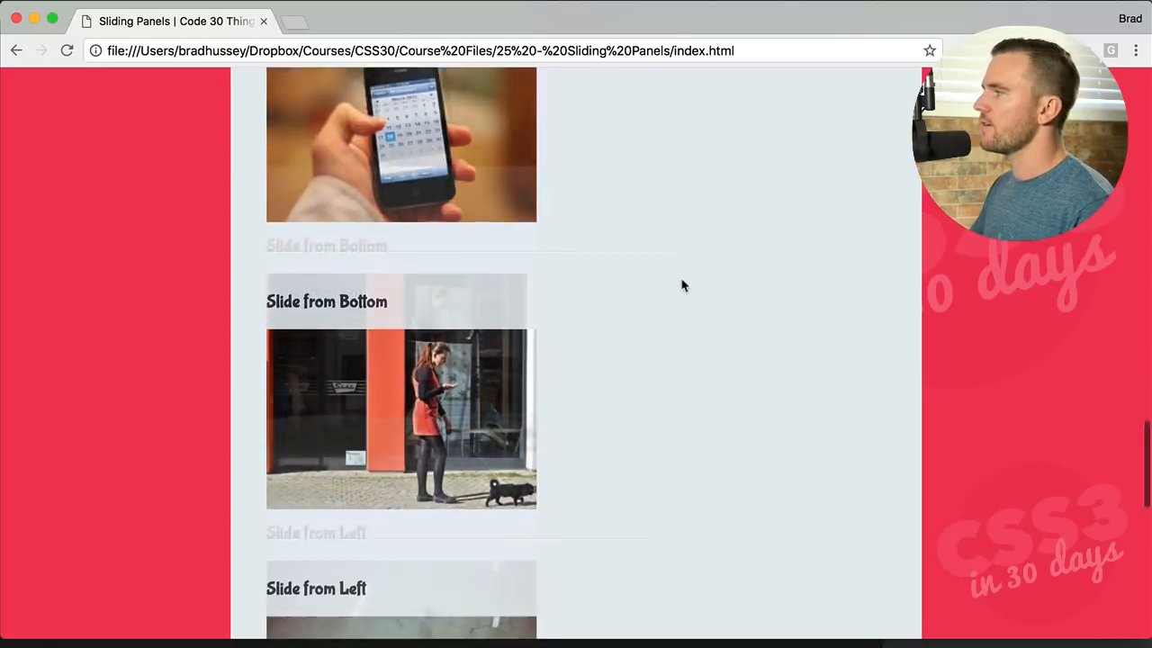
{"action": "scroll", "scroll_direction": "down", "scroll_amount": 3}
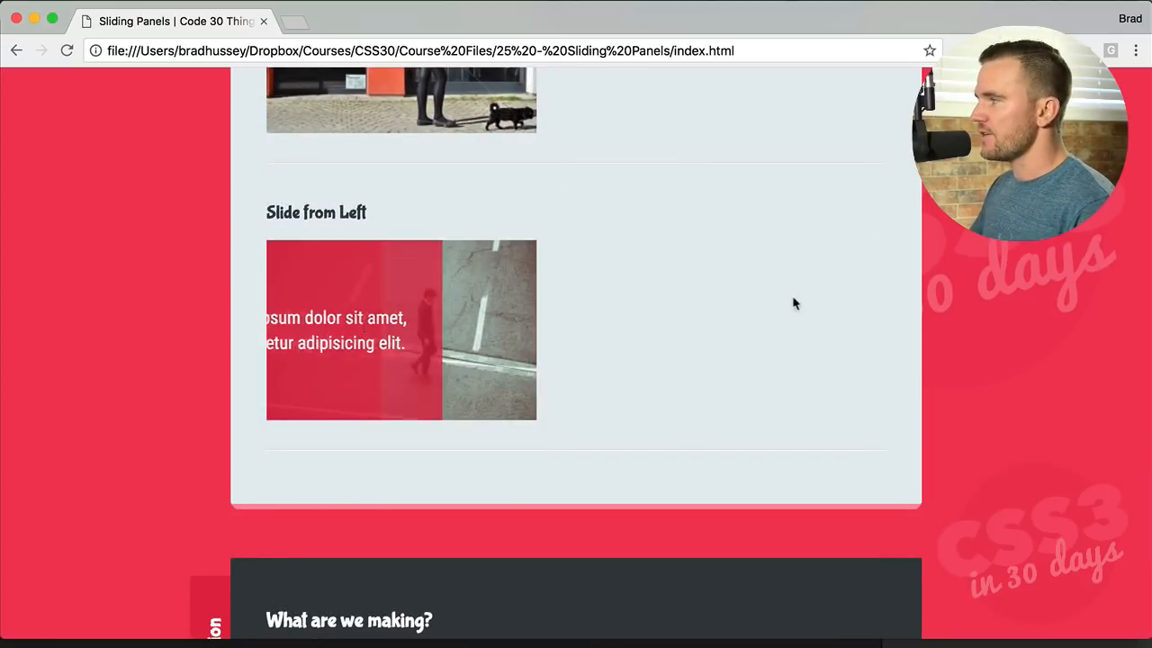
{"action": "scroll", "scroll_direction": "up", "scroll_amount": 3}
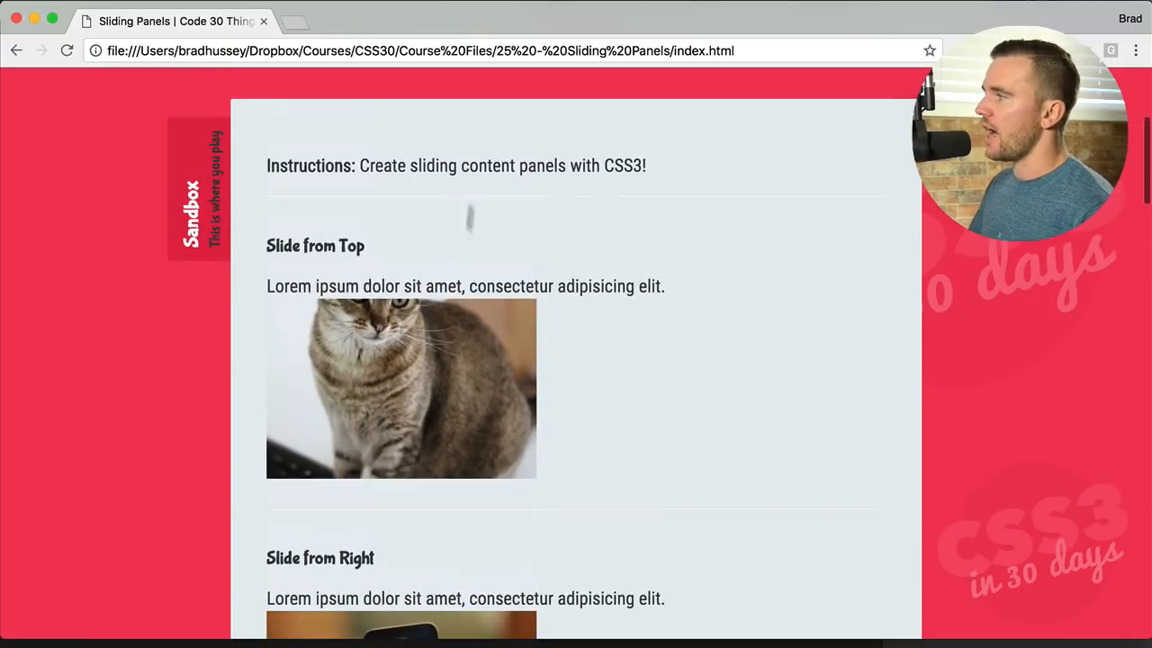
{"action": "mouse_move", "coordinate": [477, 270]}
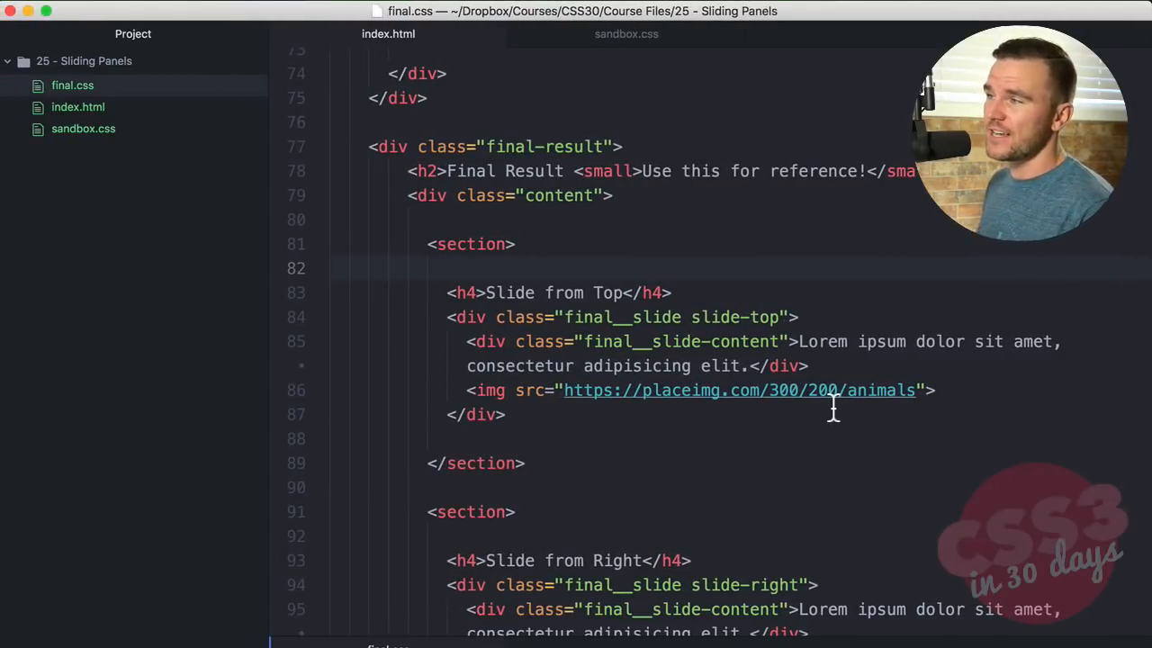
{"action": "mouse_move", "coordinate": [581, 351]}
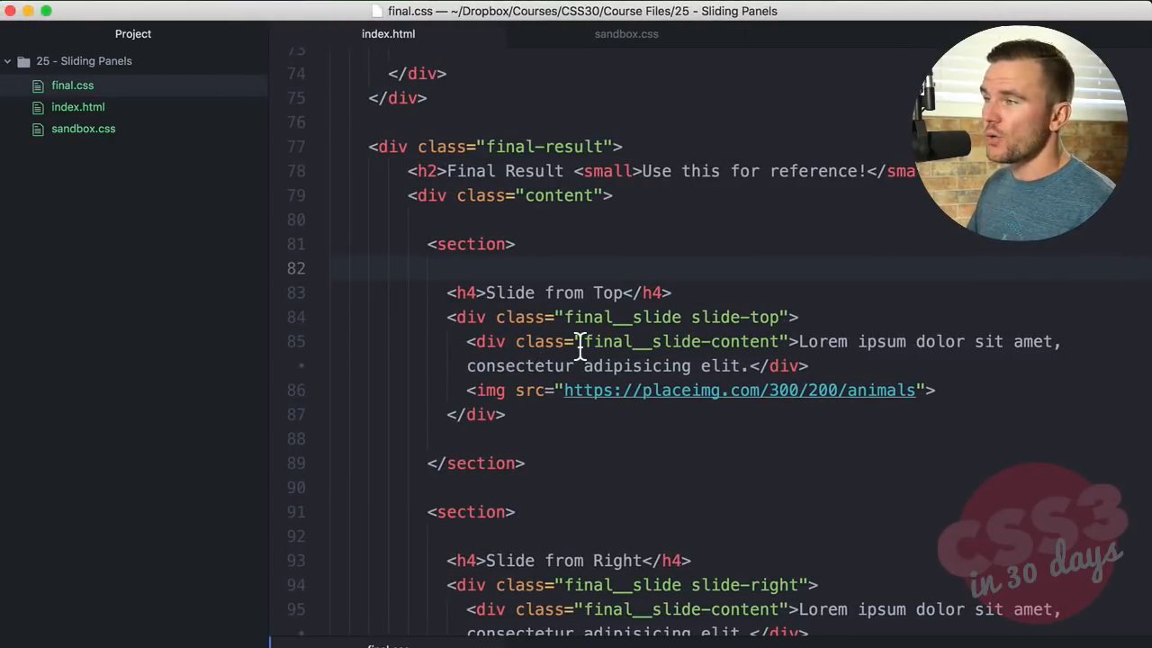
{"action": "scroll", "scroll_direction": "up", "scroll_amount": 3}
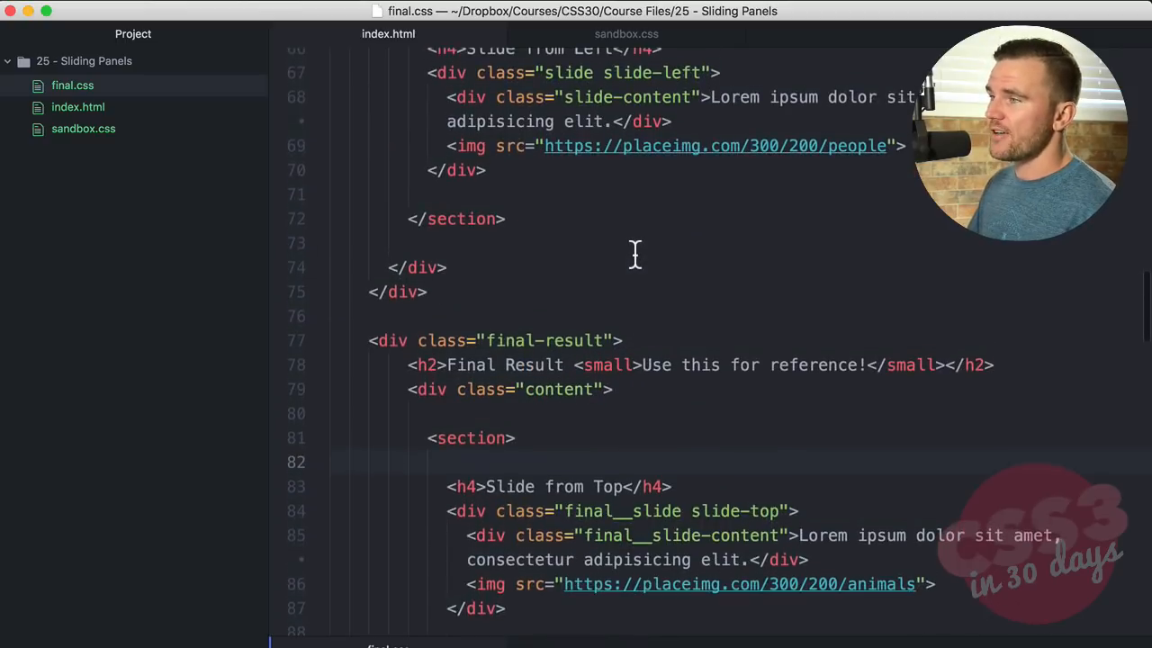
{"action": "scroll", "scroll_direction": "up", "scroll_amount": 3}
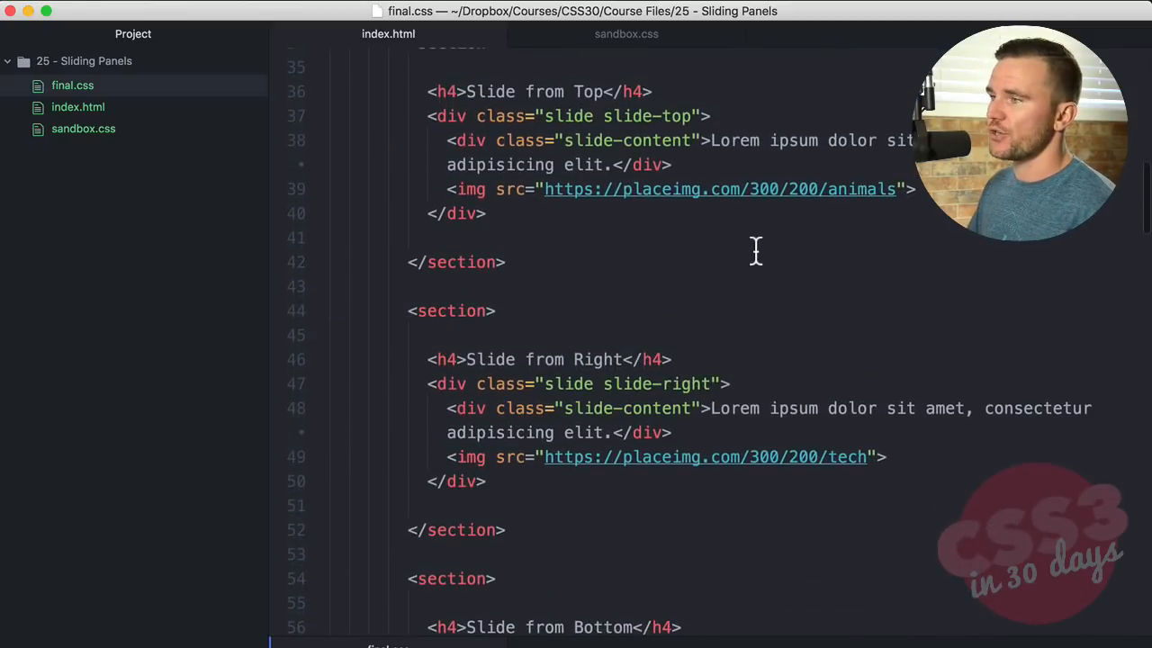
{"action": "scroll", "scroll_direction": "up", "scroll_amount": 3}
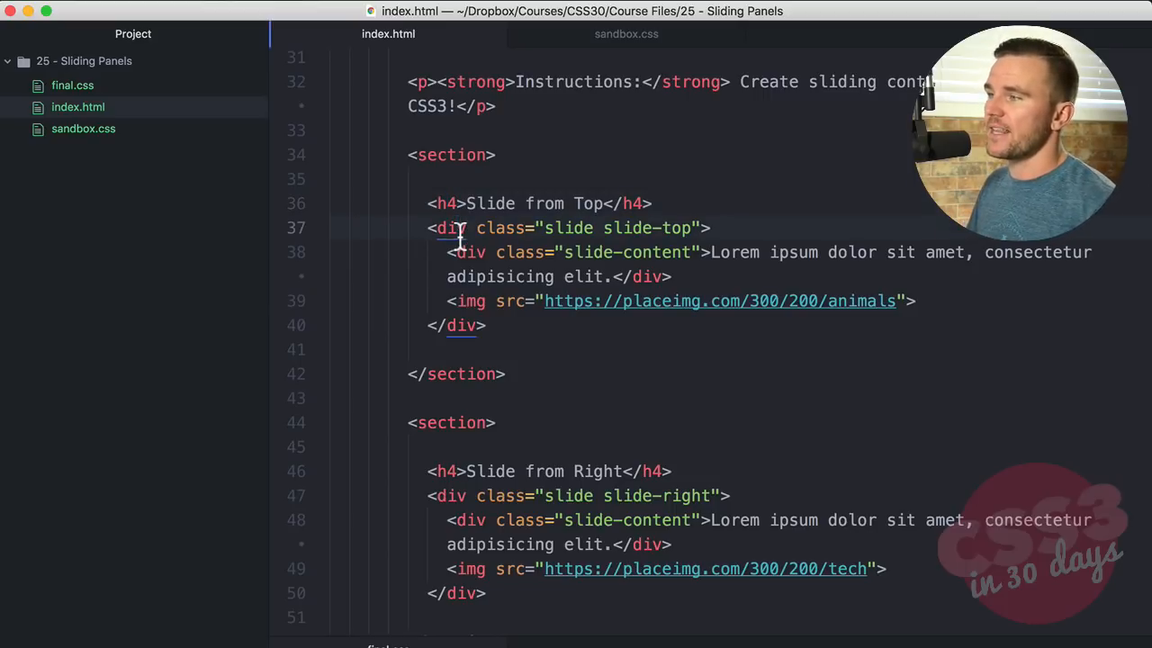
{"action": "mouse_move", "coordinate": [599, 234]}
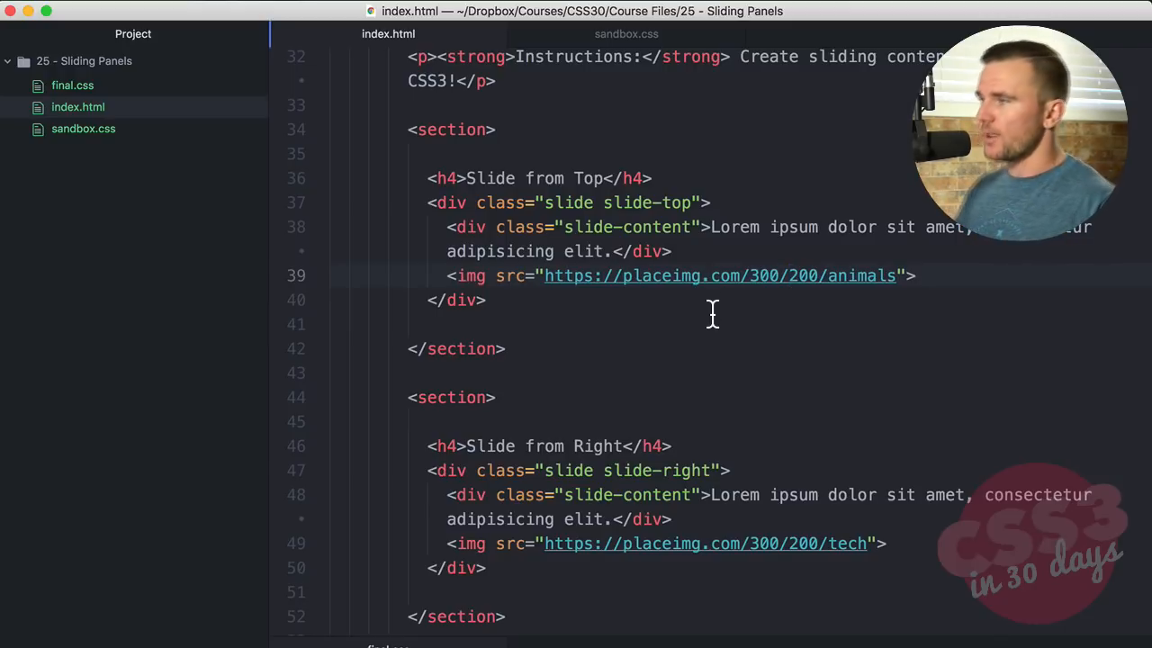
{"action": "left_click", "coordinate": [625, 33]}
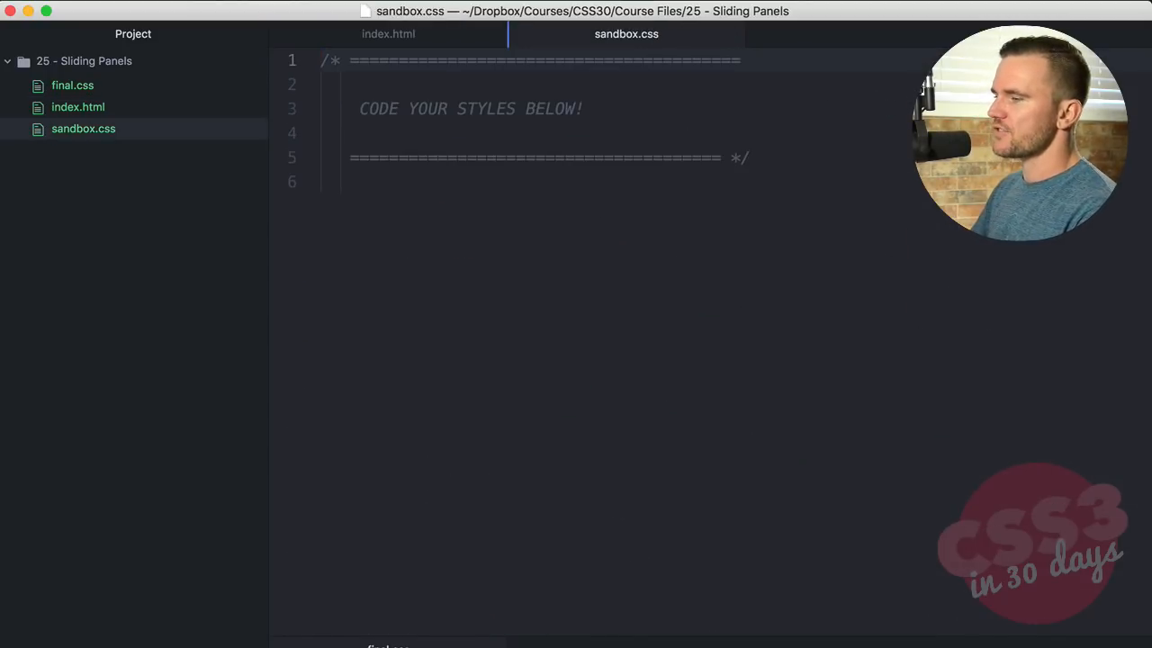
{"action": "type", "text": ".slide"}
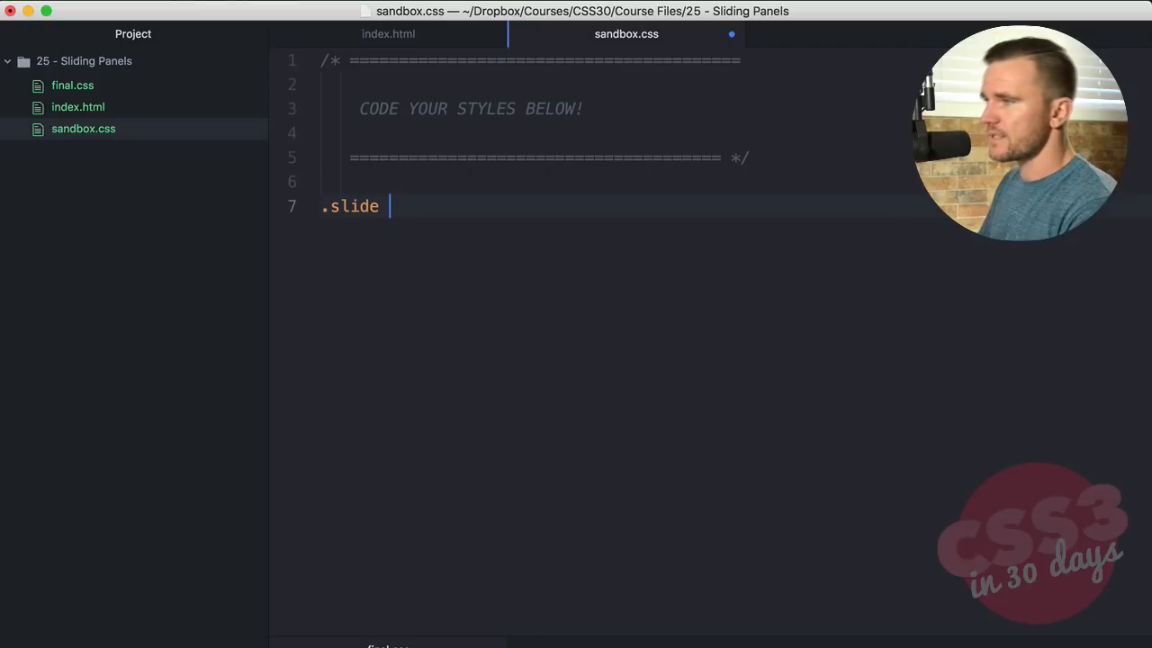
{"action": "type", "text": "{"}
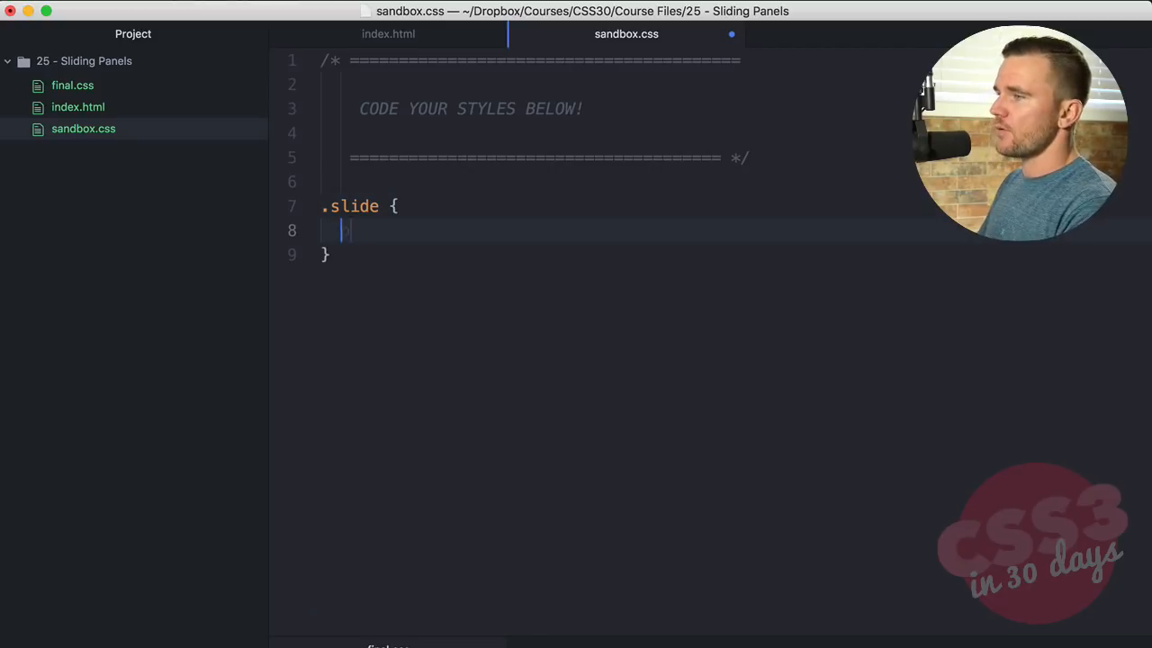
{"action": "type", "text": "position: relative;"}
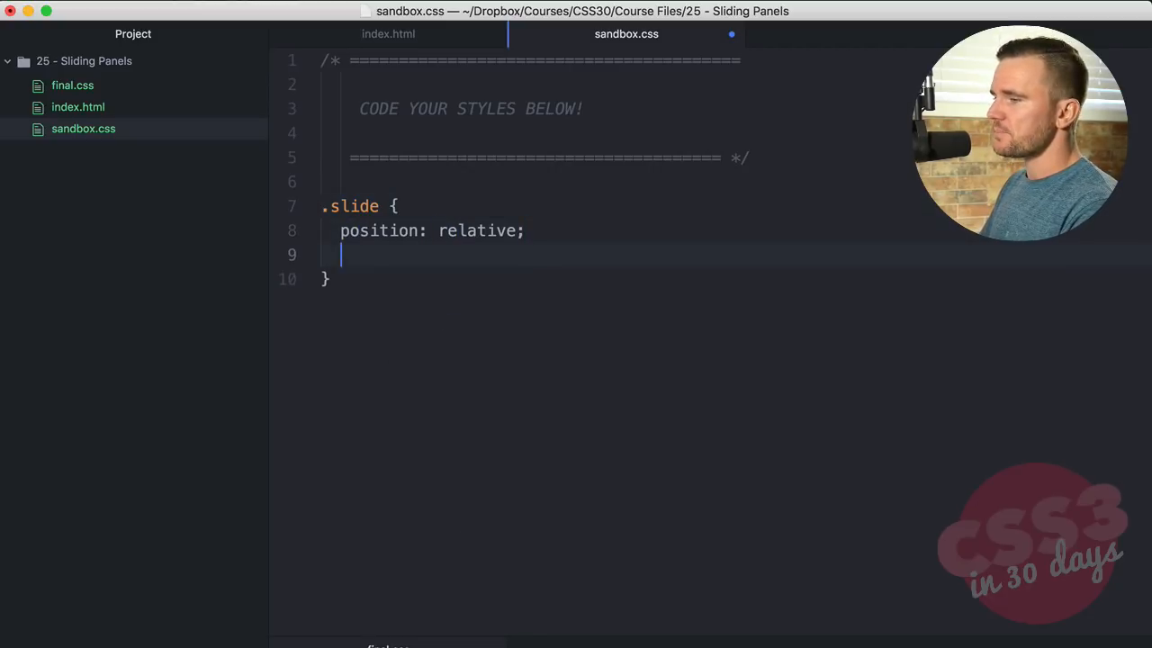
{"action": "type", "text": "display: inline-block;"}
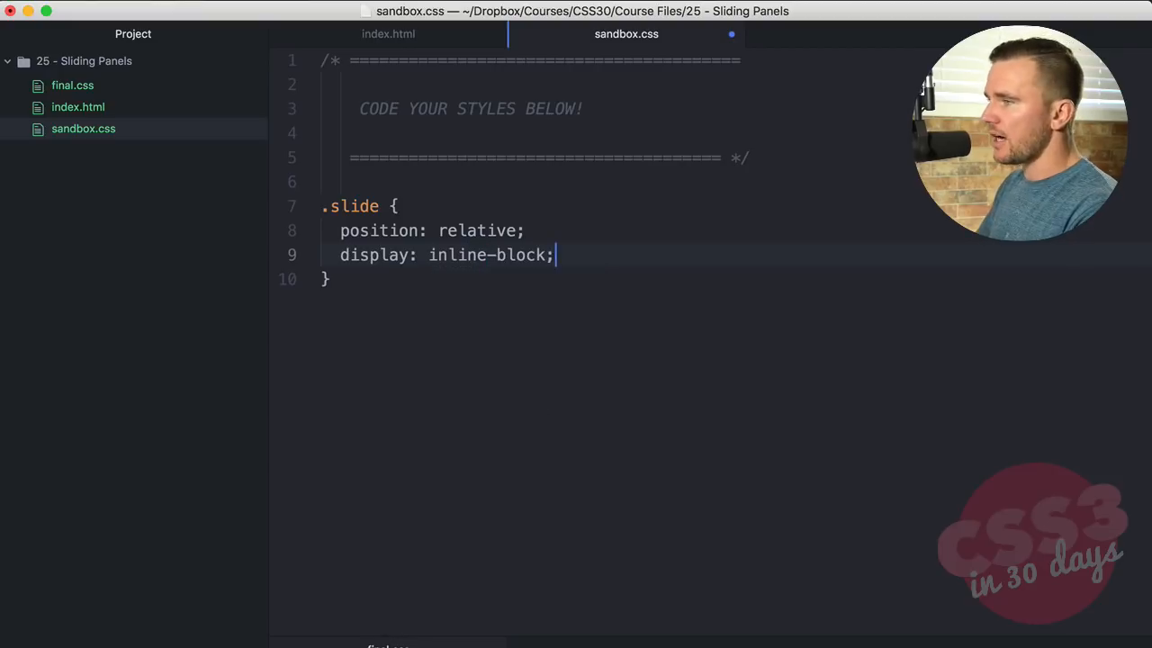
{"action": "type", "text": "overflow: hidden;"}
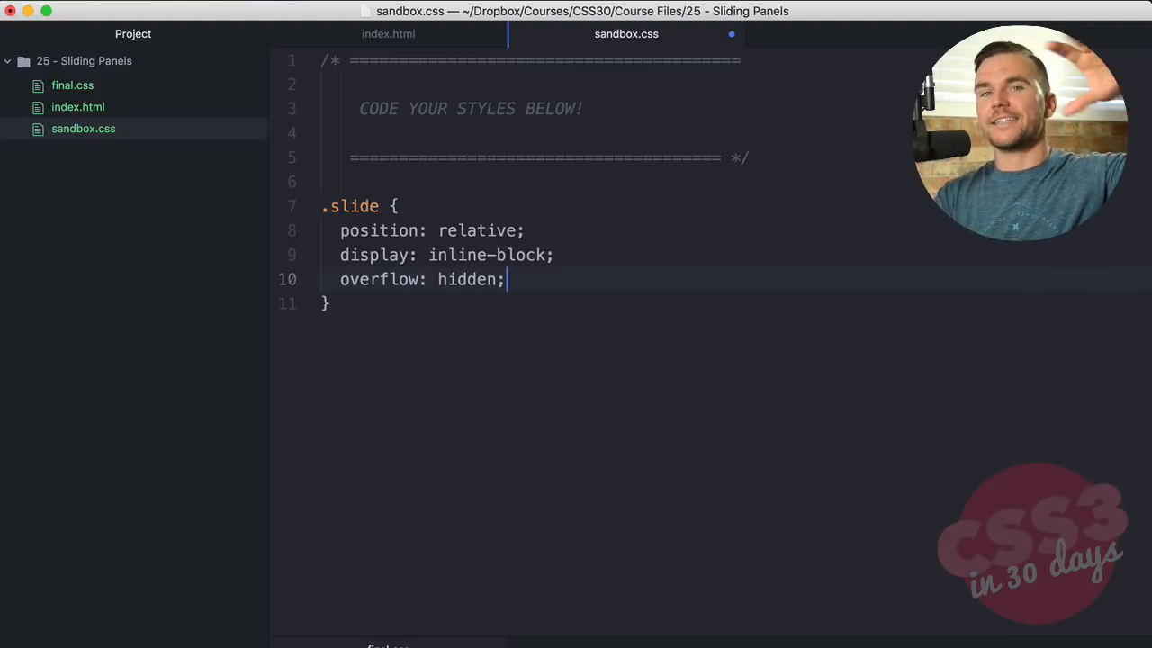
Add a .slide img rule with display inline-block and vertical-align middle
{"action": "key", "text": "Enter"}
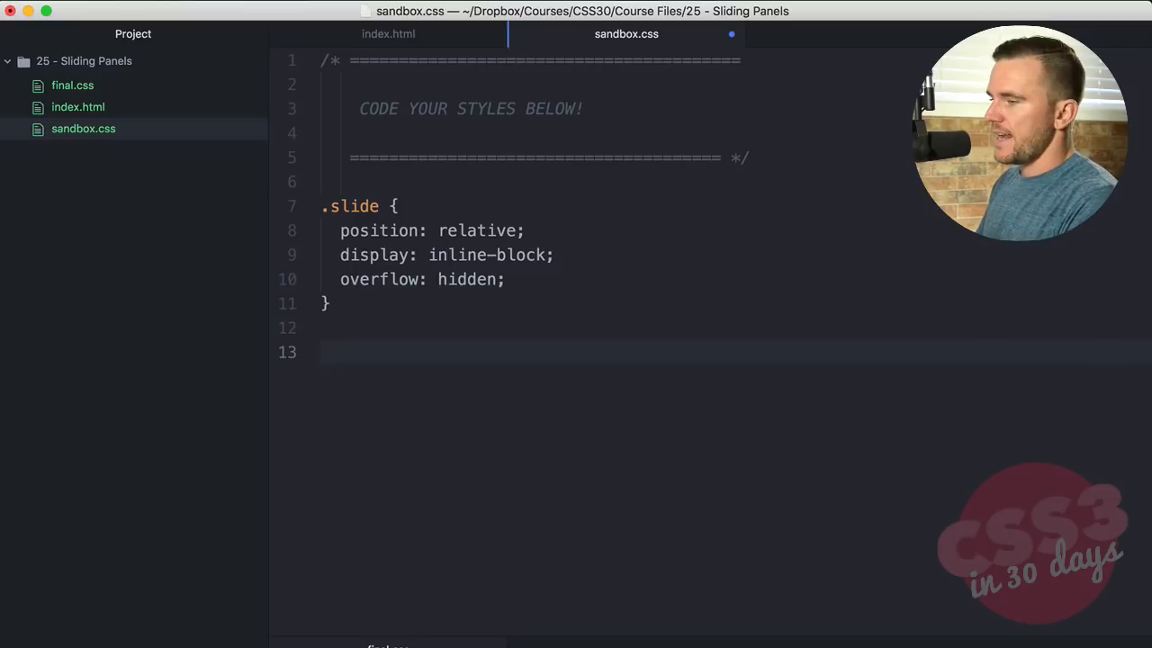
{"action": "type", "text": ".slide img {"}
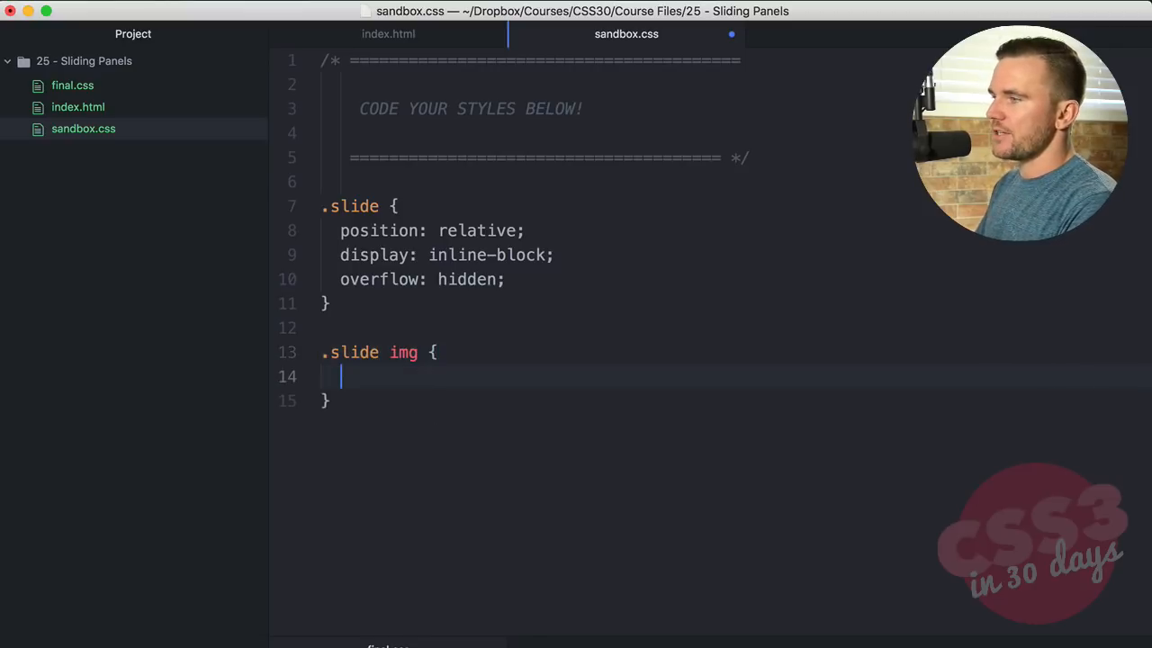
{"action": "type", "text": "display: inline-block;"}
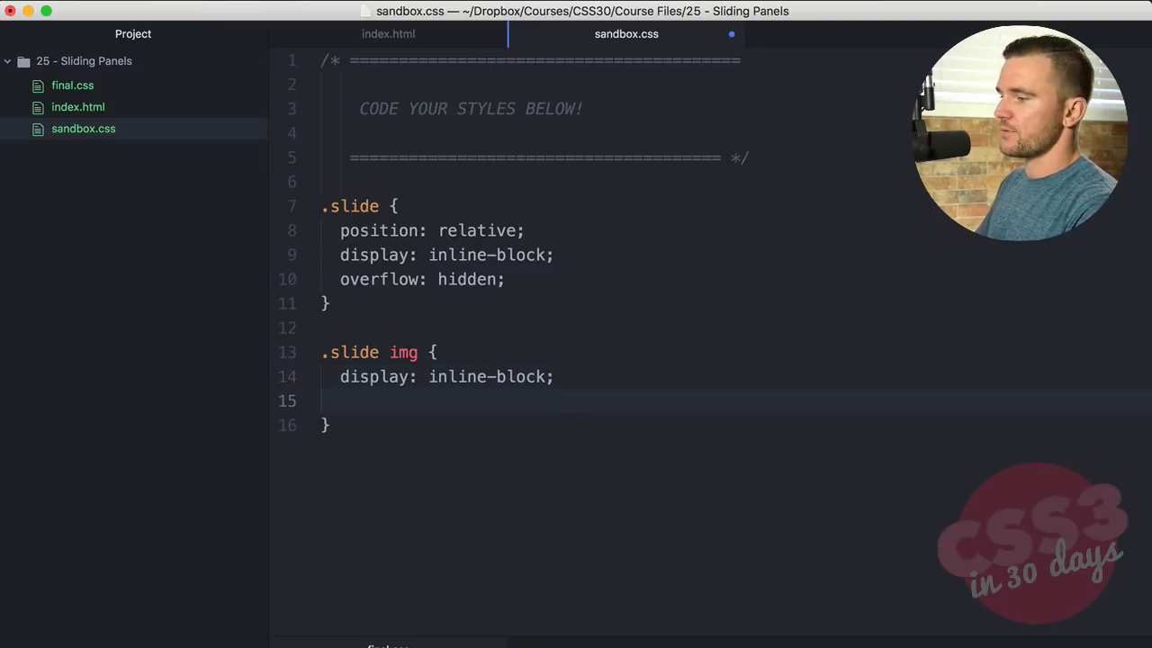
{"action": "type", "text": "vertical-align: middle;"}
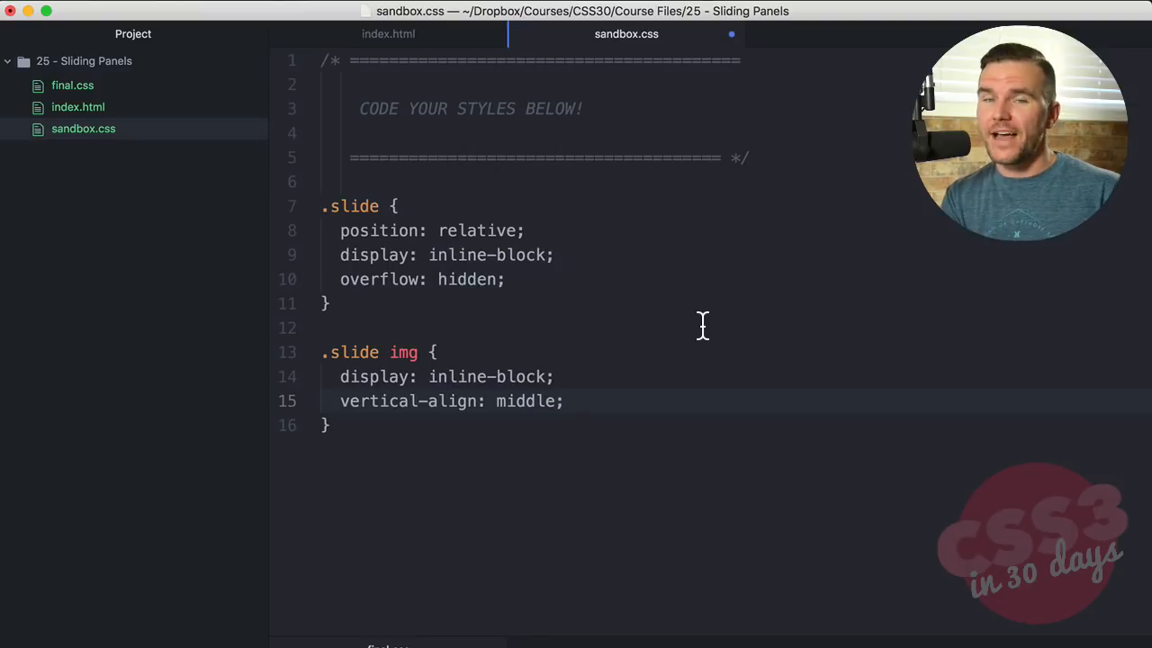
{"action": "left_click", "coordinate": [564, 401]}
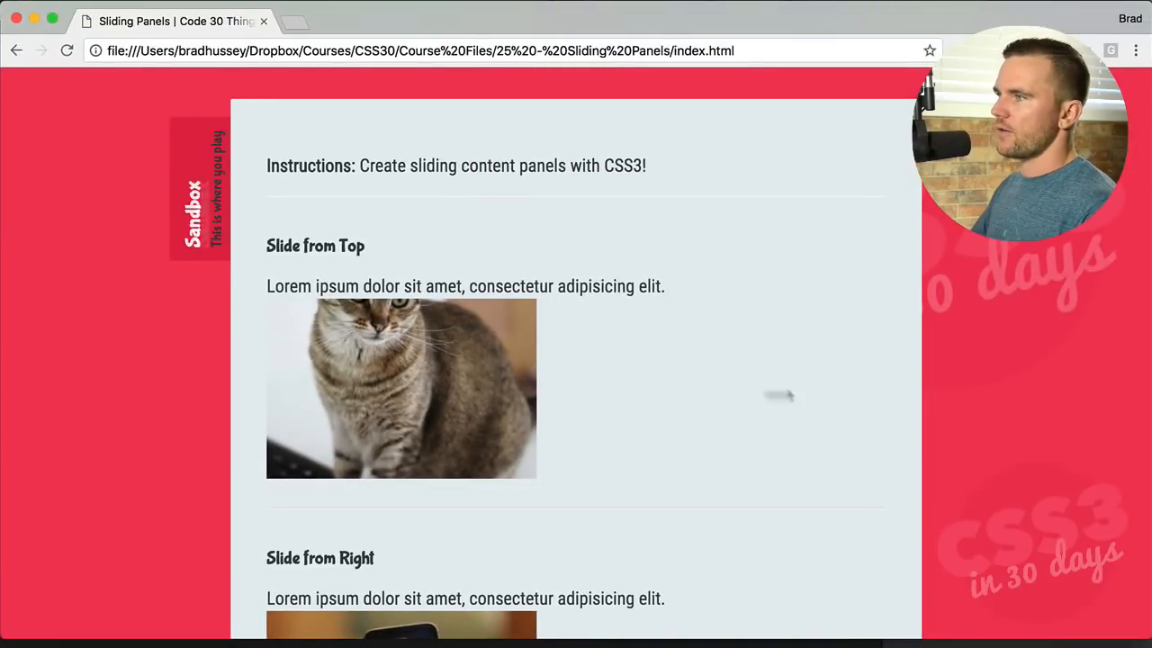
{"action": "scroll", "scroll_direction": "down", "scroll_amount": 3}
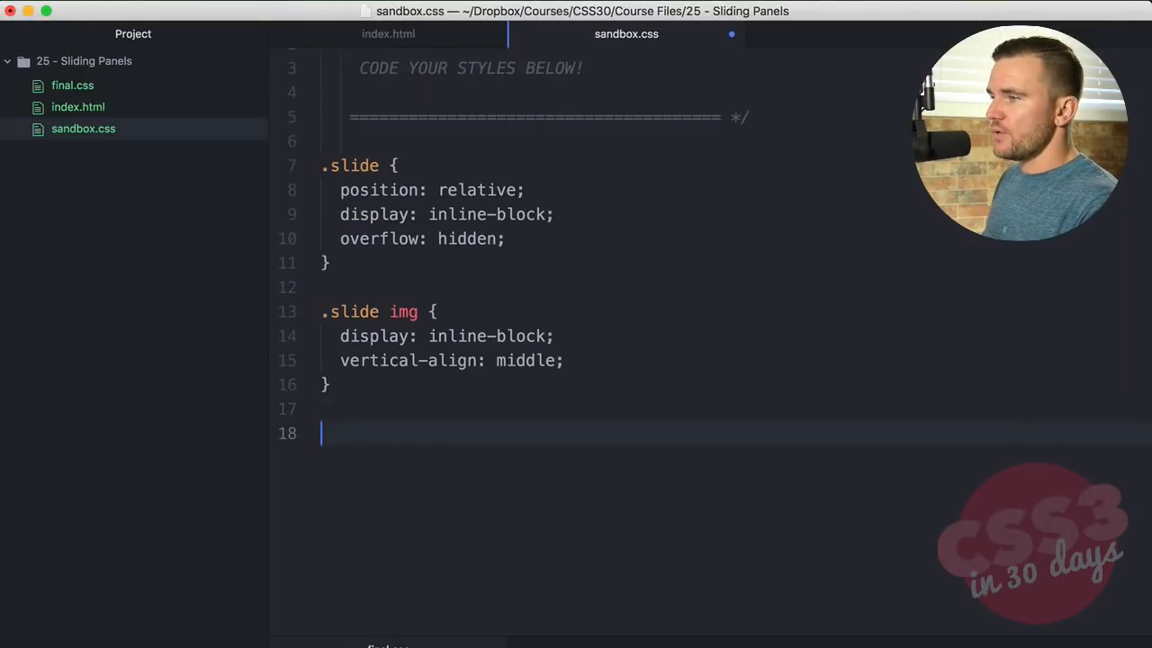
Start a .slide-content rule that is absolutely positioned, offset from the top, 100% wide
{"action": "type", "text": ".sl"}
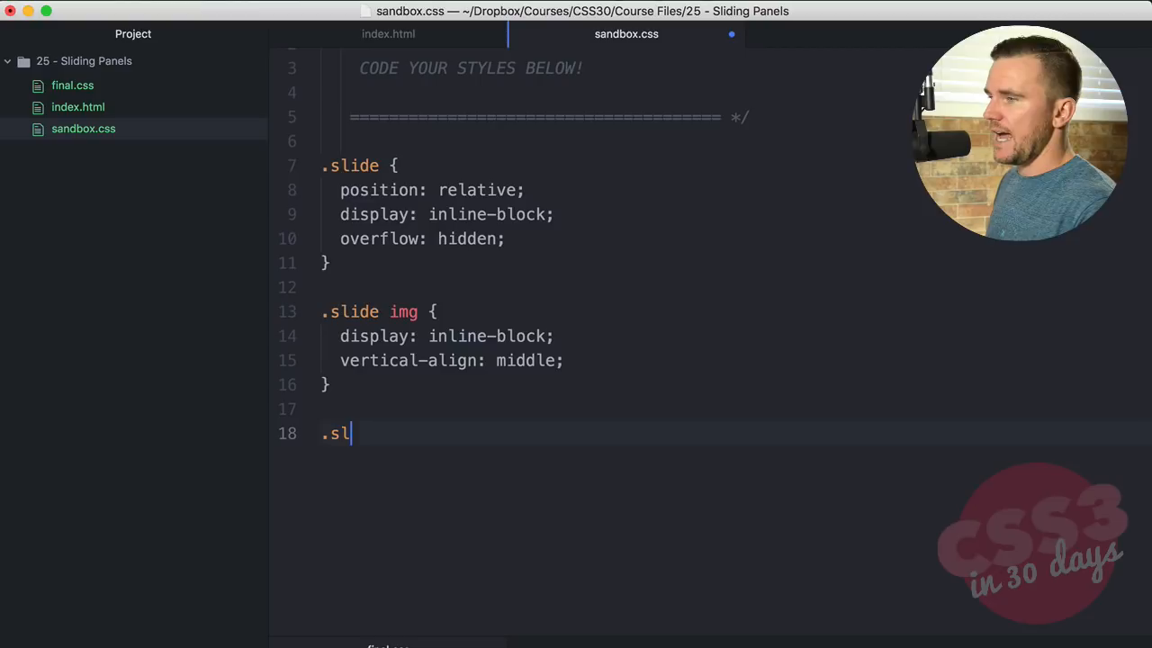
{"action": "type", "text": "ide-content {"}
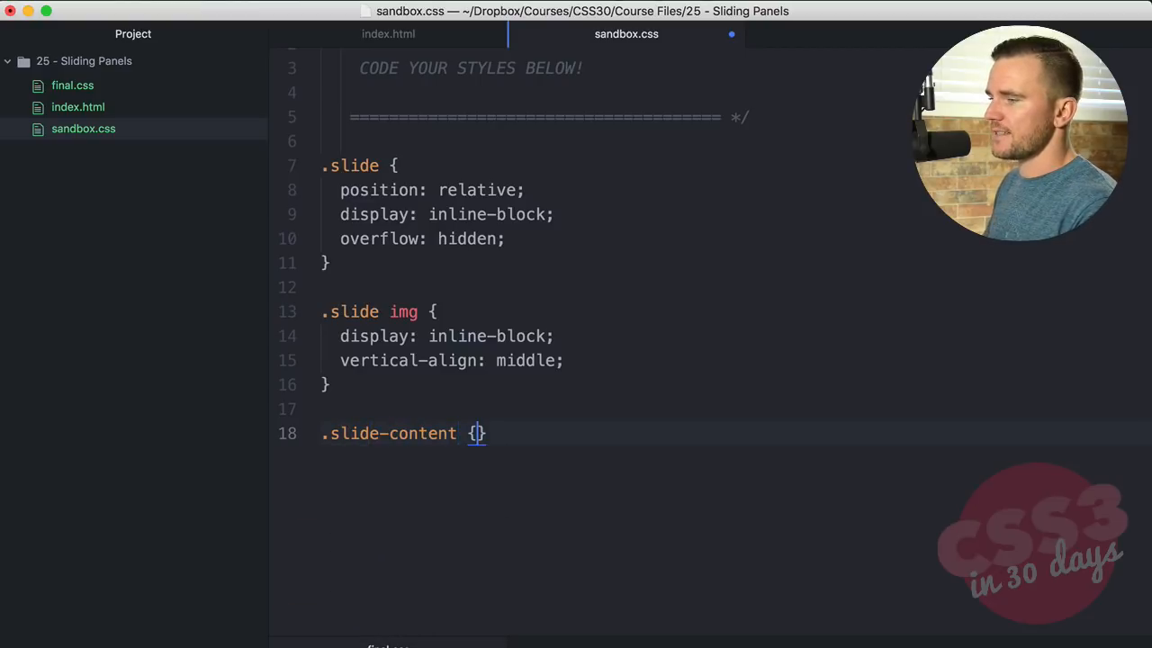
{"action": "type", "text": "position: absolute;"}
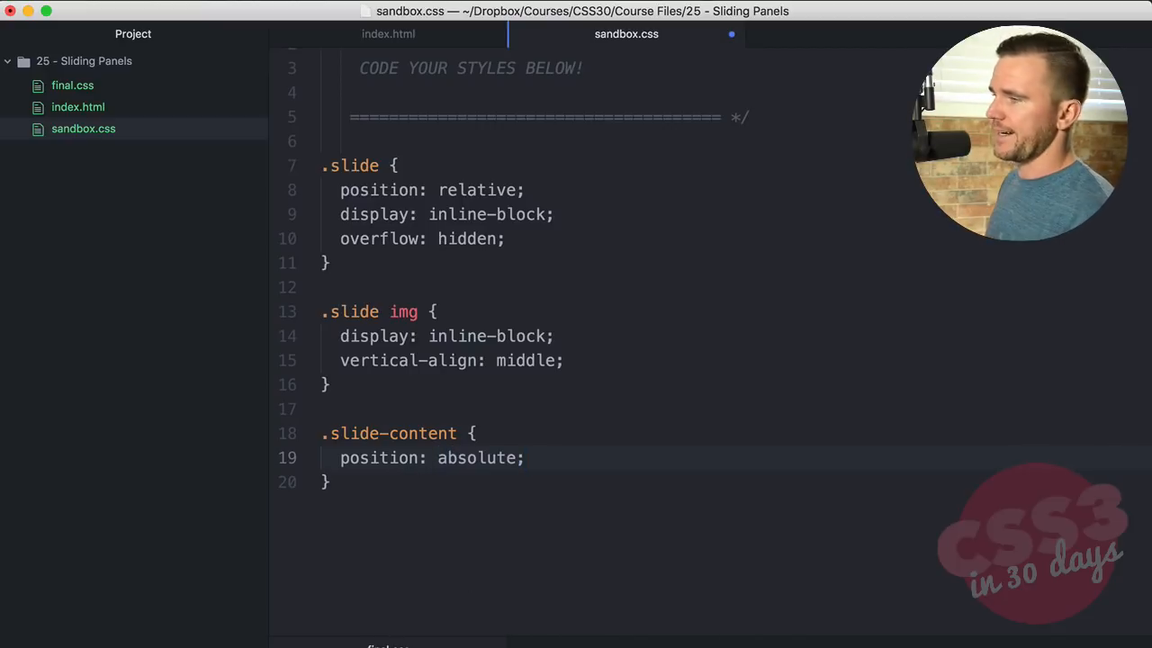
{"action": "type", "text": "tp"}
{"action": "type", "text": "bottom: 0;"}
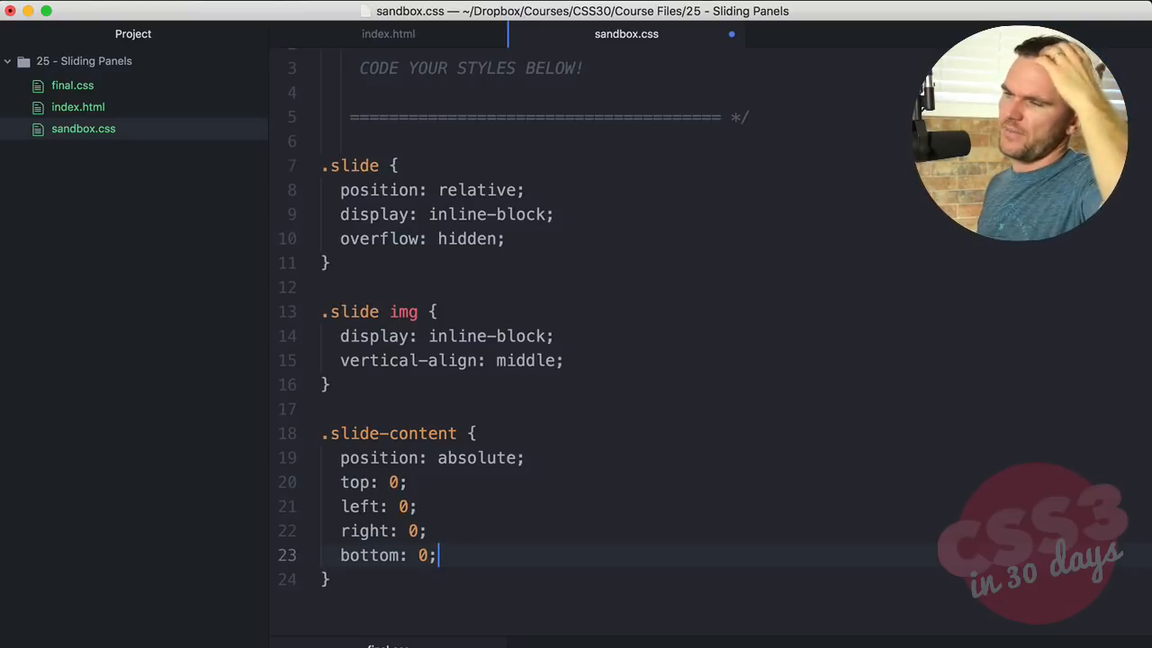
{"action": "key", "text": "Return"}
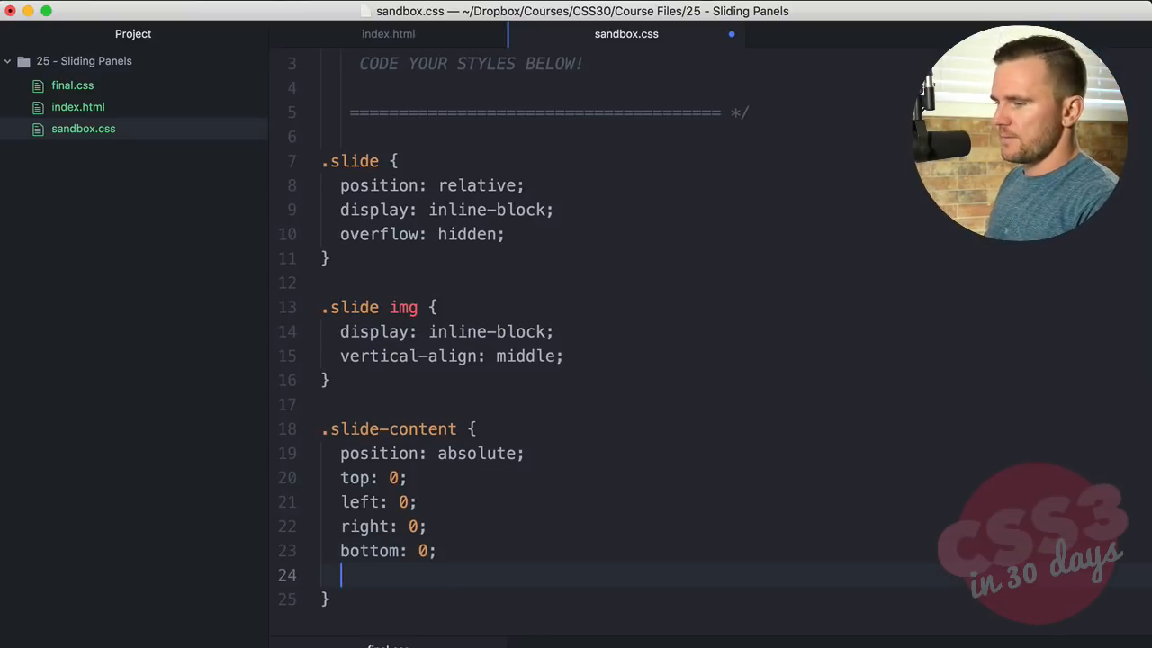
{"action": "type", "text": "width: 100%;"}
{"action": "type", "text": "height: 1"}
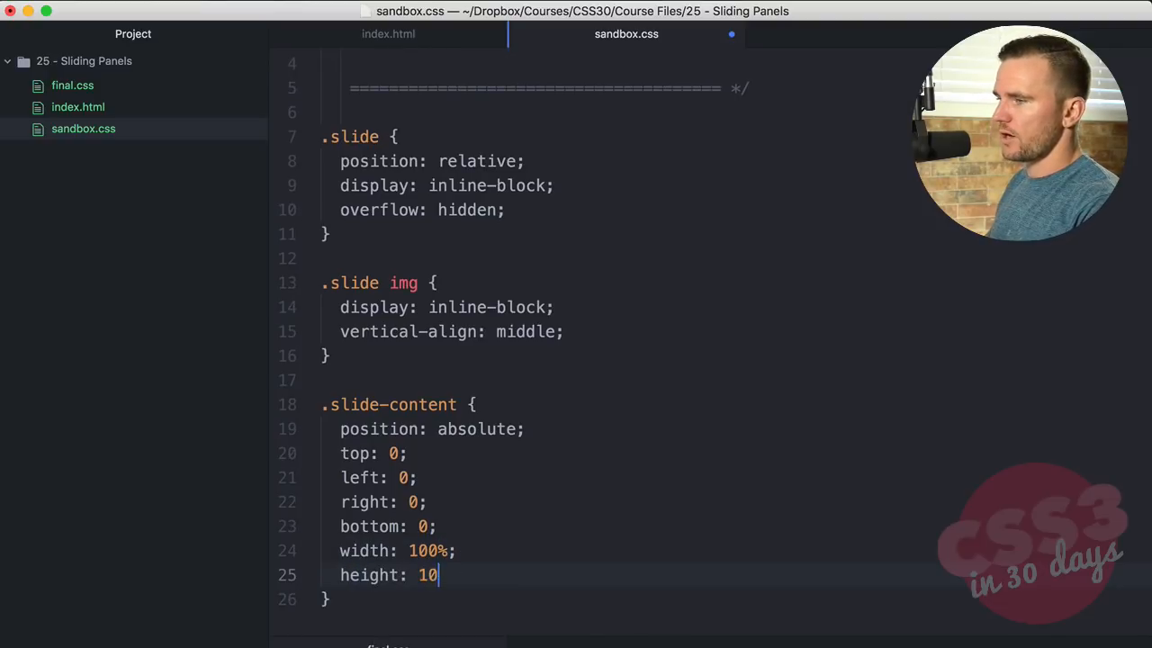
{"action": "type", "text": "0%"}
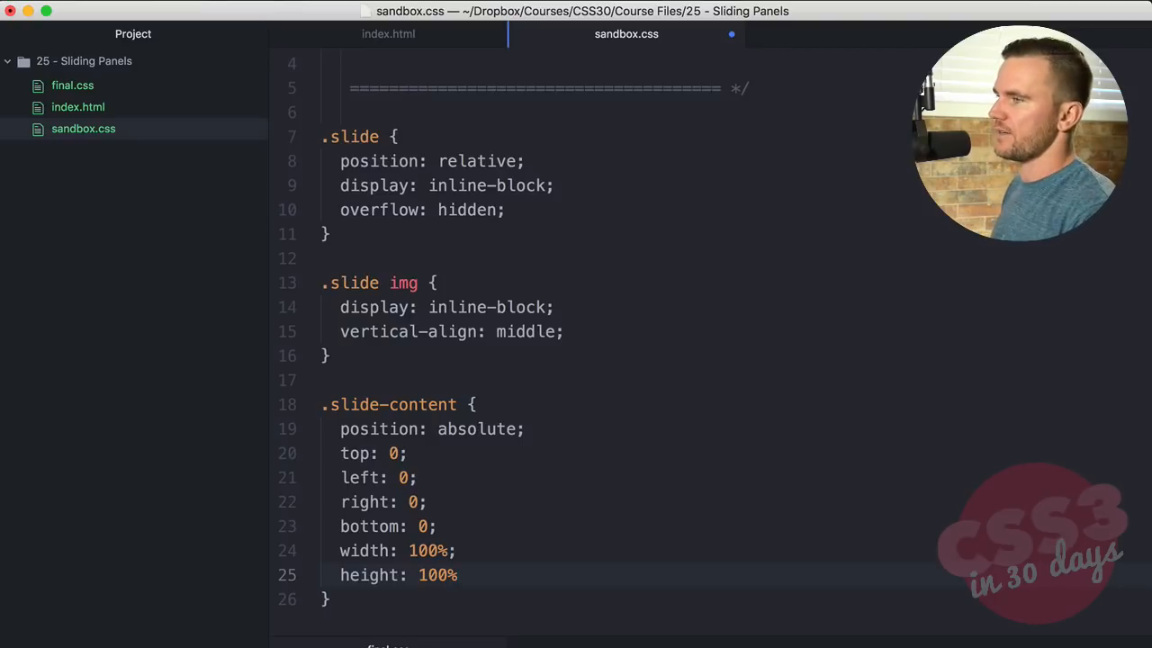
{"action": "type", "text": ";"}
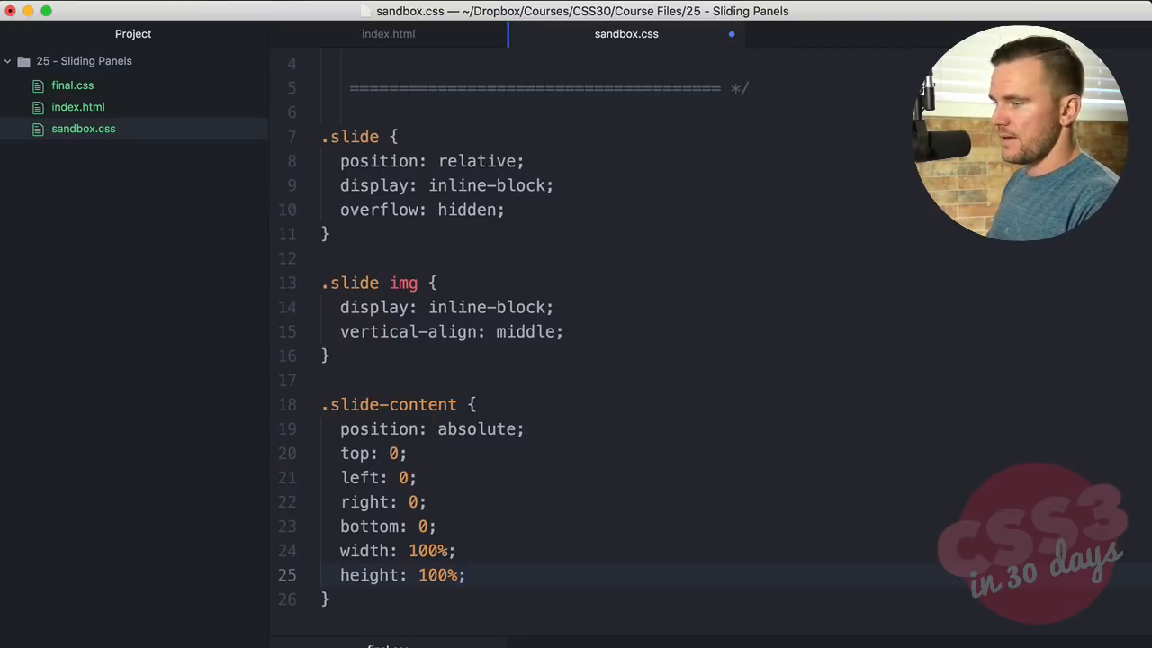
Give .slide-content z-index 1, flex display, centred items and content, and centred text
{"action": "type", "text": "z-index:"}
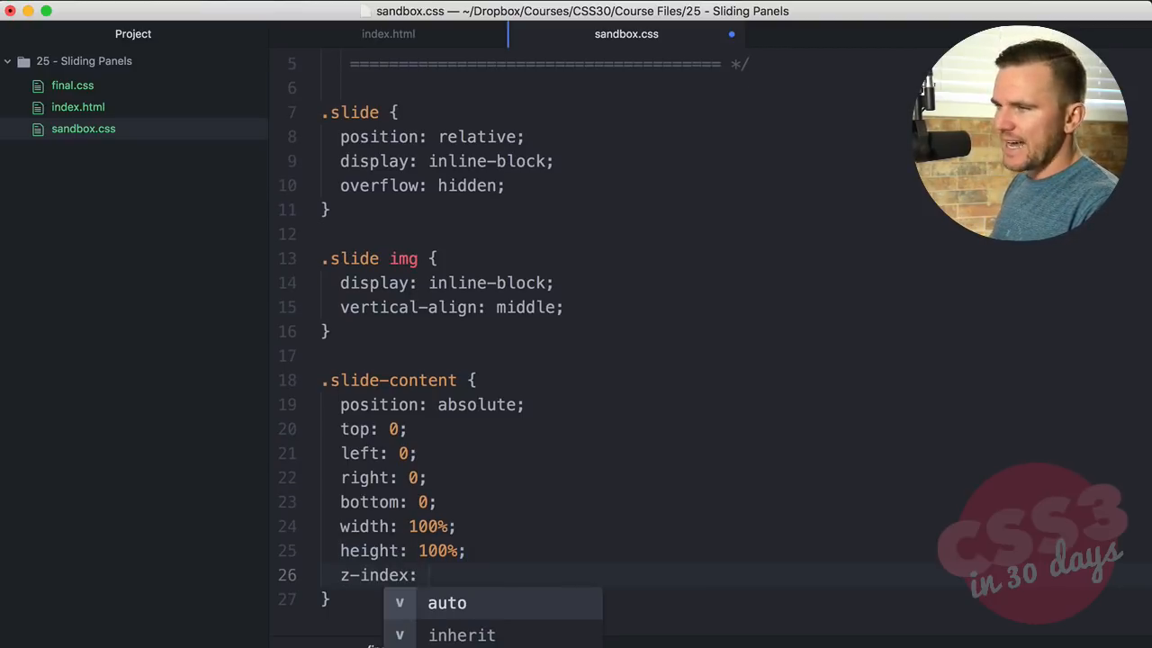
{"action": "type", "text": "1;"}
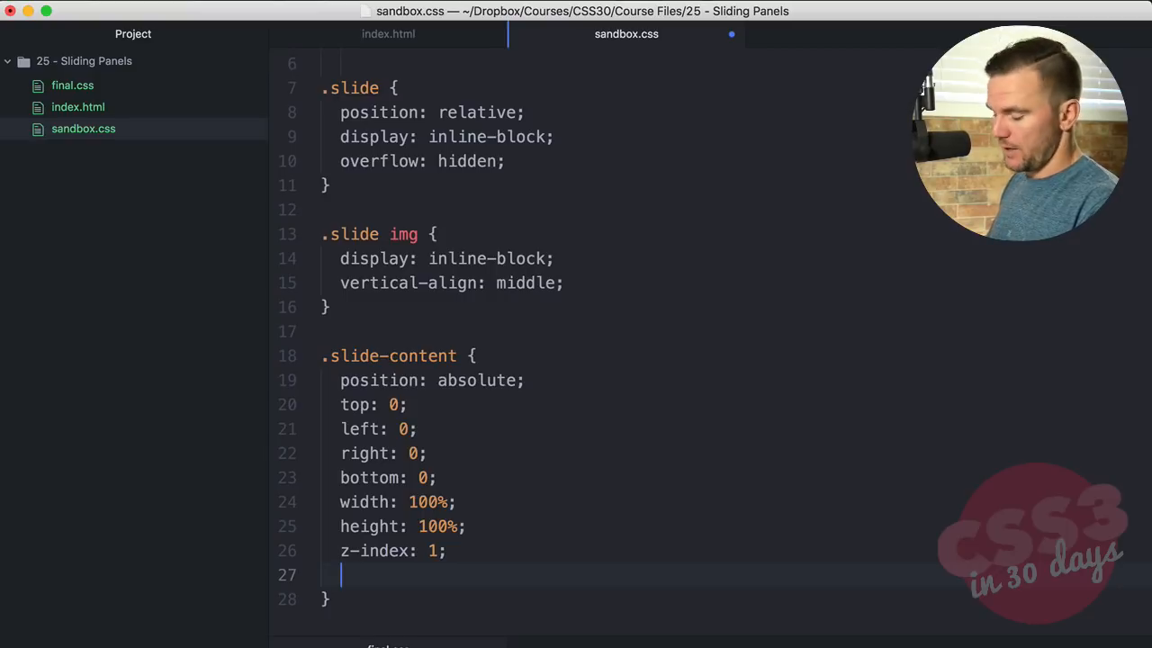
{"action": "type", "text": "display: flex;"}
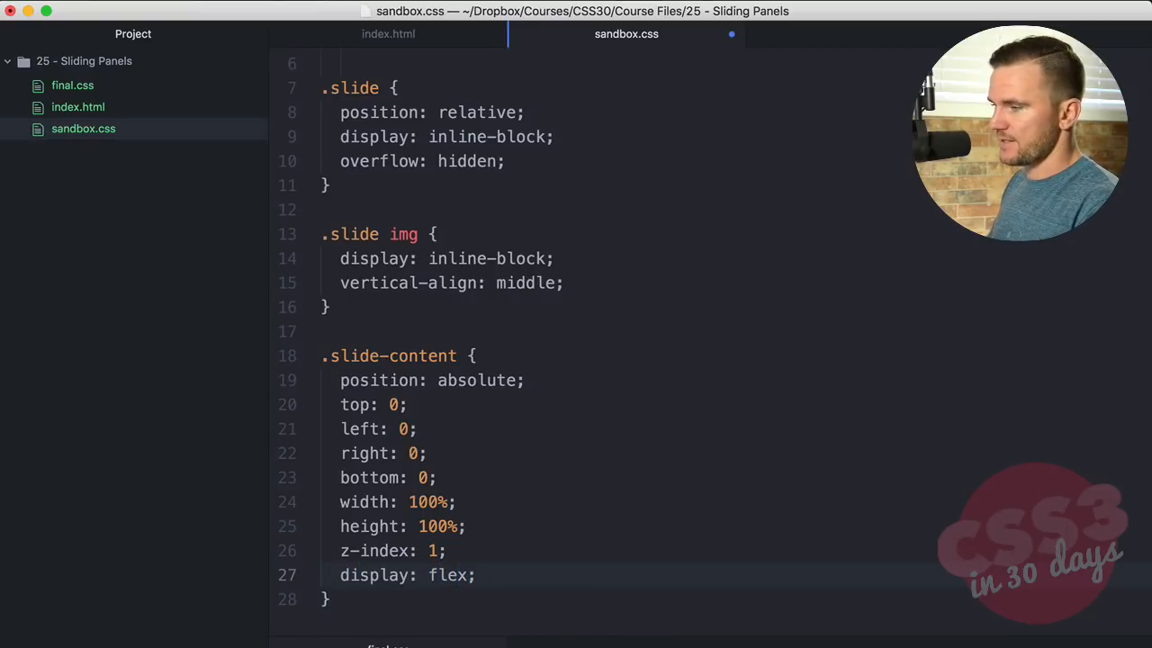
{"action": "type", "text": "align-items: center;"}
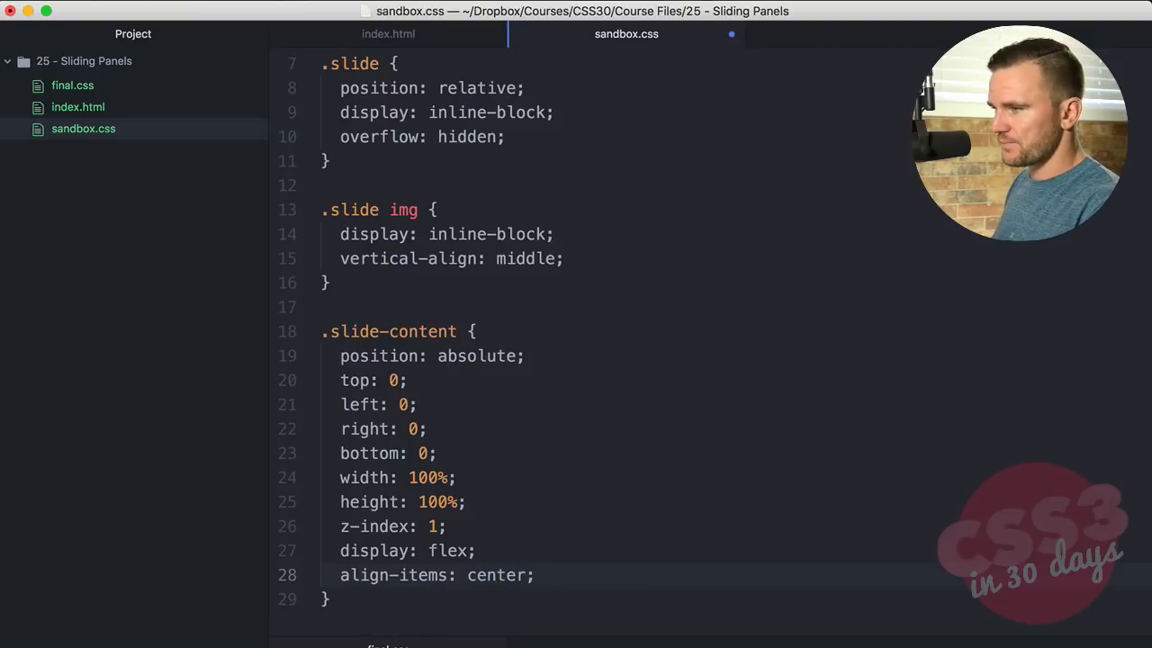
{"action": "type", "text": "justify-content: center;"}
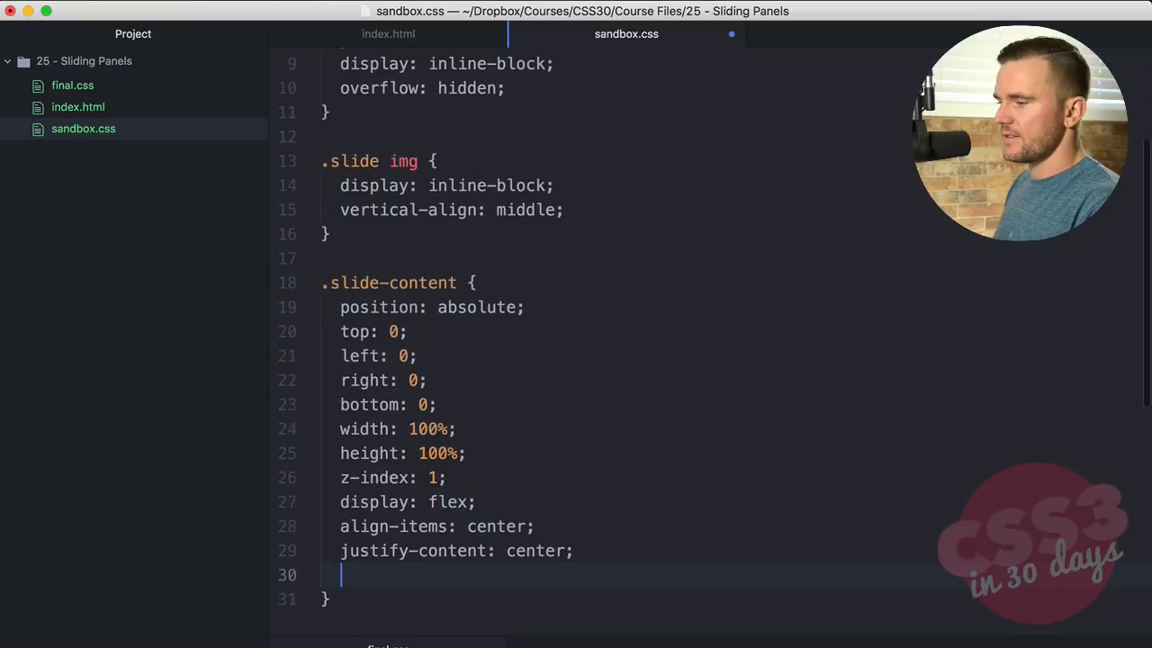
{"action": "type", "text": "text-align: center;"}
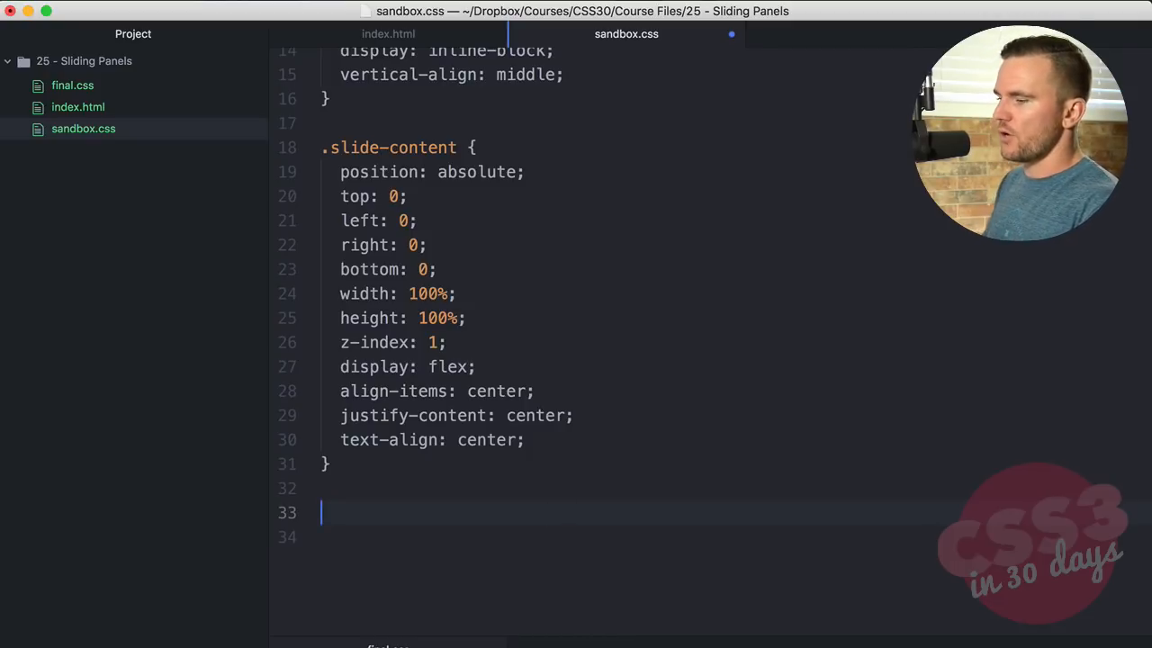
Give .slide-content background rgba(225, 35, 69, 0.9) and 20px padding
{"action": "type", "text": "padding"}
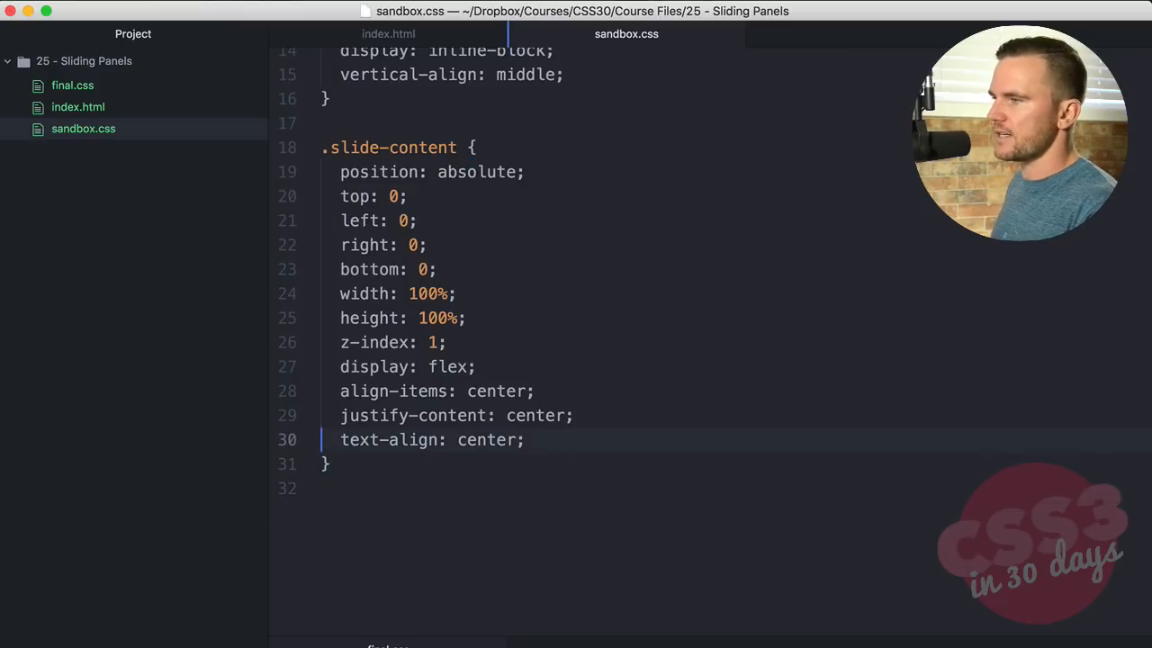
{"action": "key", "text": "Return"}
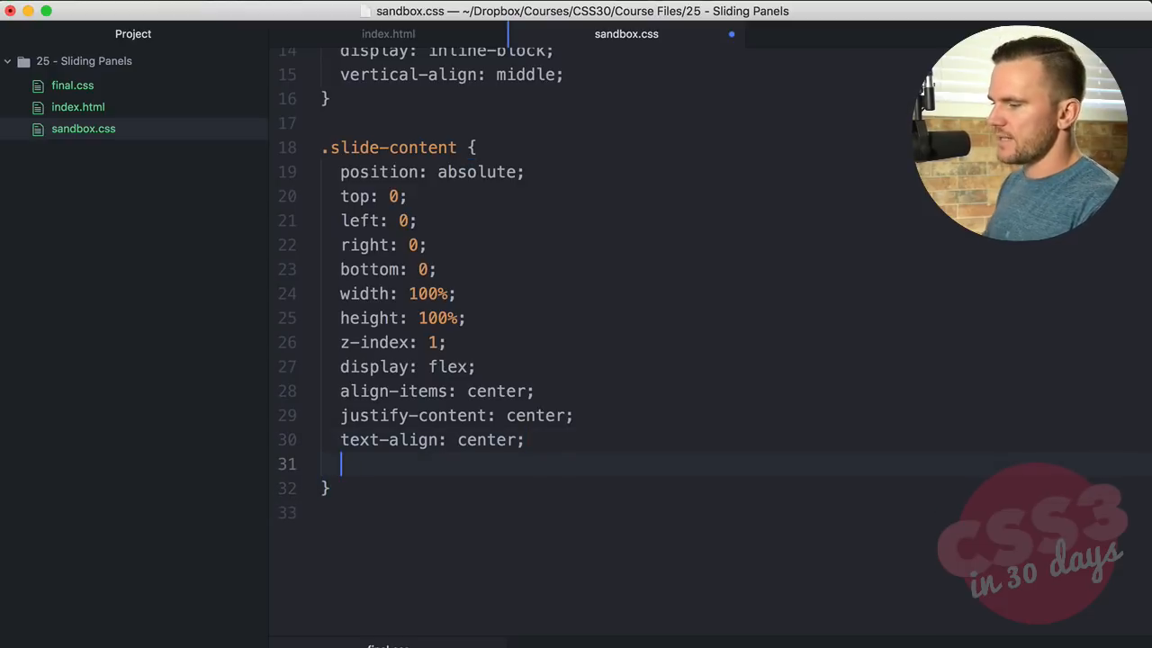
{"action": "type", "text": "background: rgba(("}
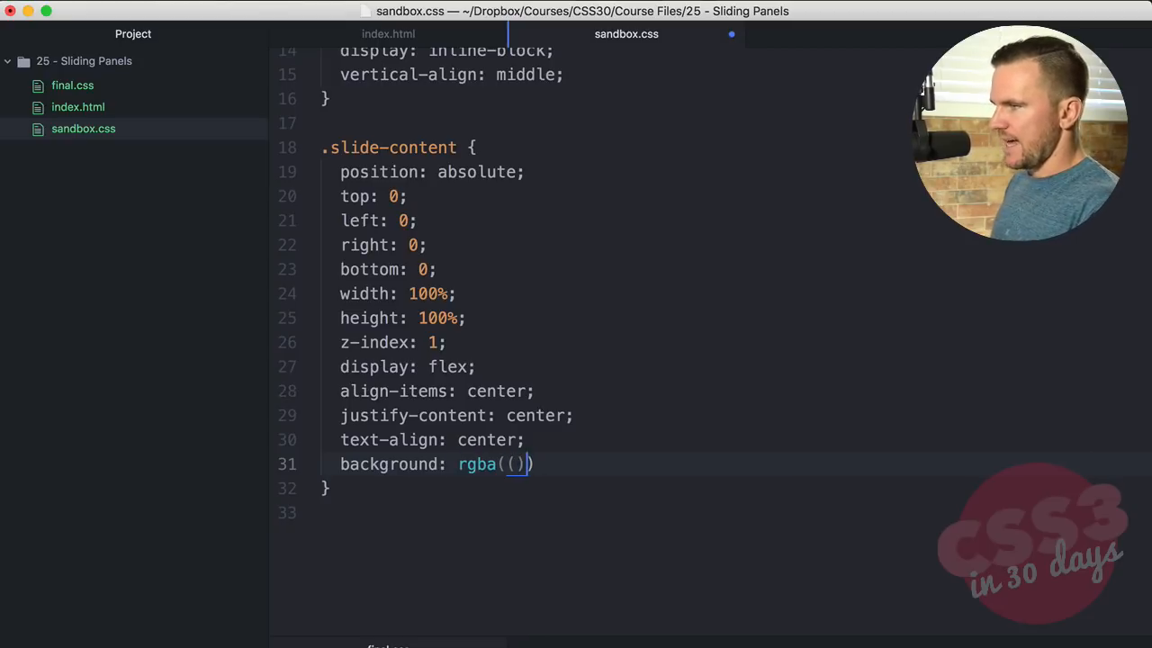
{"action": "key", "text": "Backspace"}
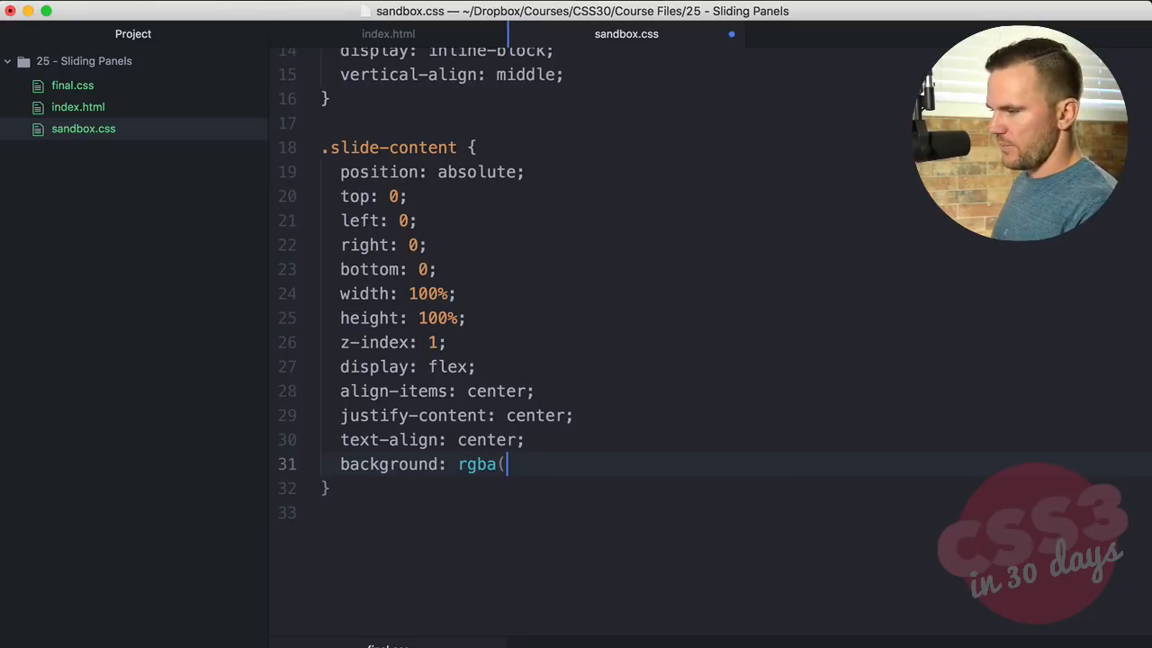
{"action": "type", "text": "225,"}
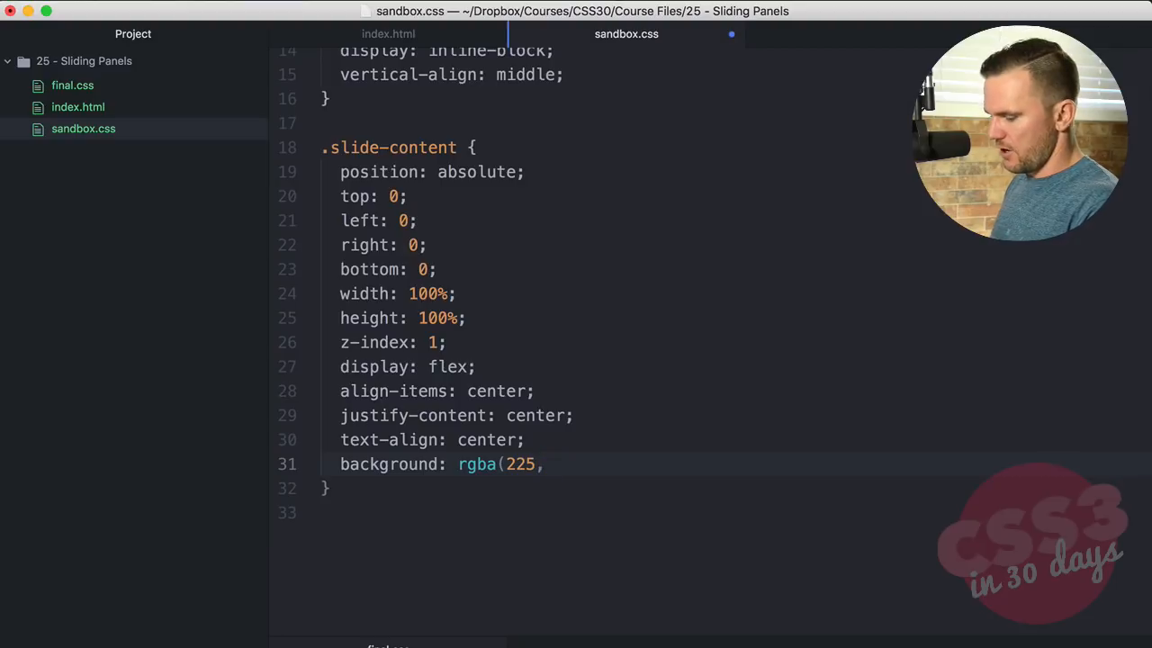
{"action": "type", "text": "35,69,"}
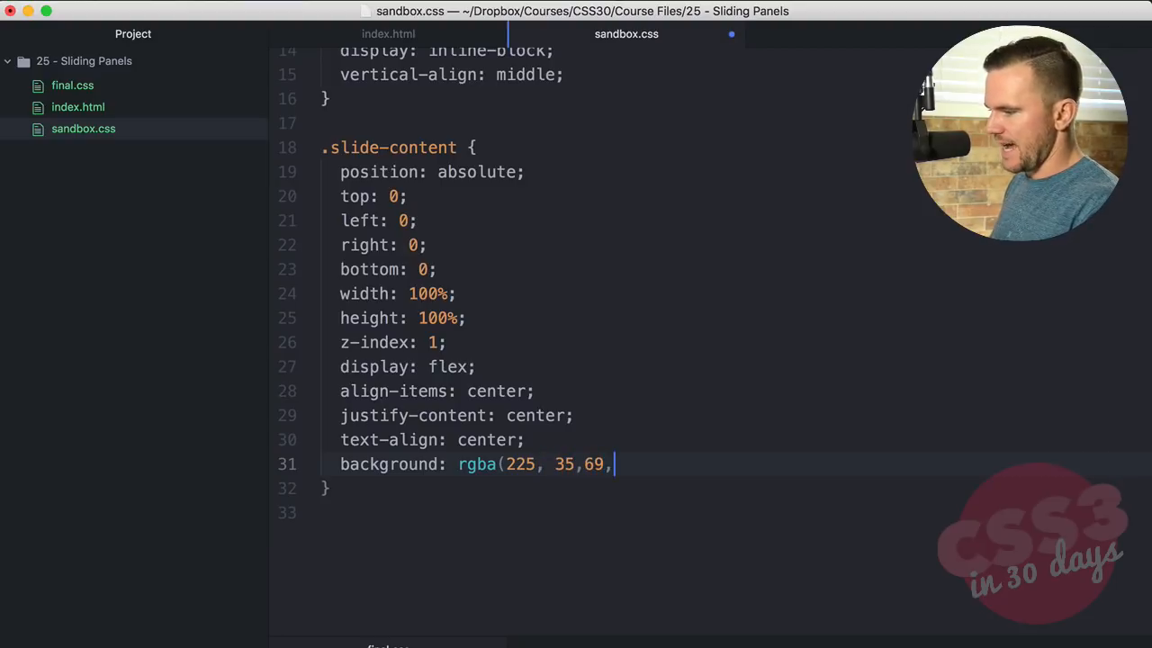
{"action": "type", "text": "0.9);"}
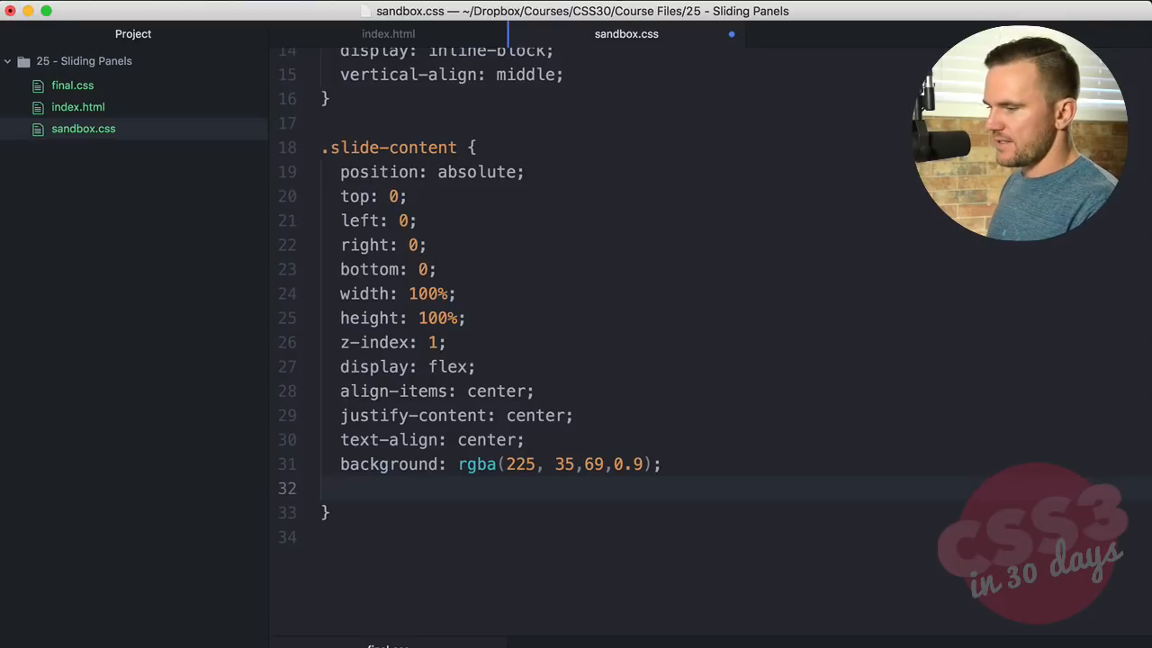
{"action": "type", "text": "padding: 20px;"}
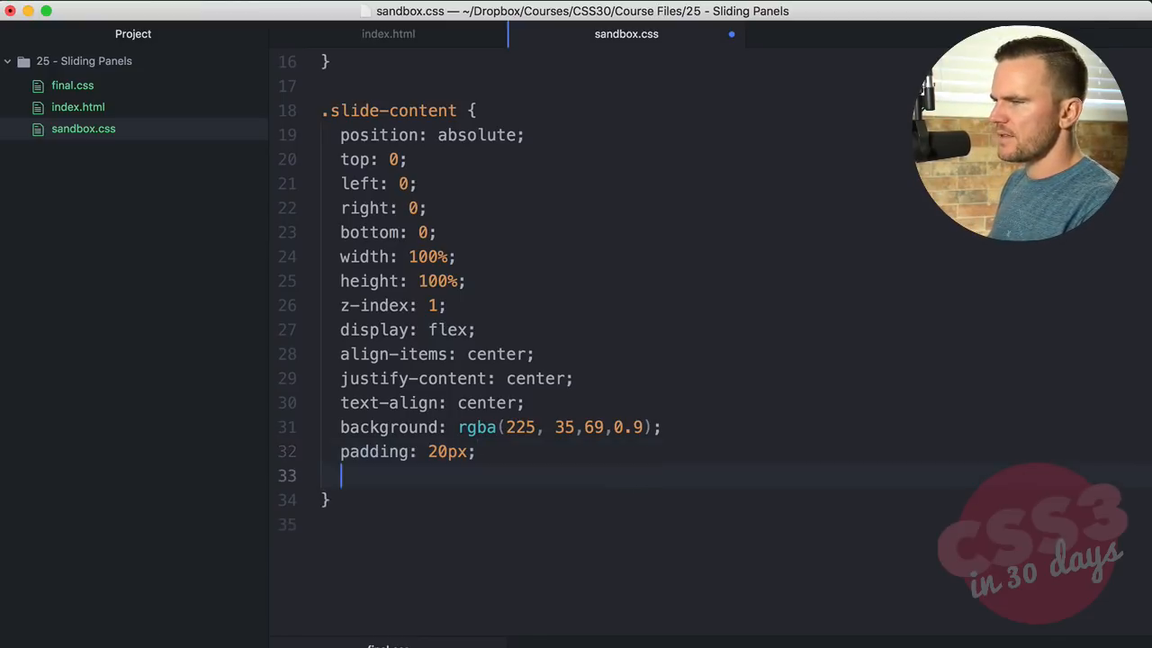
Add white text, border-box sizing and a 0.3s ease transform transition
{"action": "type", "text": "color: white;"}
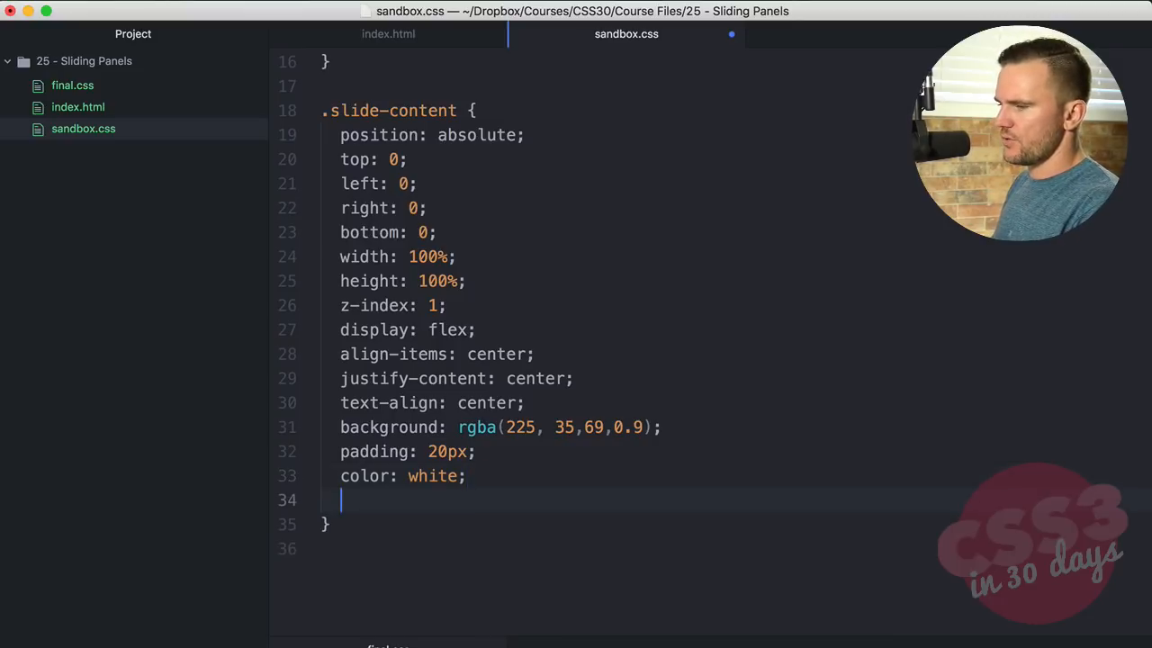
{"action": "type", "text": "box-sizing: border-box;"}
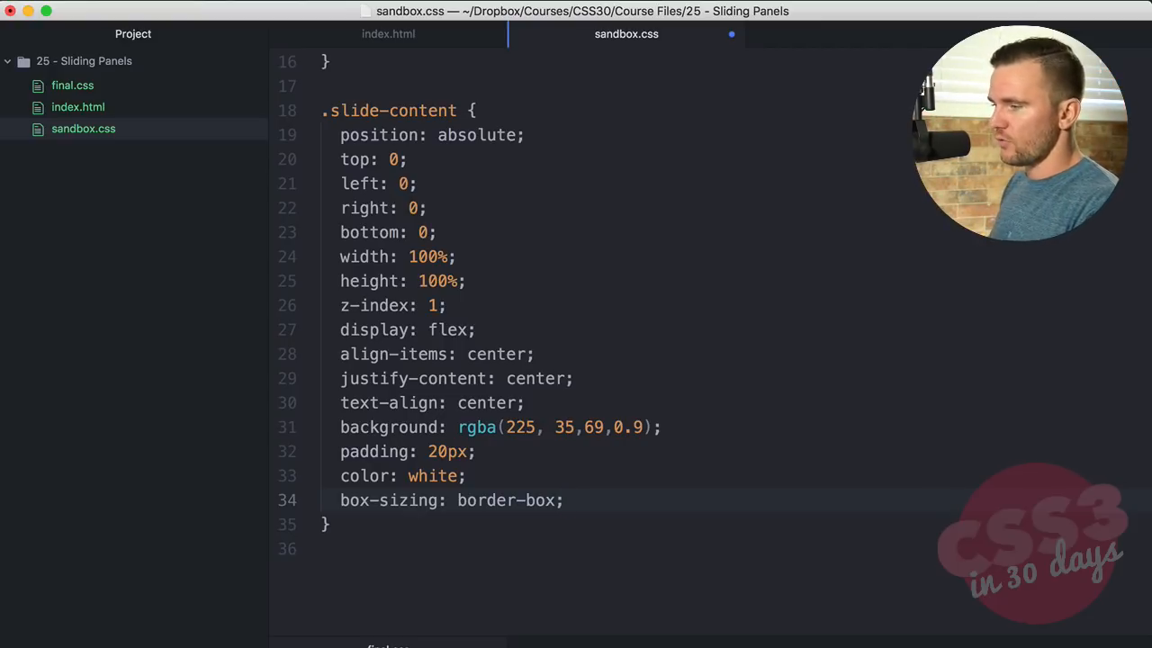
{"action": "type", "text": "transition: transform"}
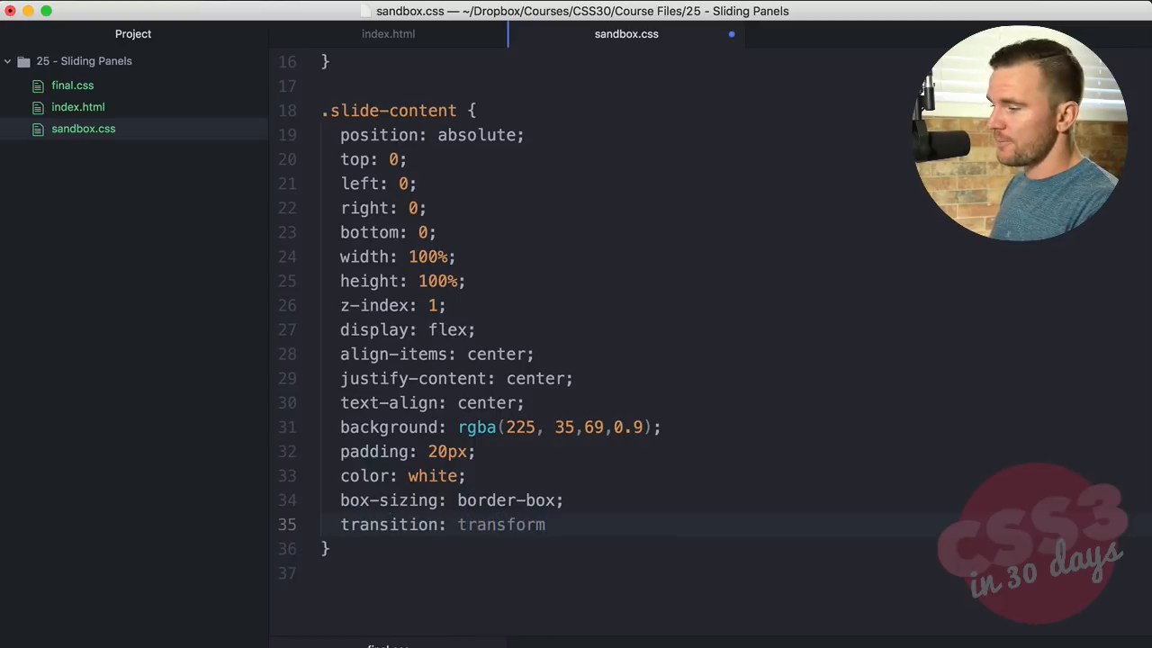
{"action": "type", "text": "0.3s"}
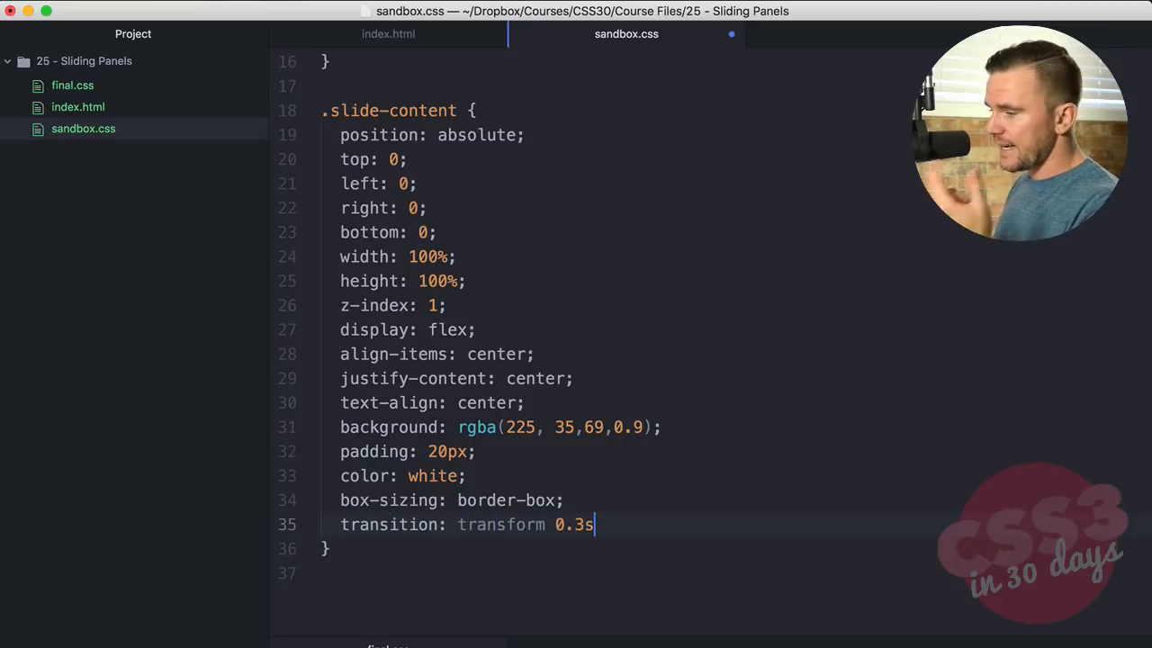
{"action": "type", "text": "ease"}
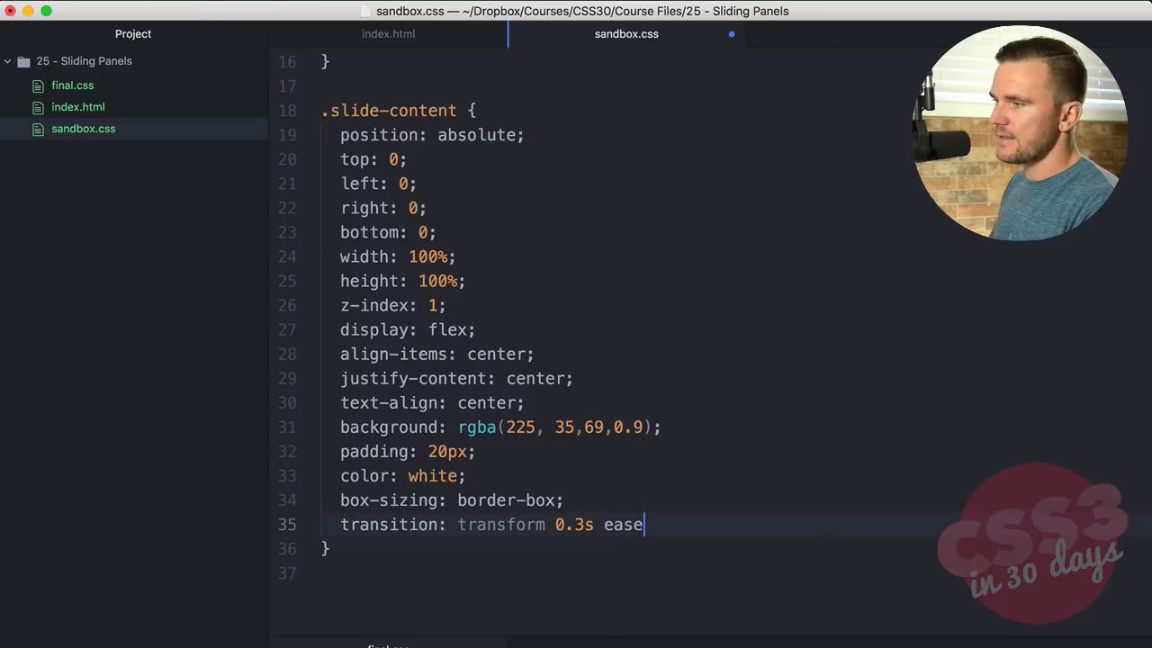
{"action": "type", "text": ";"}
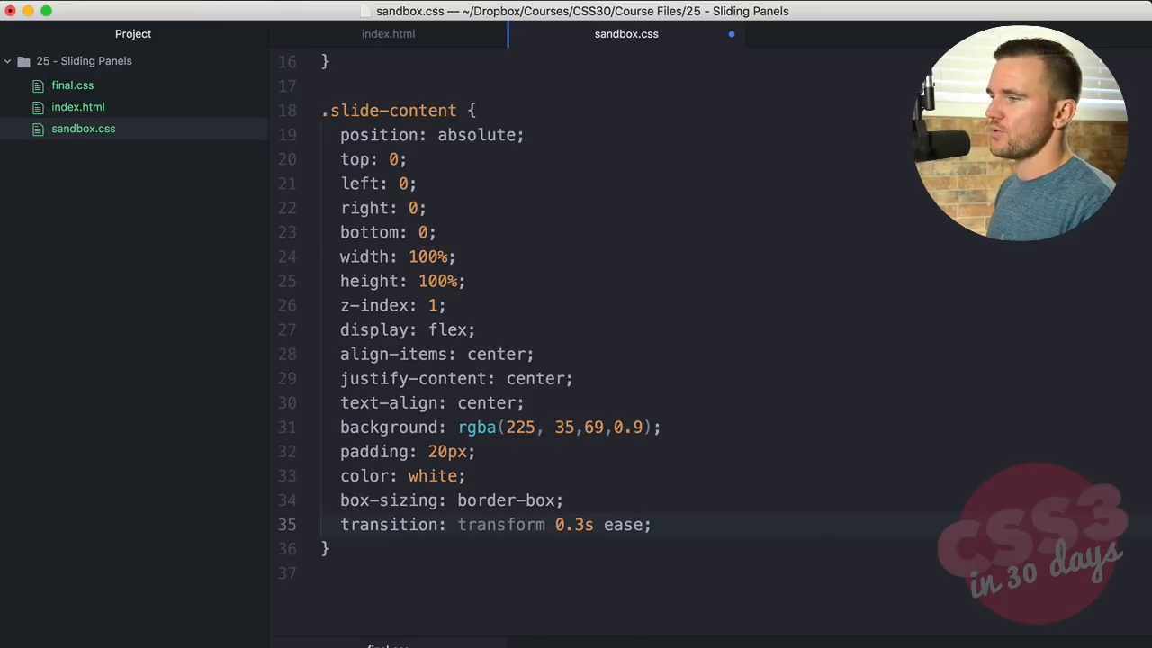
Return to Atom to begin a new rule below the .slide-content block
{"action": "left_click", "coordinate": [651, 525]}
{"action": "type", "text": "."}
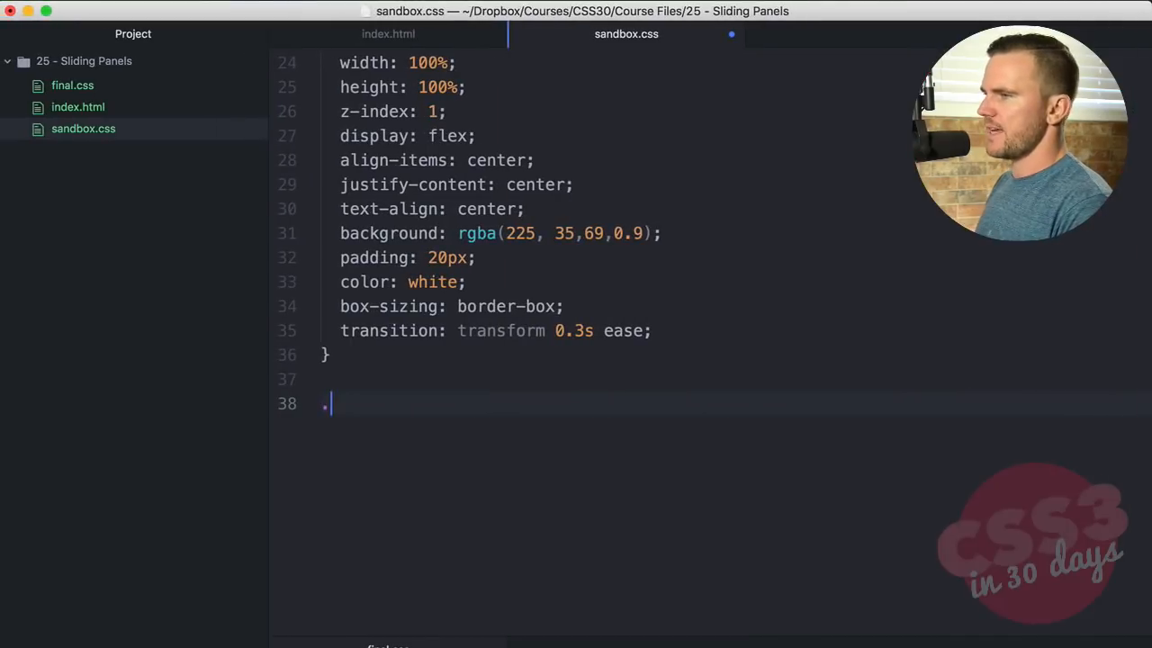
Add a .slide:hover .slide-content rule with transform: translate(0, 0)
{"action": "type", "text": "slide:hover"}
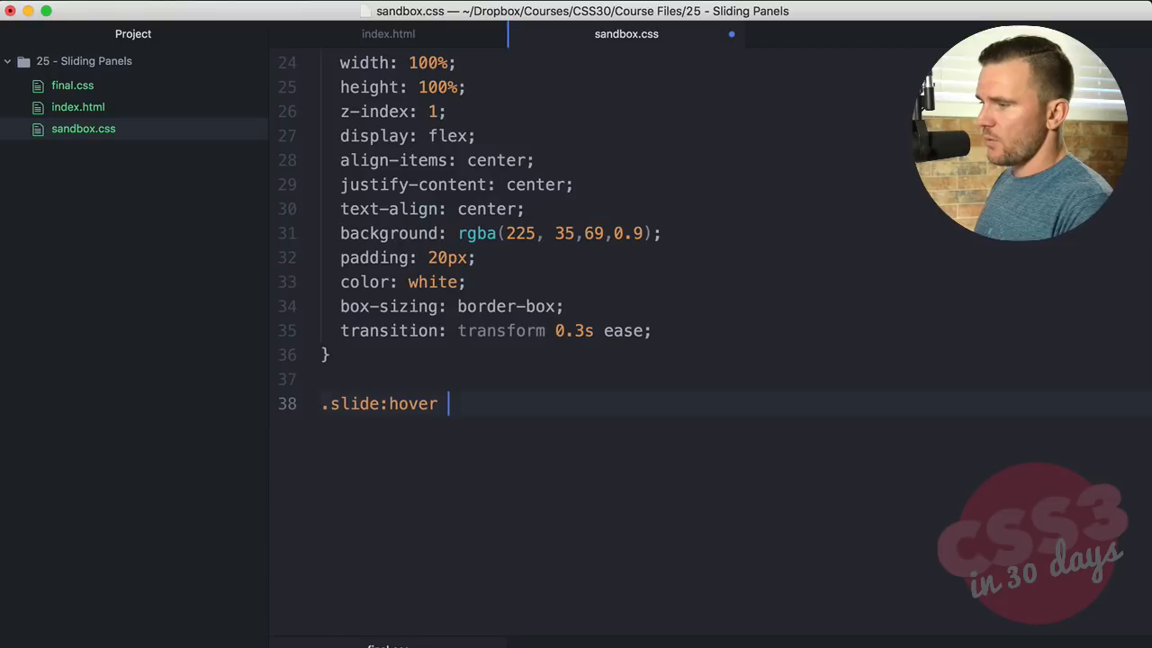
{"action": "type", "text": ".slide-content {"}
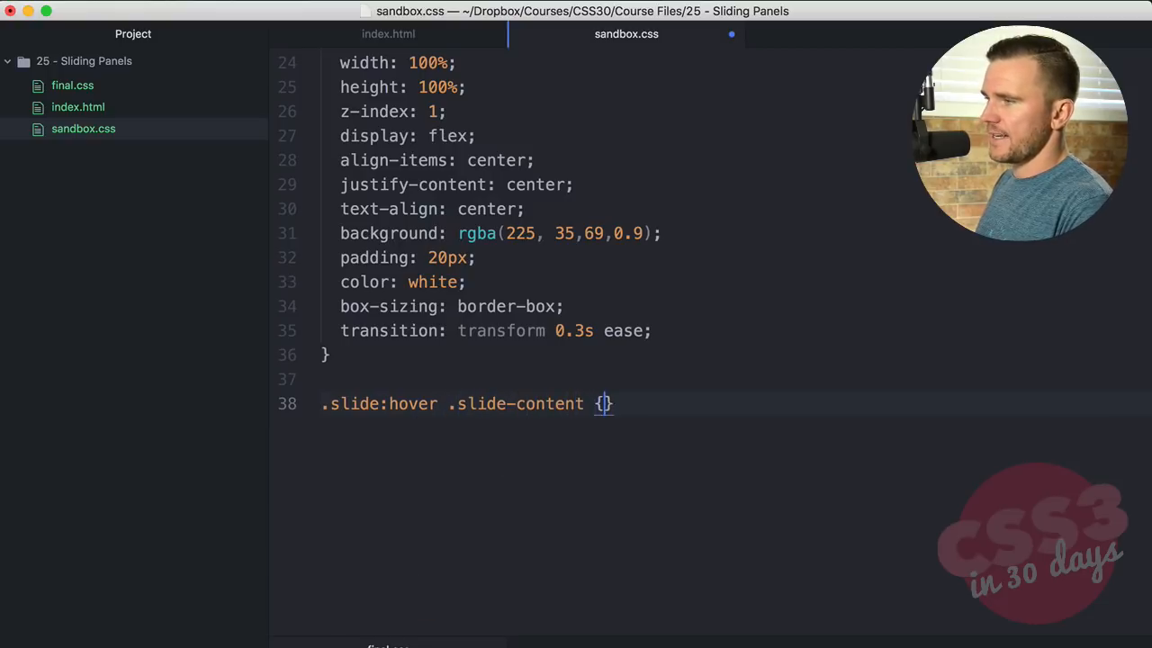
{"action": "type", "text": "transform:"}
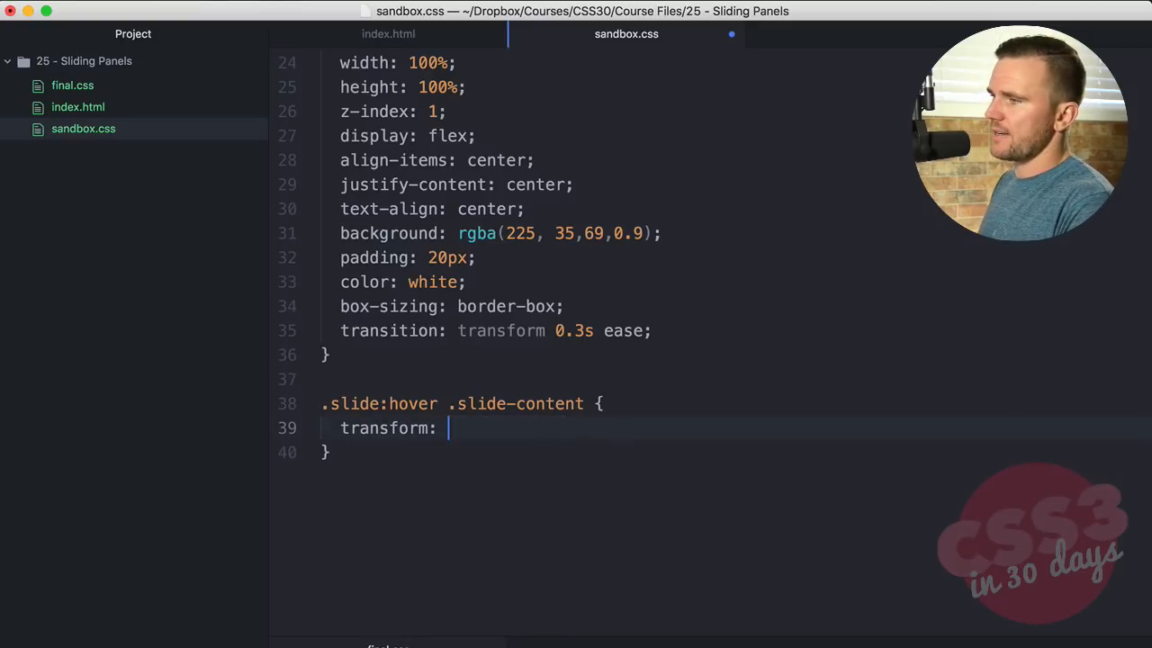
{"action": "type", "text": "translate();"}
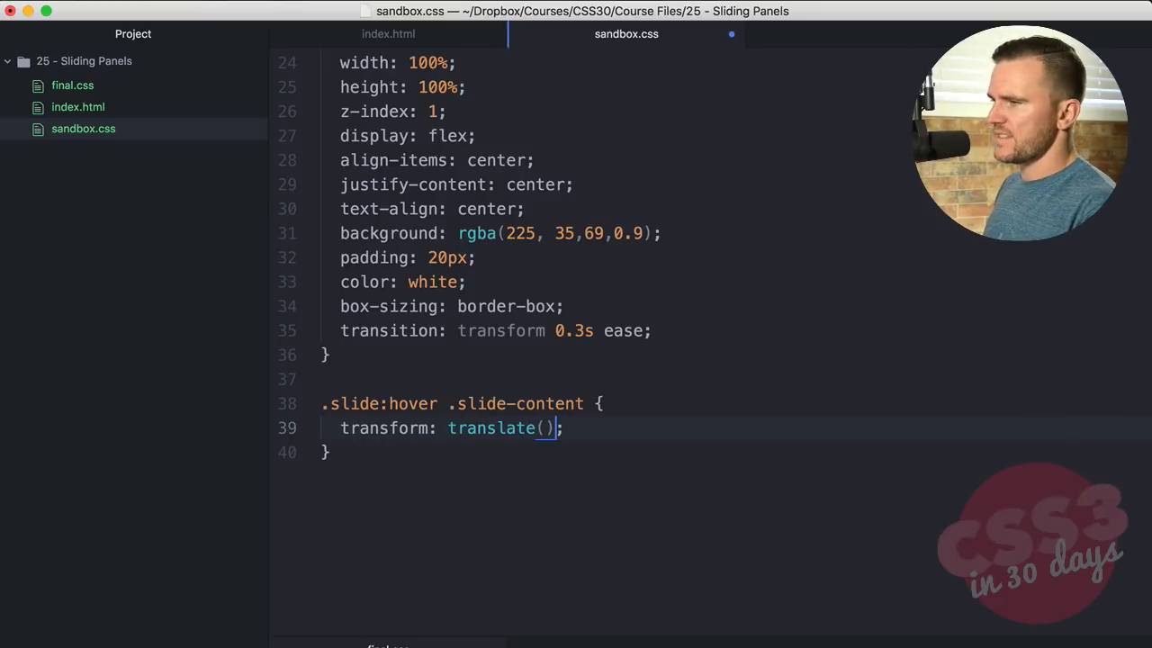
{"action": "type", "text": "0, 0"}
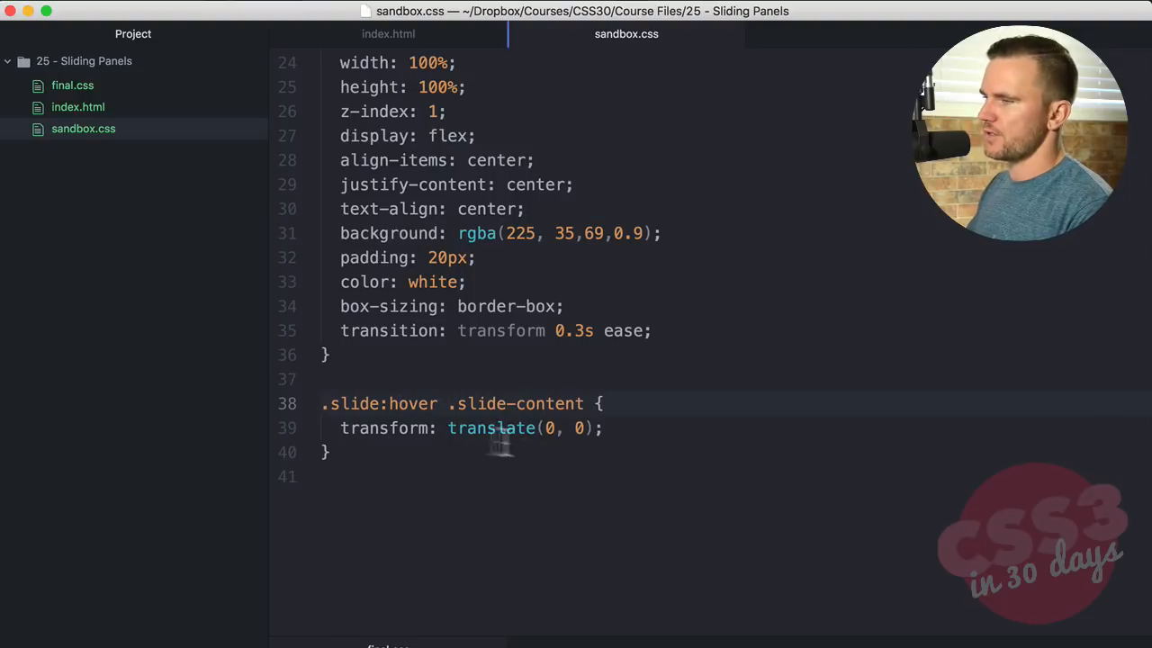
Add a /* DIRECTIONS */ comment heading below the hover rule
{"action": "left_click", "coordinate": [329, 452]}
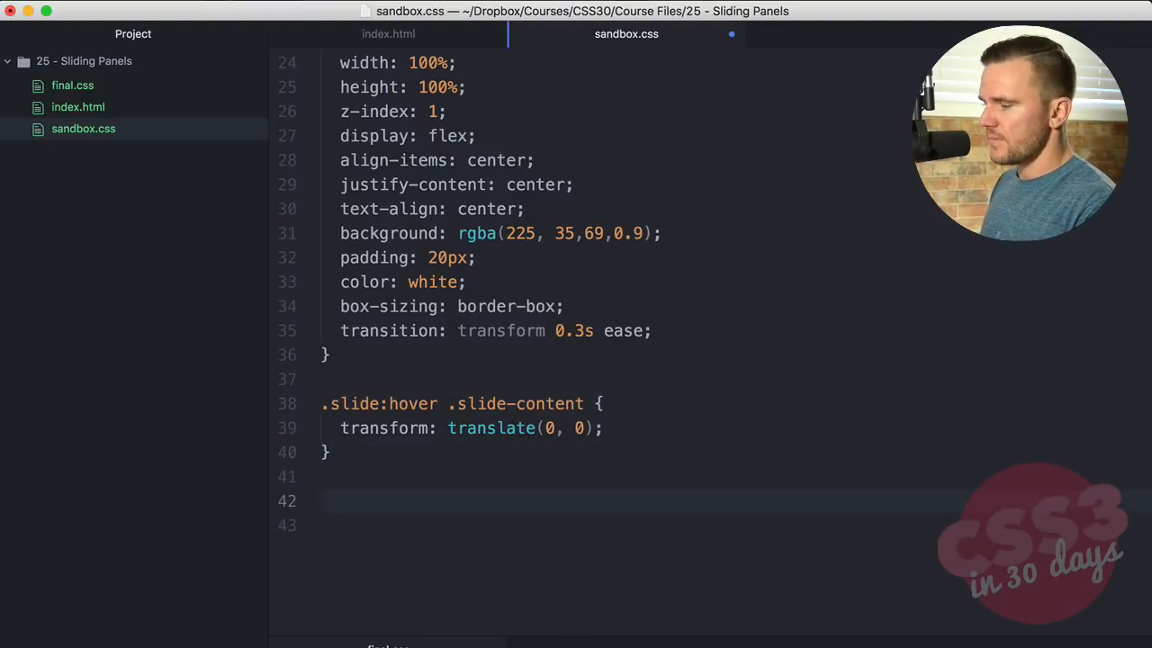
{"action": "type", "text": "/* */"}
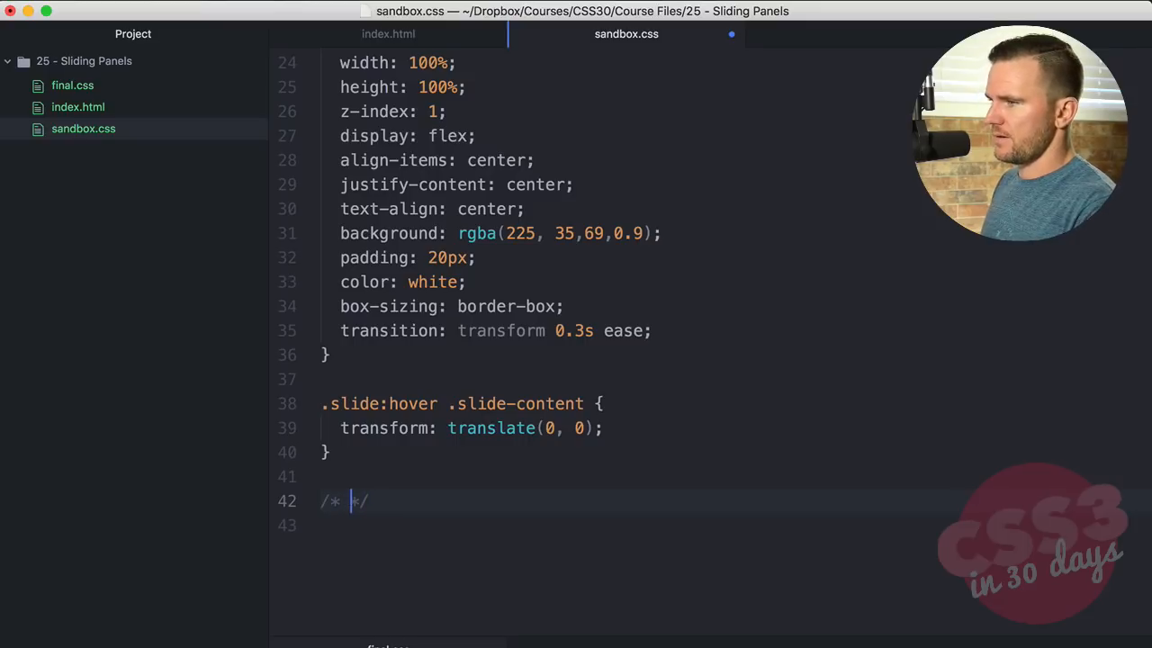
{"action": "type", "text": "DIRECTIONS"}
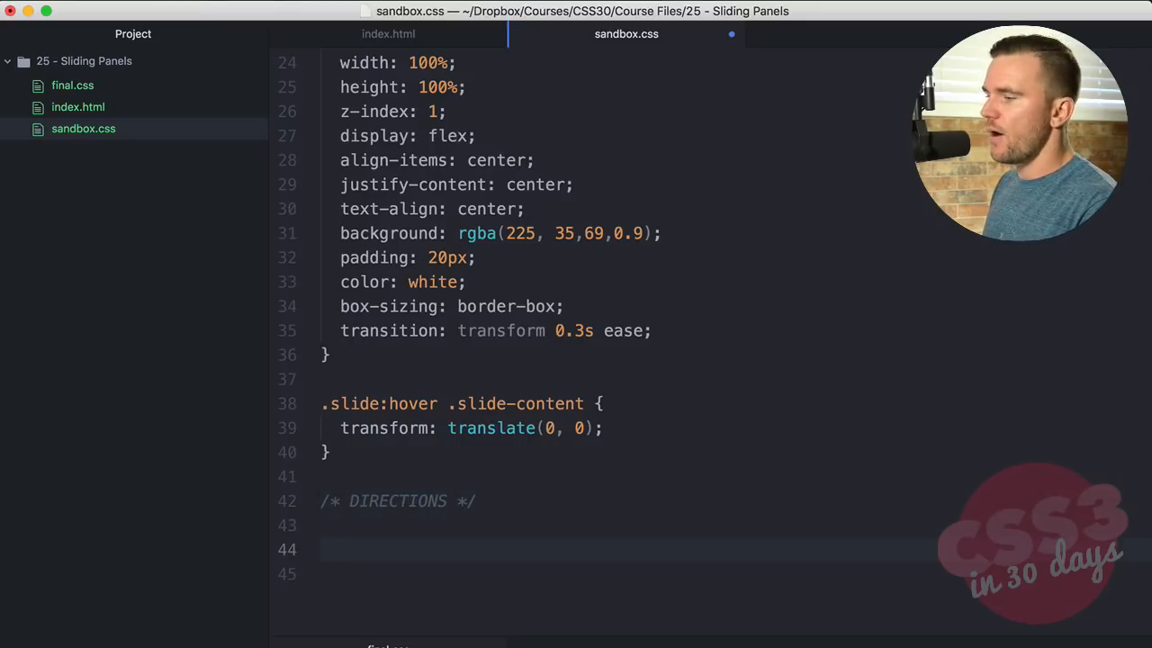
Write .slide-top .slide-content { transform: translate(0, -100%); }
{"action": "type", "text": ".slide-"}
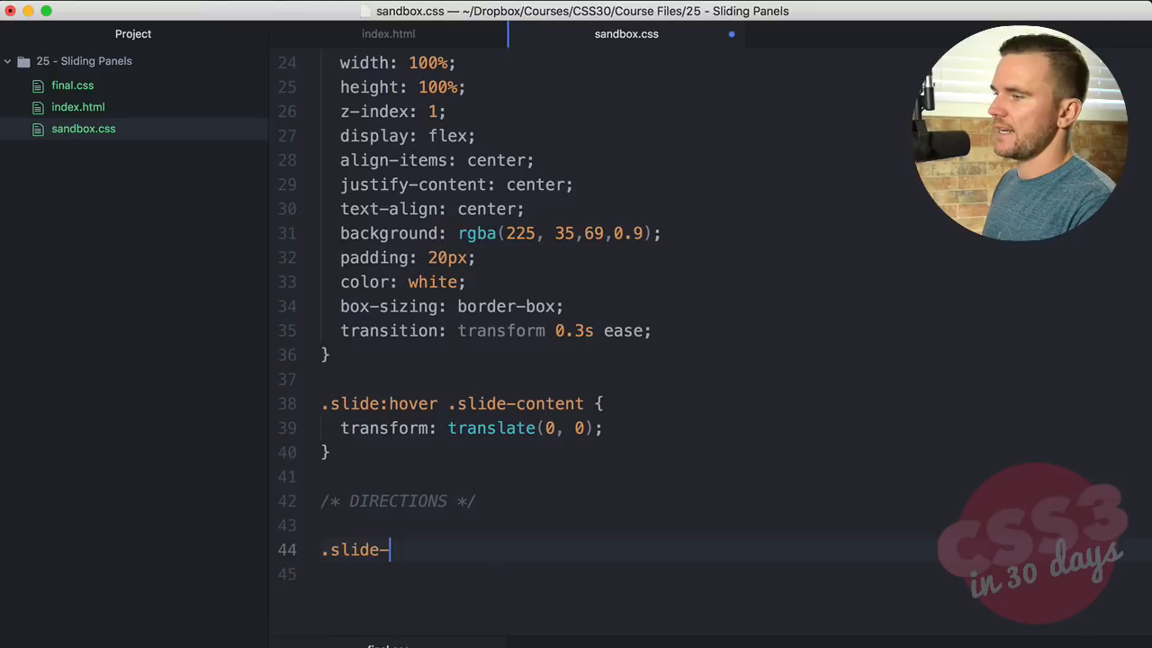
{"action": "type", "text": "top .slide-cont"}
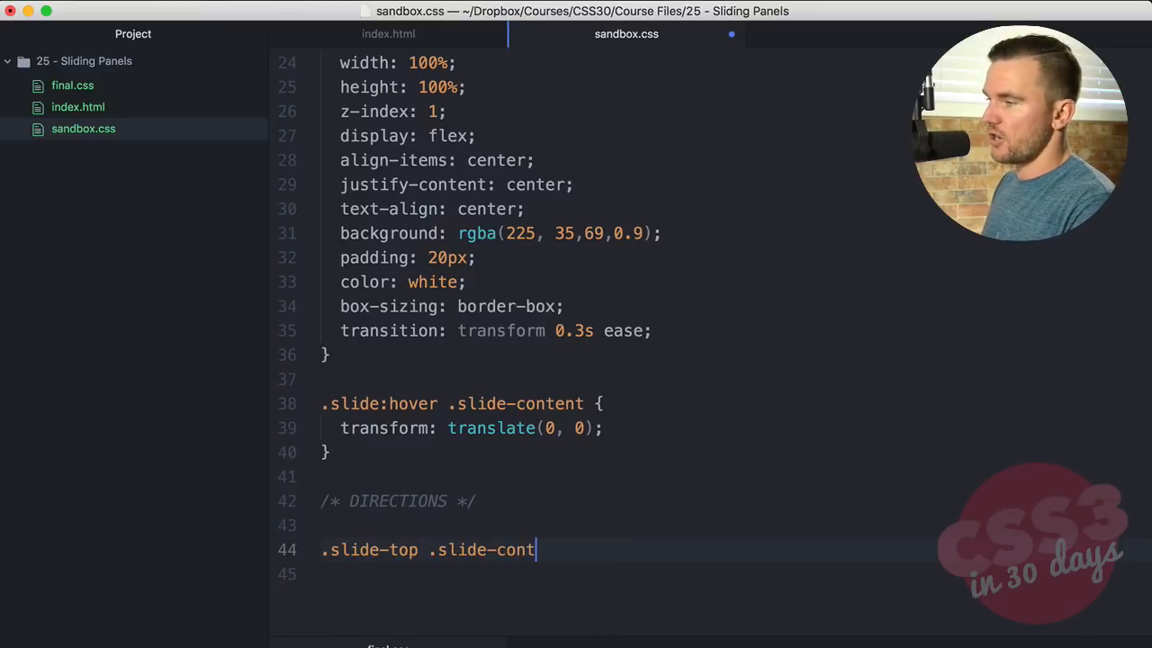
{"action": "type", "text": "ent {"}
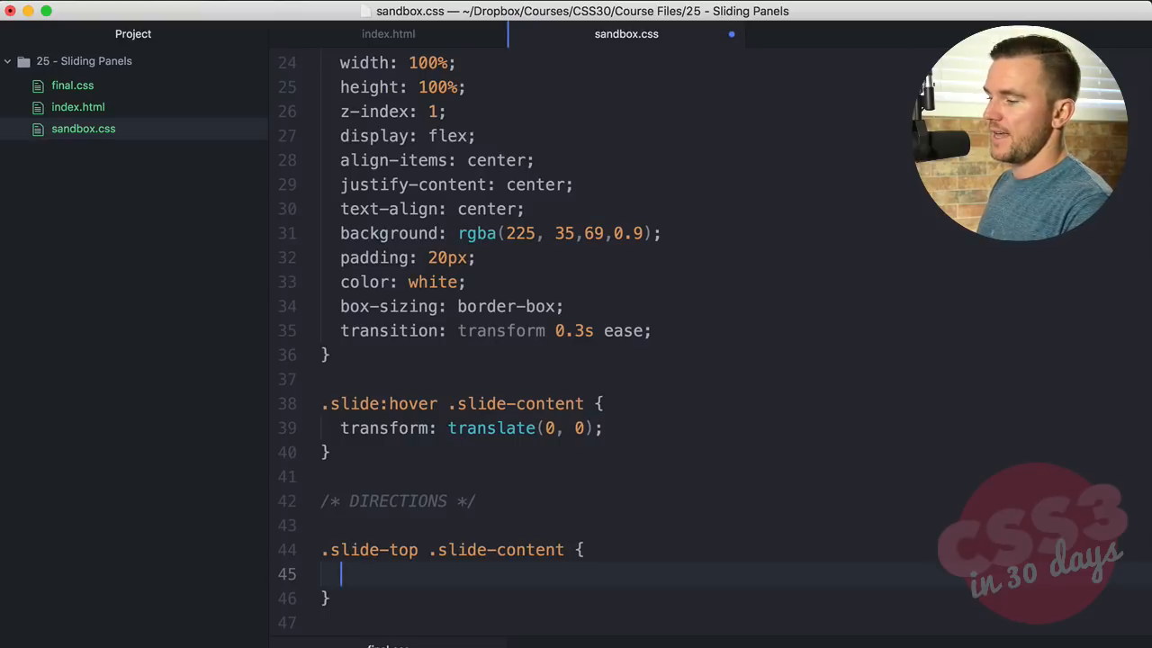
{"action": "type", "text": "transform: translate();"}
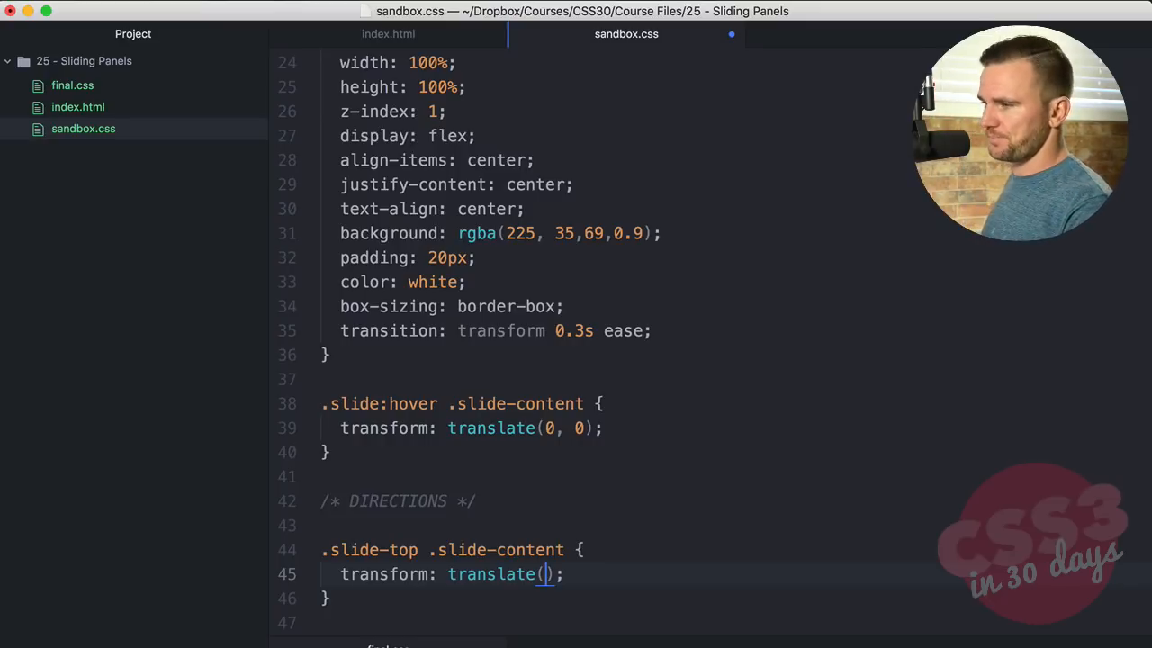
{"action": "type", "text": "0, -"}
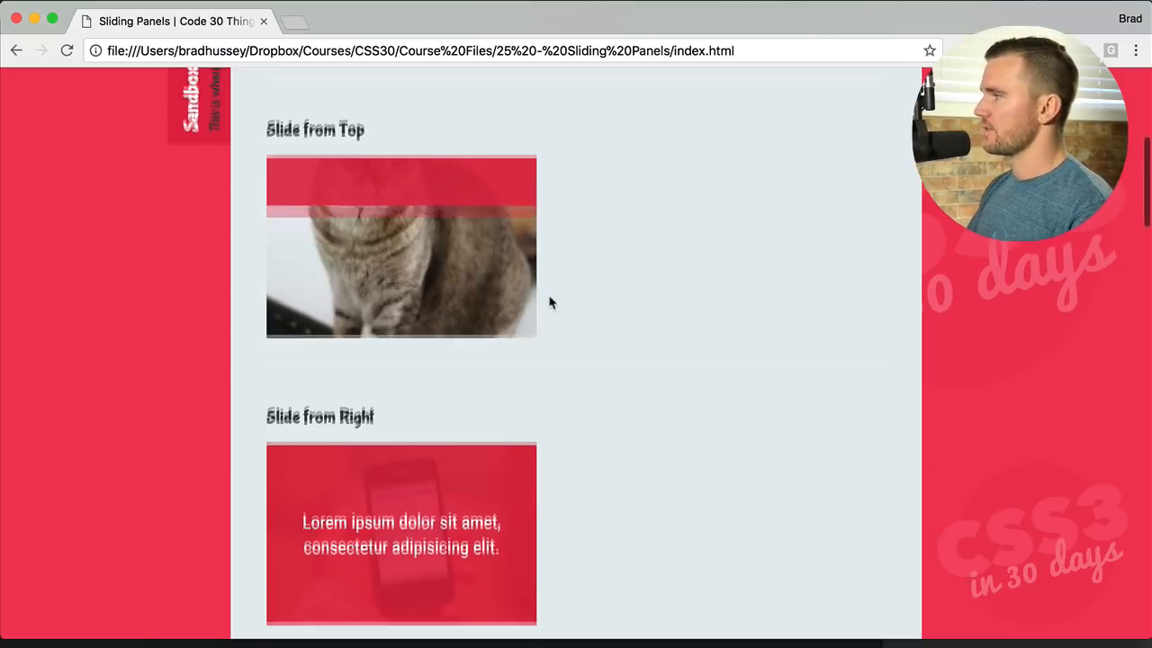
{"action": "scroll", "scroll_direction": "up", "scroll_amount": 3}
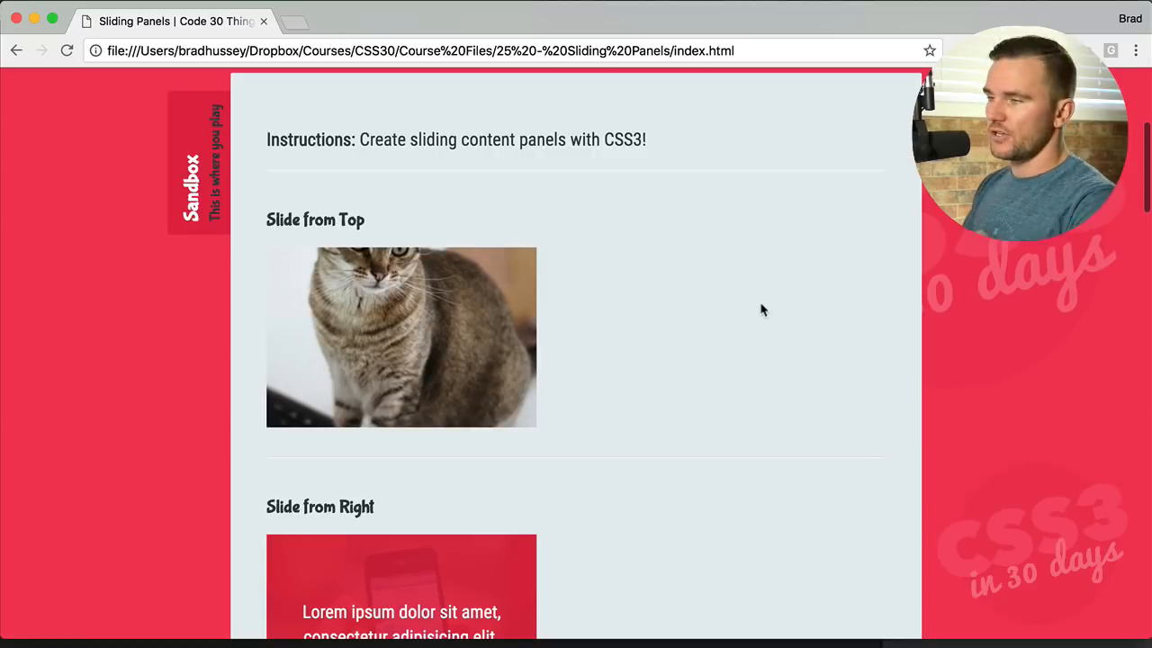
{"action": "mouse_move", "coordinate": [657, 385]}
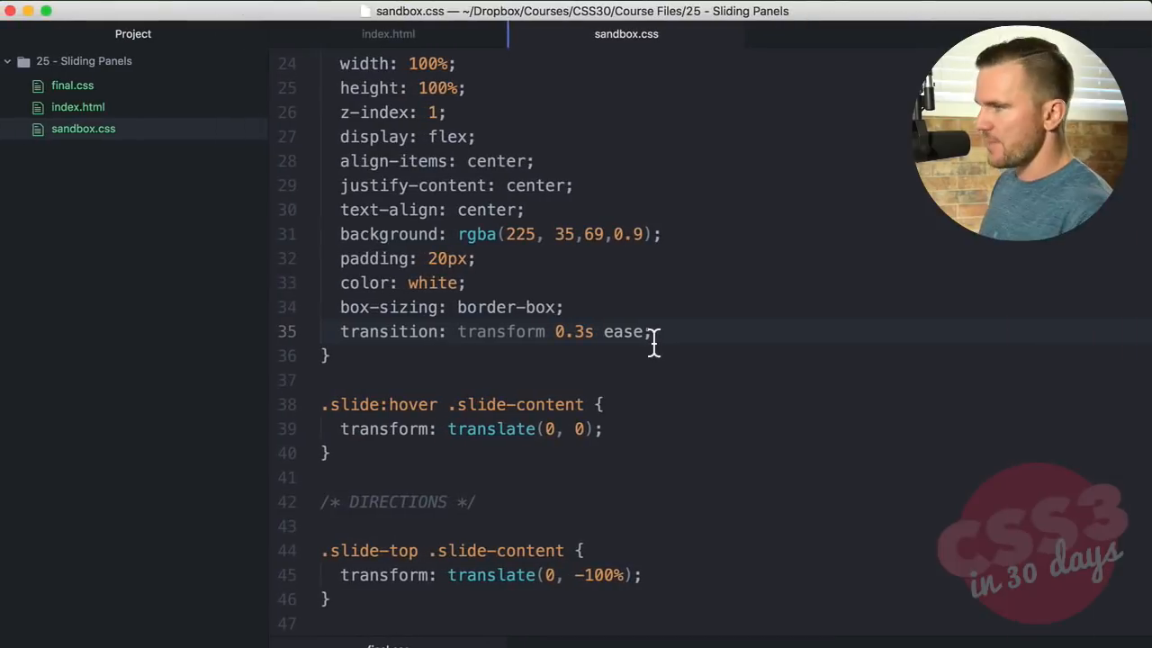
Use top: -100% on .slide-top, top: 0 on hover, with an all 10s ease transition
{"action": "type", "text": "10"}
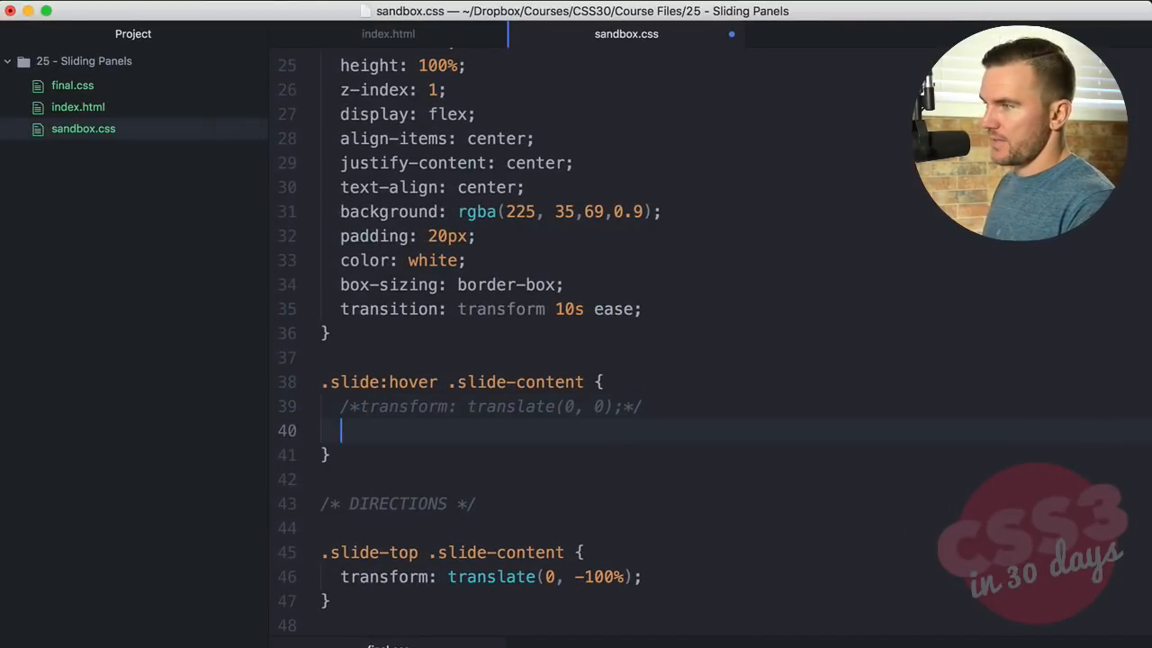
{"action": "type", "text": "top: -"}
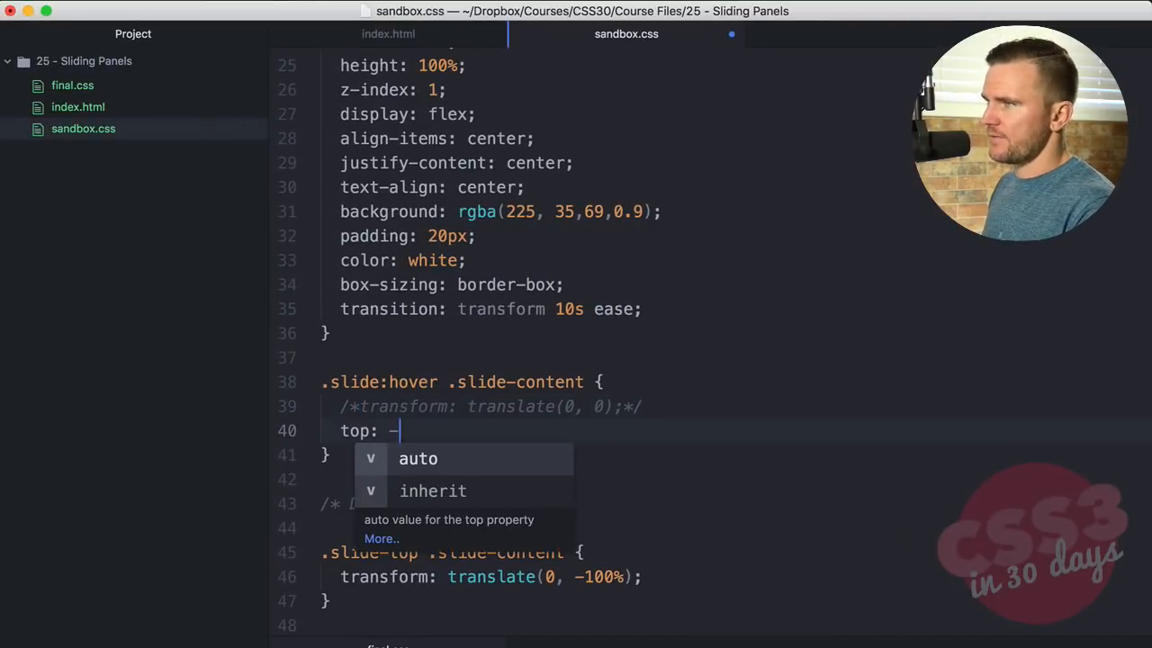
{"action": "type", "text": "100%;"}
{"action": "type", "text": "top:"}
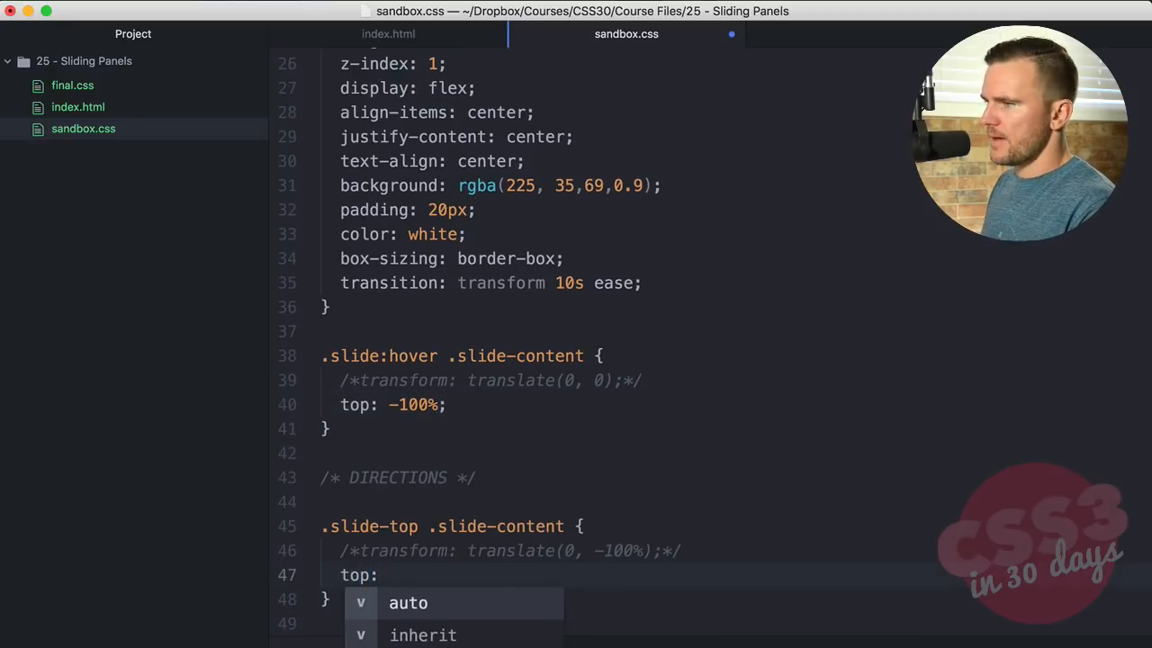
{"action": "type", "text": "-100%;"}
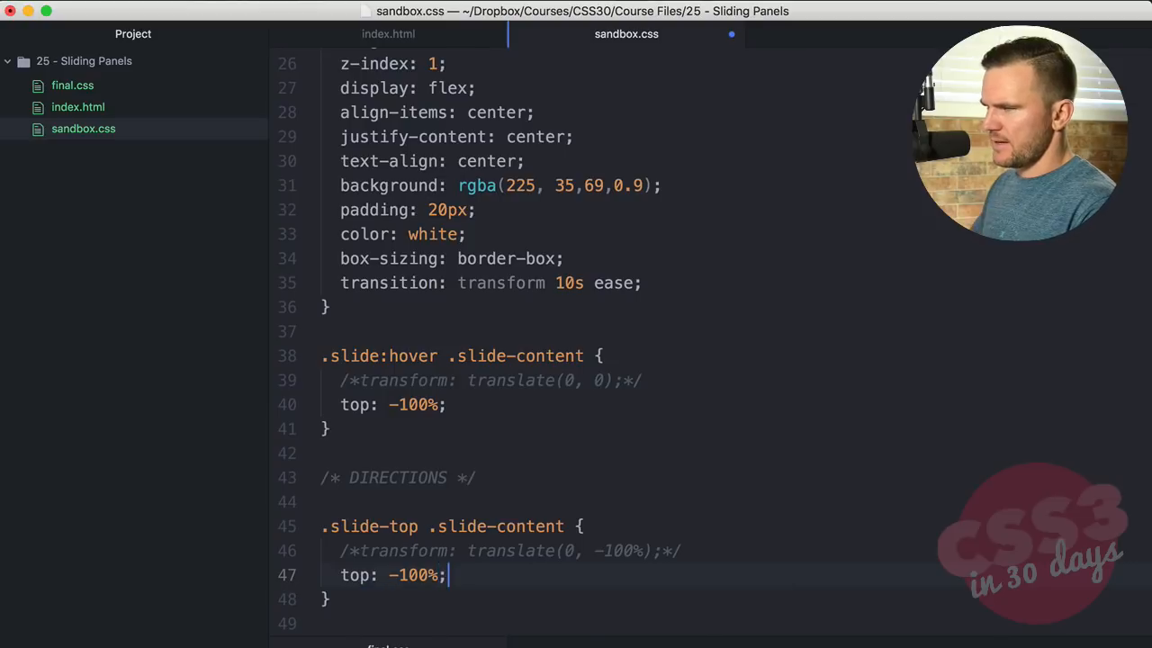
{"action": "type", "text": "0"}
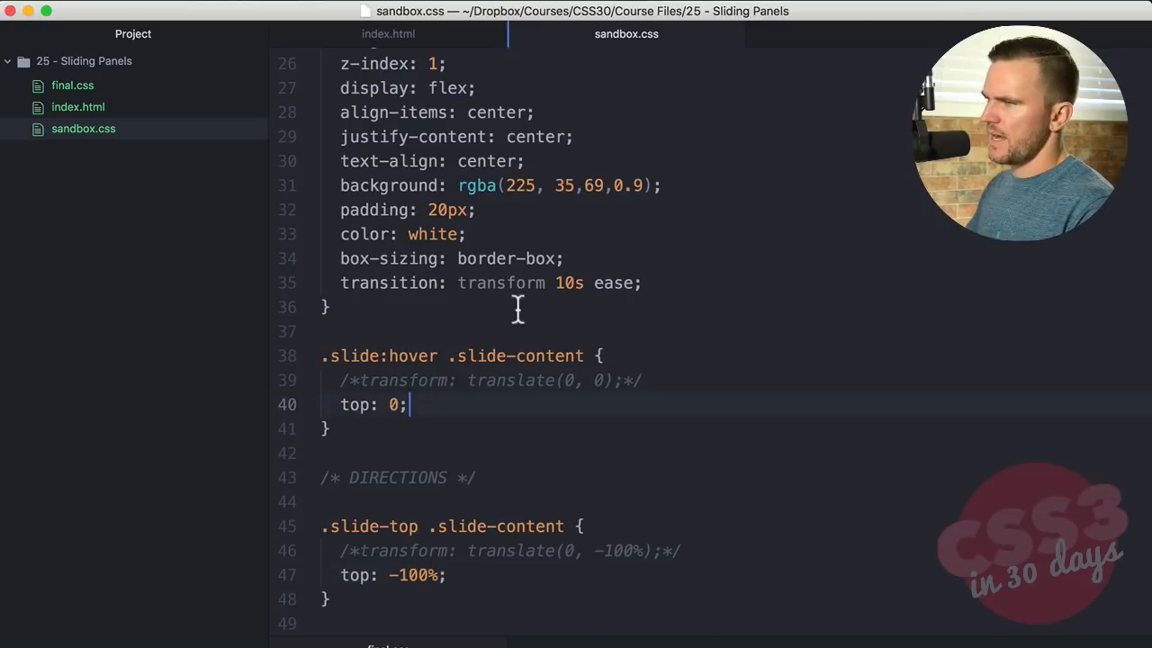
{"action": "type", "text": "all"}
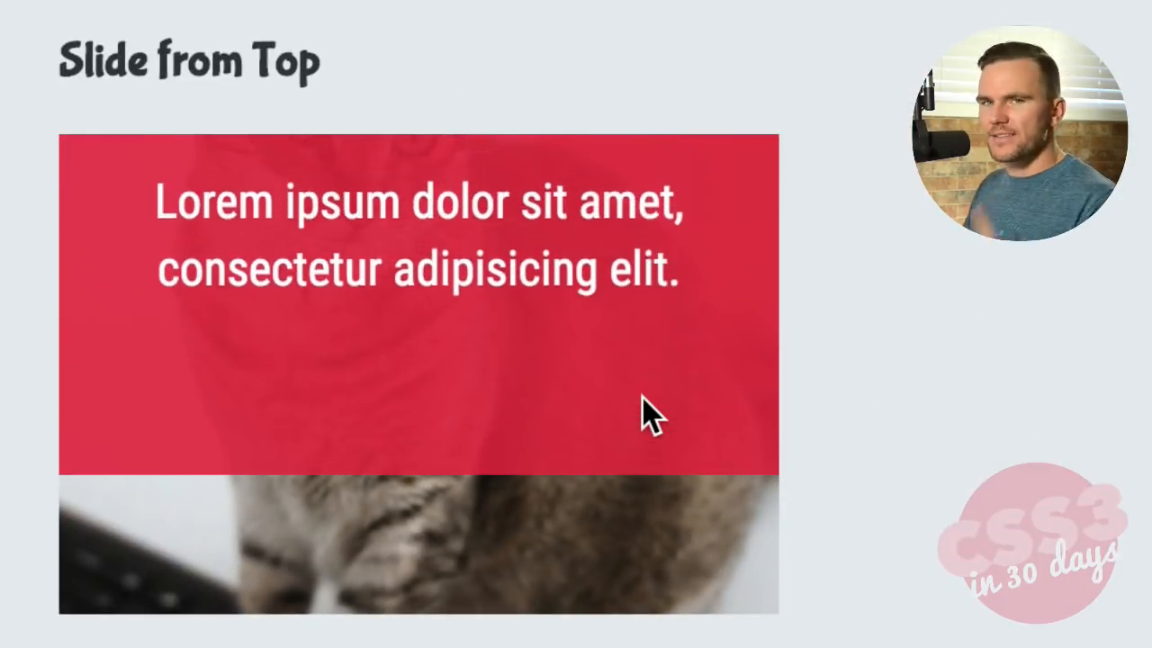
{"action": "mouse_move", "coordinate": [405, 486]}
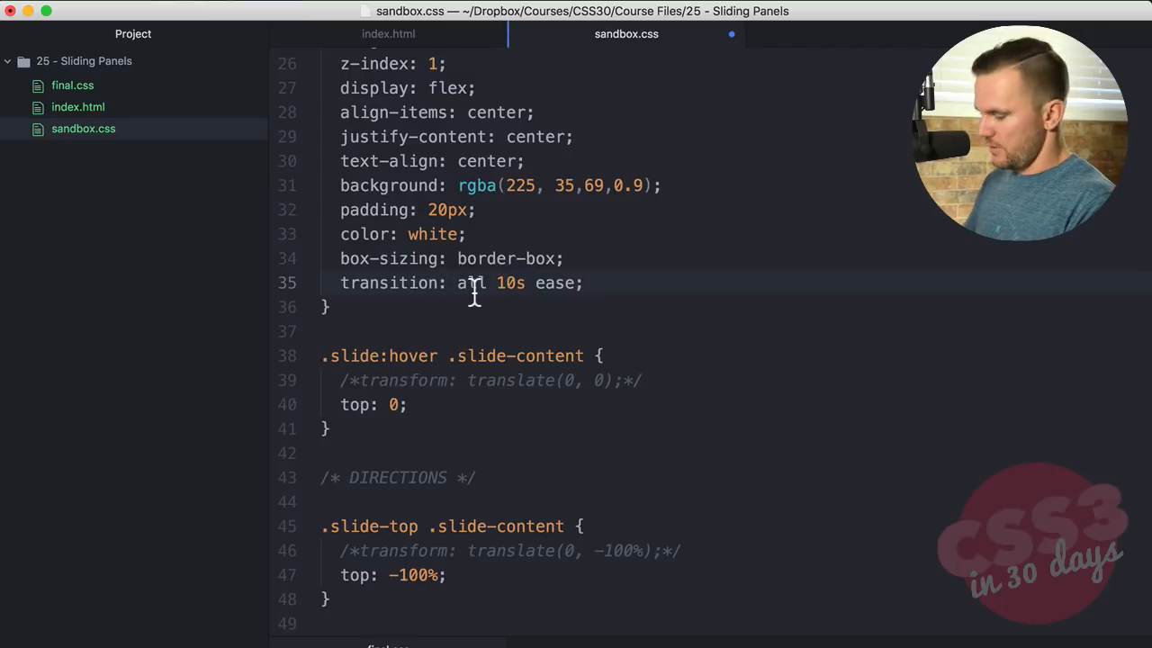
Undo the top-offset edits and set the transition property back to transform
{"action": "type", "text": "tran"}
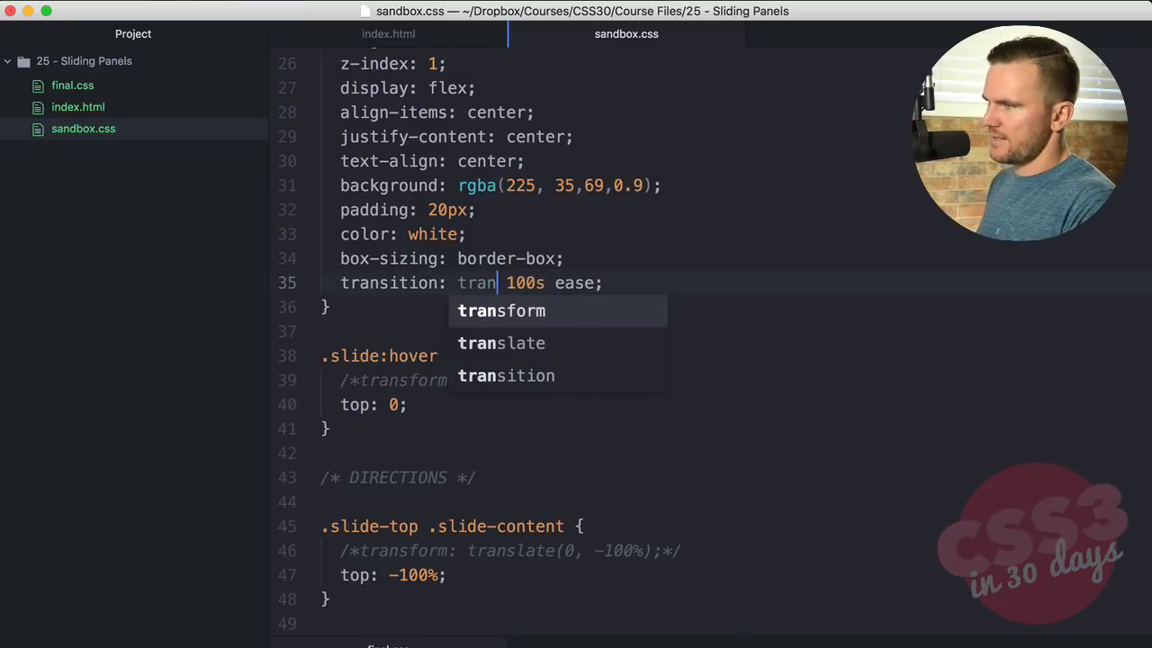
{"action": "left_click", "coordinate": [501, 343]}
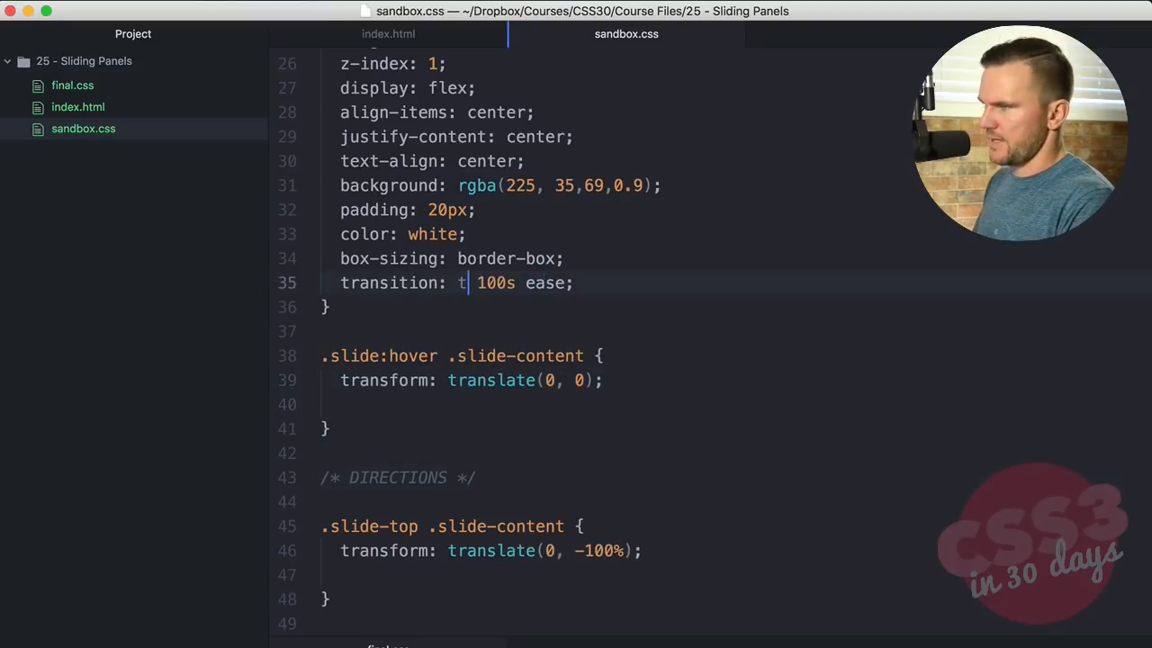
{"action": "type", "text": "transform"}
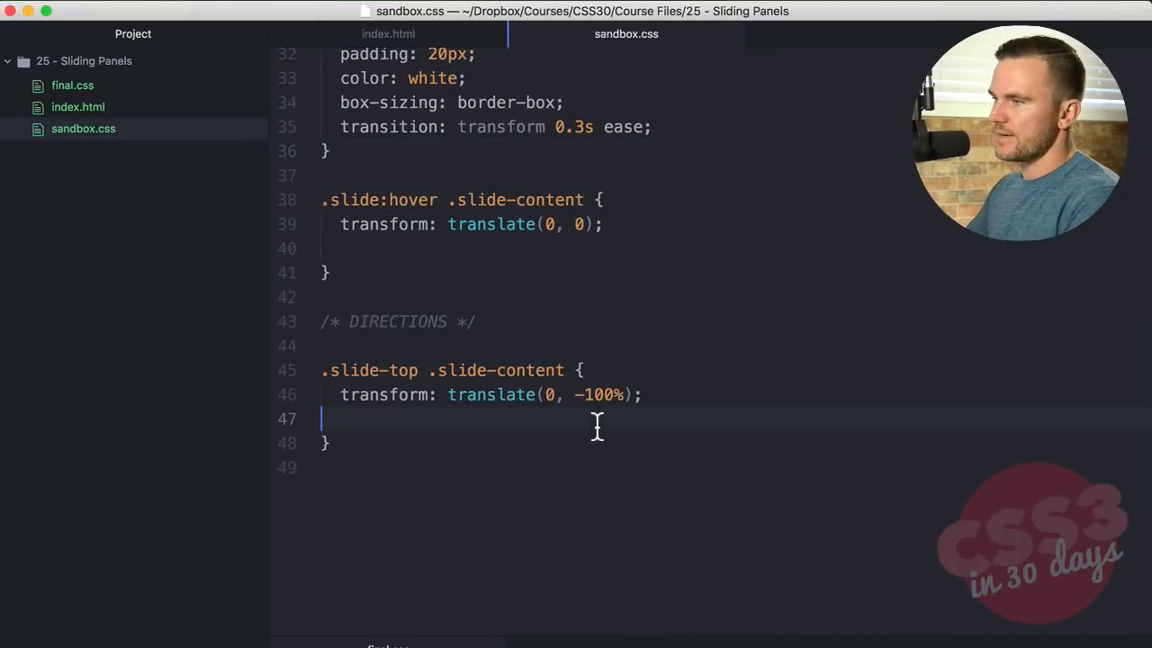
Copy the slide-top rule into slide-right, slide-bottom and slide-left with adjusted translate offsets
{"action": "key", "text": "Backspace"}
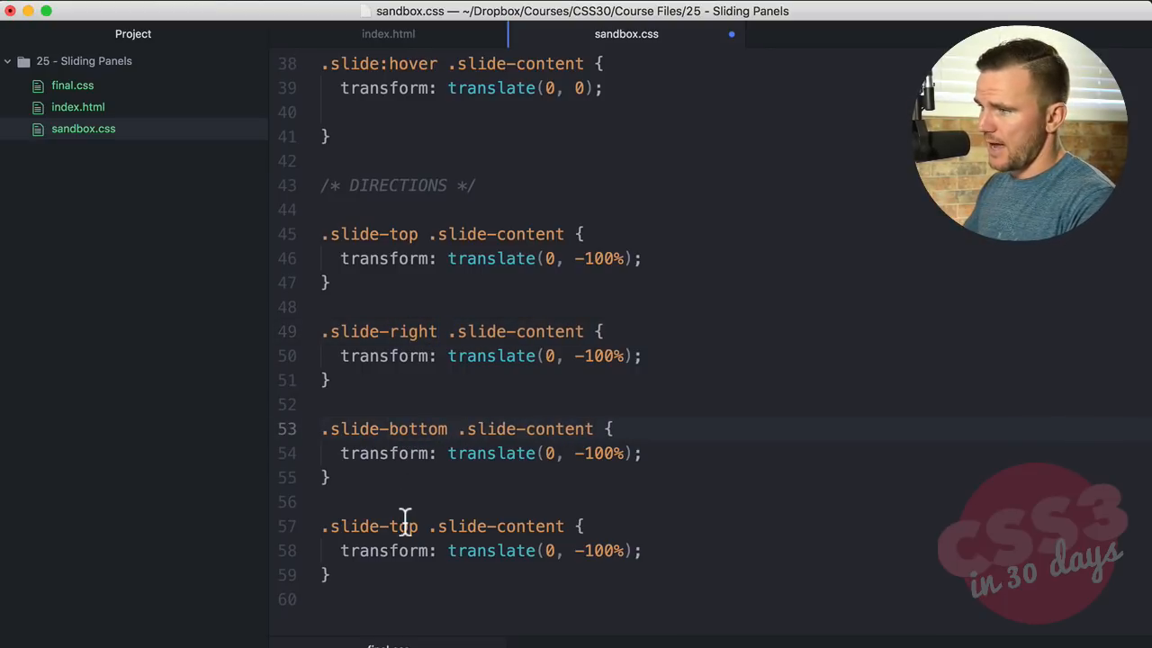
{"action": "type", "text": "left"}
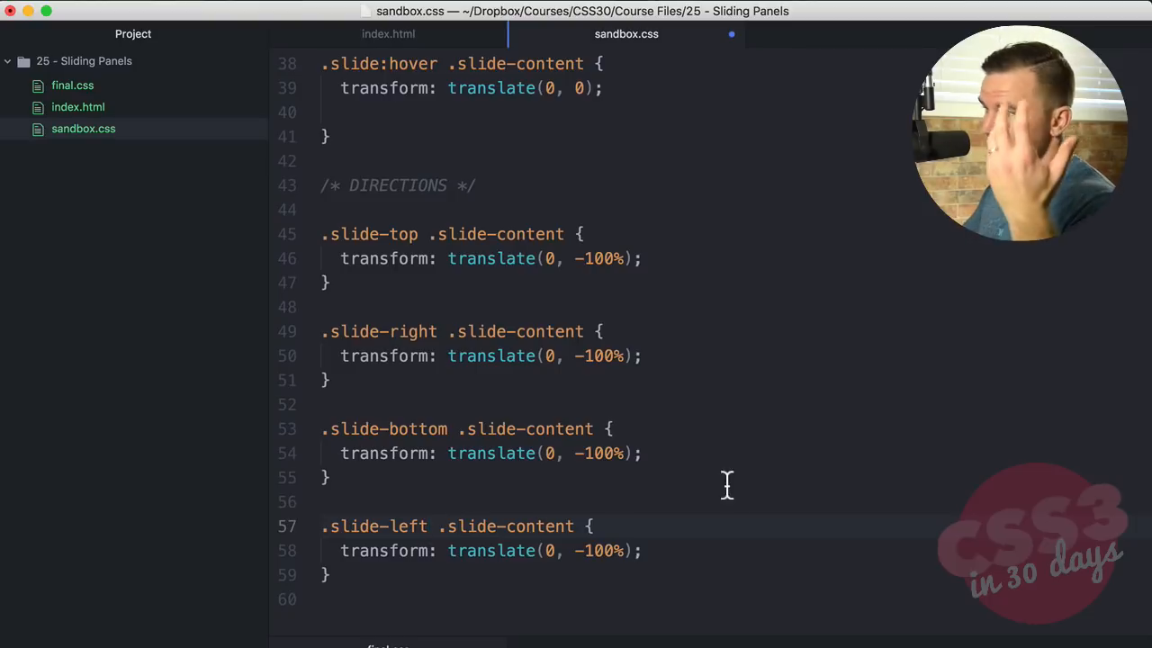
{"action": "left_click", "coordinate": [608, 258]}
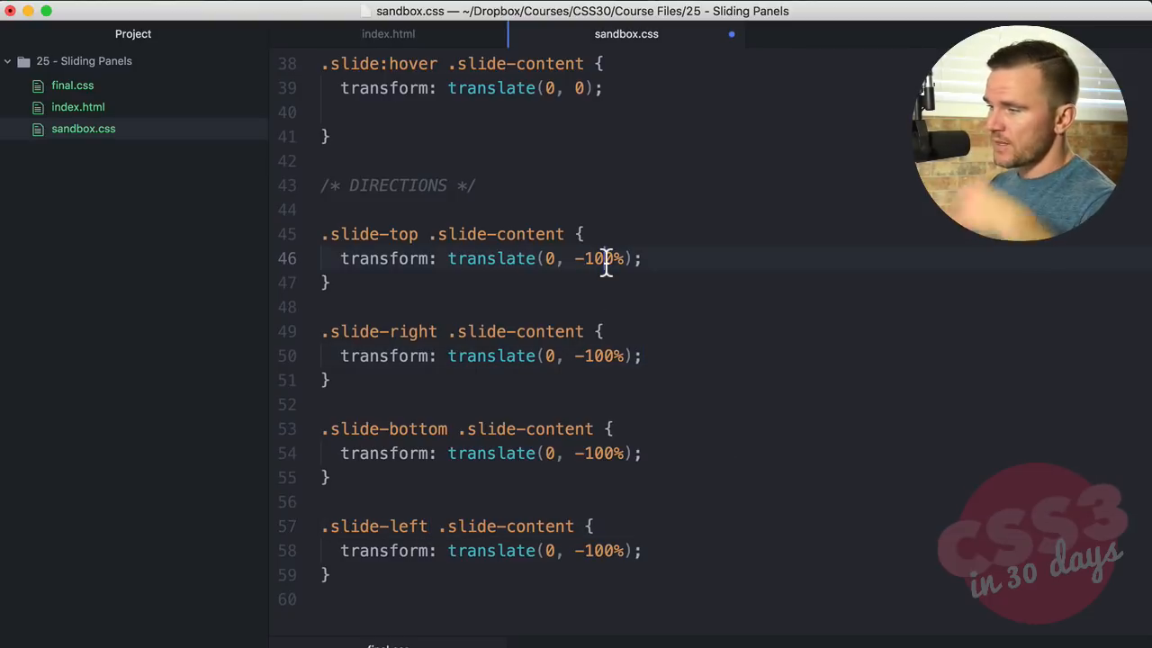
{"action": "mouse_move", "coordinate": [618, 472]}
{"action": "type", "text": "-100%"}
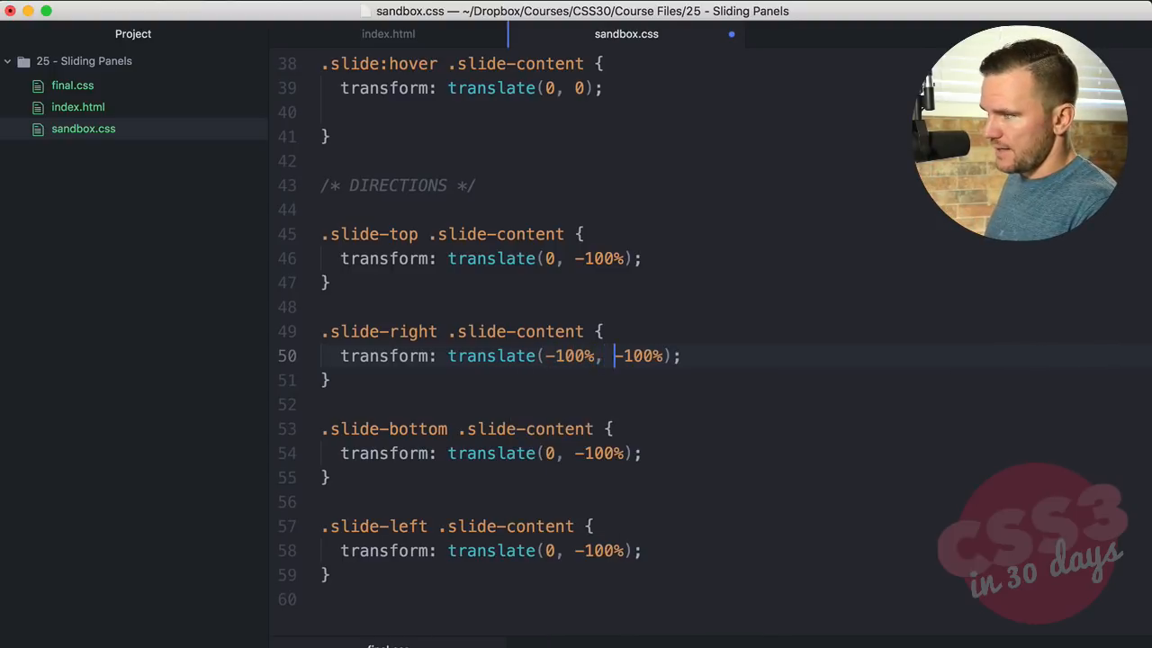
{"action": "type", "text": "0"}
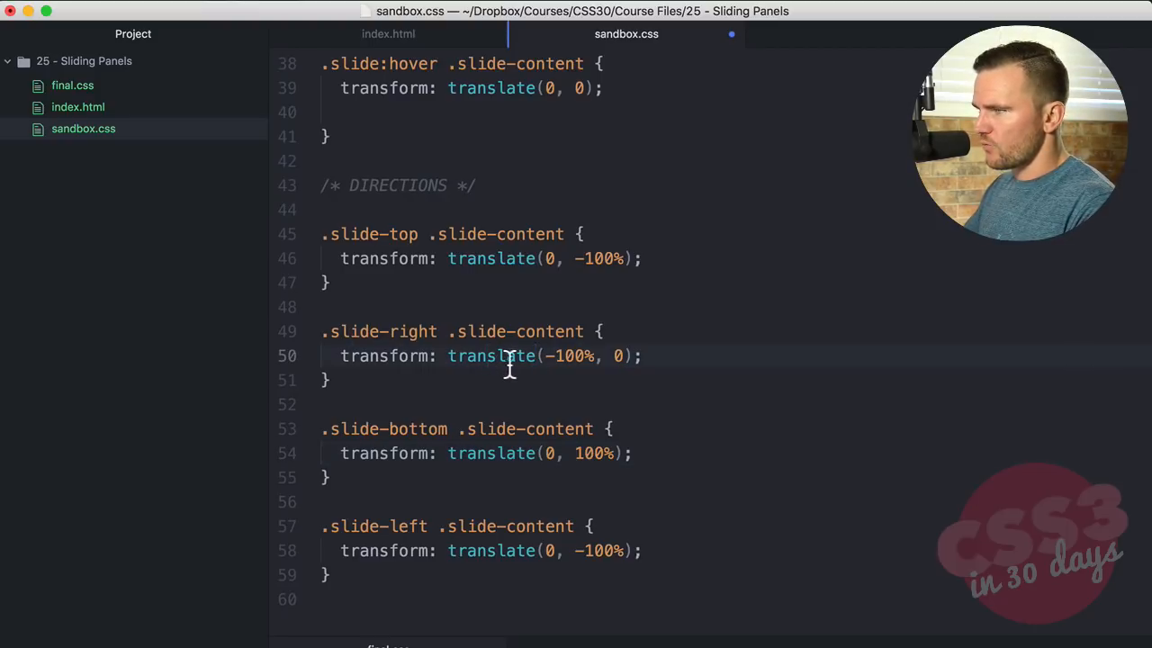
{"action": "mouse_move", "coordinate": [558, 365]}
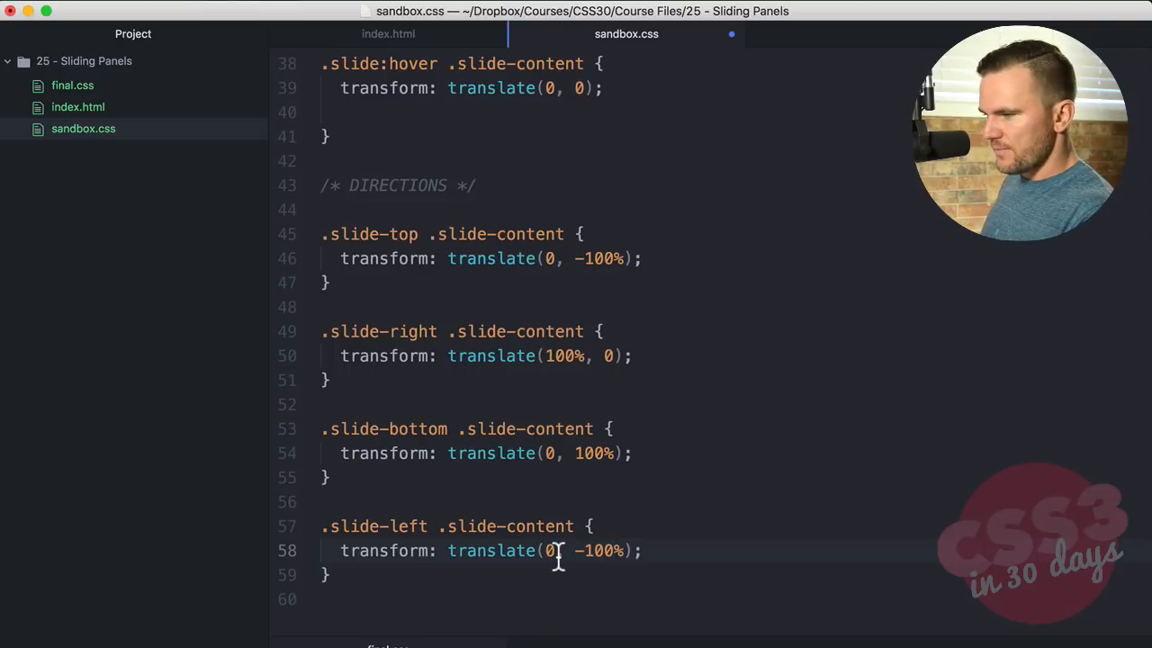
{"action": "type", "text": "-"}
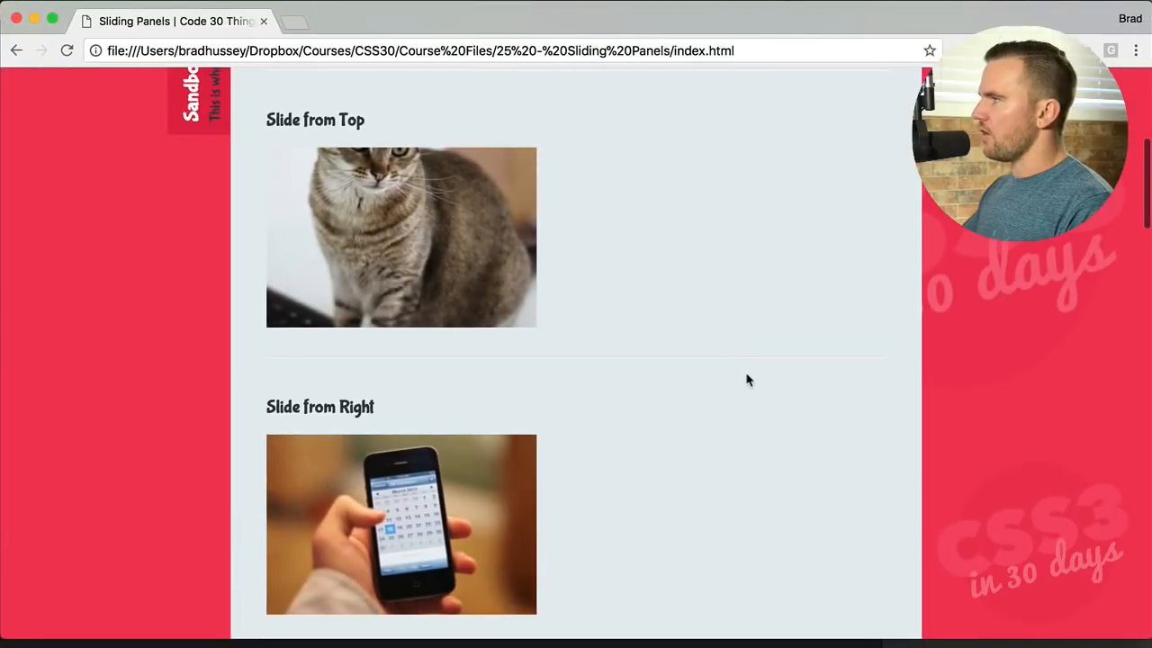
{"action": "scroll", "scroll_direction": "down", "scroll_amount": 3}
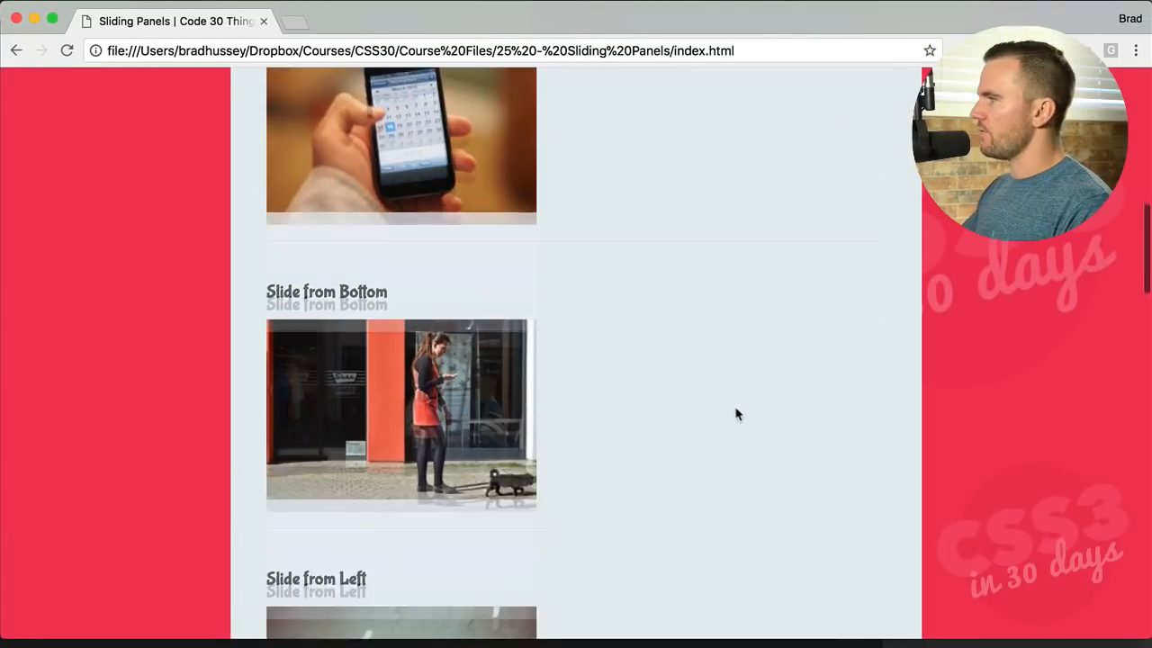
{"action": "scroll", "scroll_direction": "down", "scroll_amount": 3}
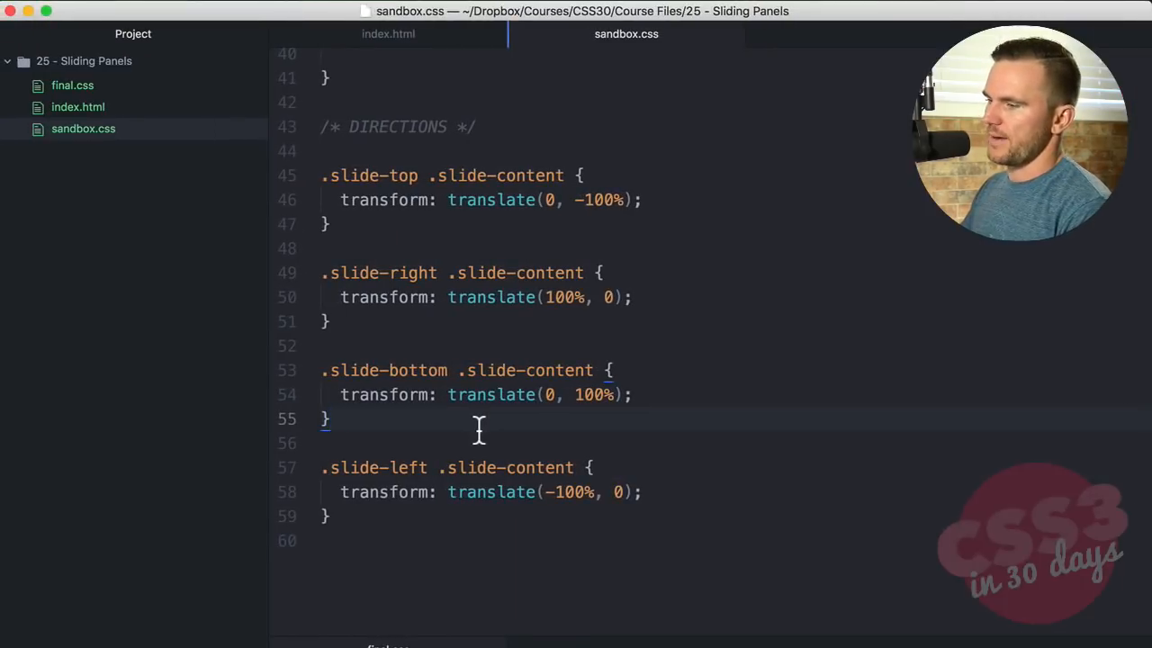
{"action": "mouse_move", "coordinate": [388, 33]}
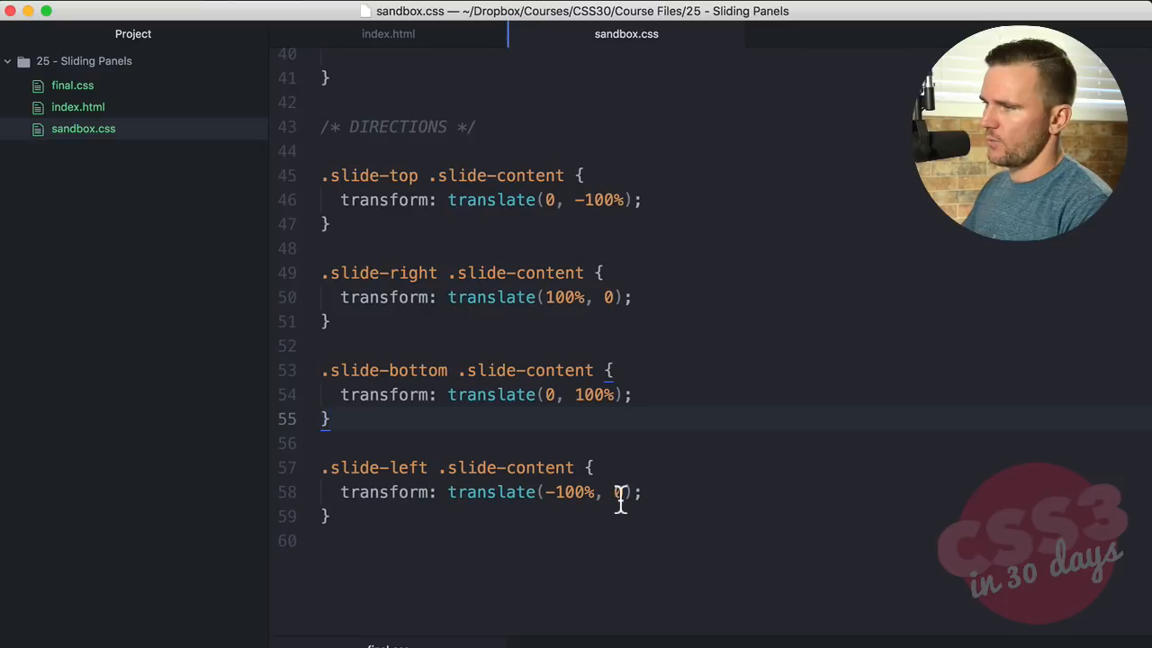
Change the .slide-left translate to (-100%, -100%) and save
{"action": "type", "text": "-100%"}
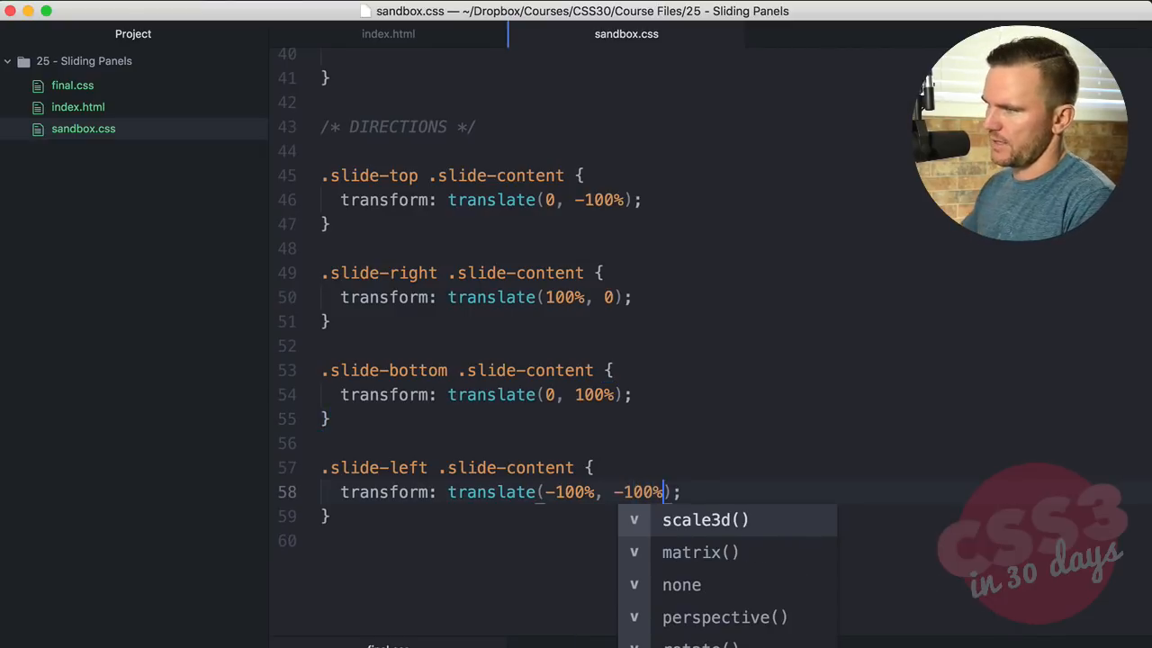
{"action": "key", "text": "Escape"}
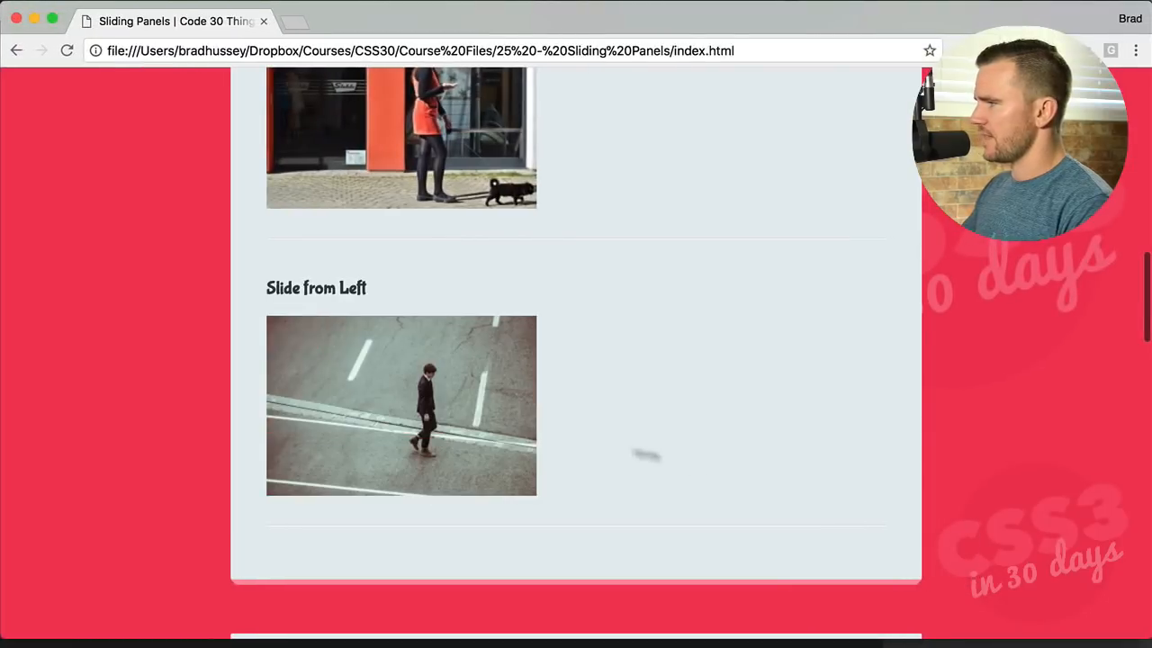
{"action": "left_click", "coordinate": [401, 405]}
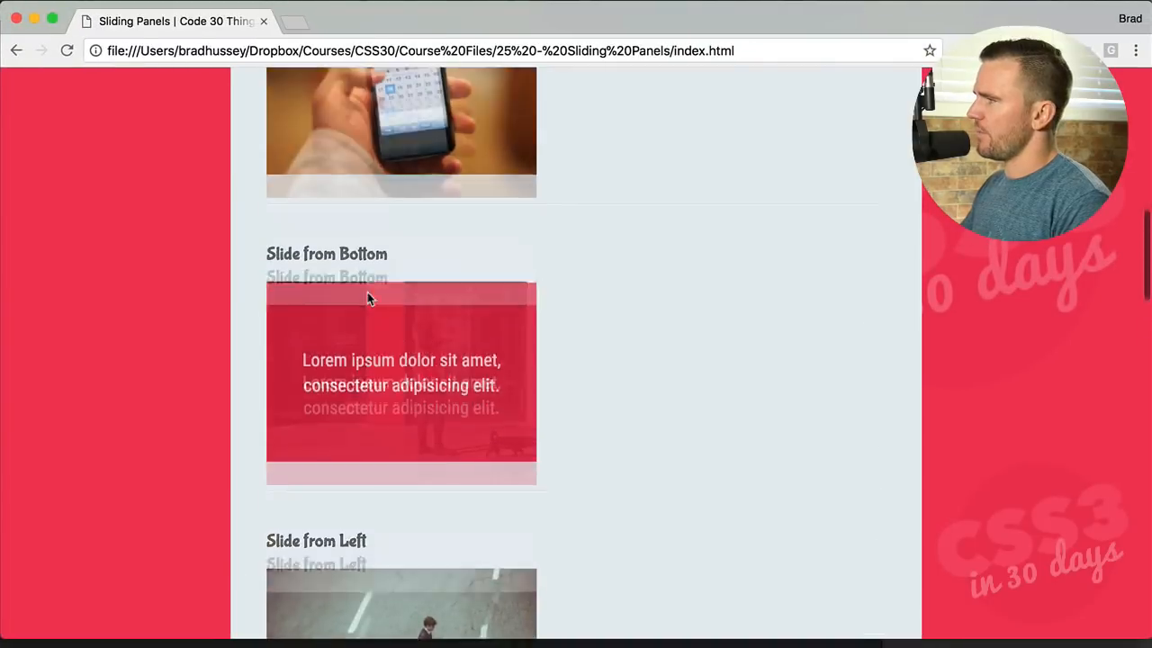
{"action": "scroll", "scroll_direction": "up", "scroll_amount": 3}
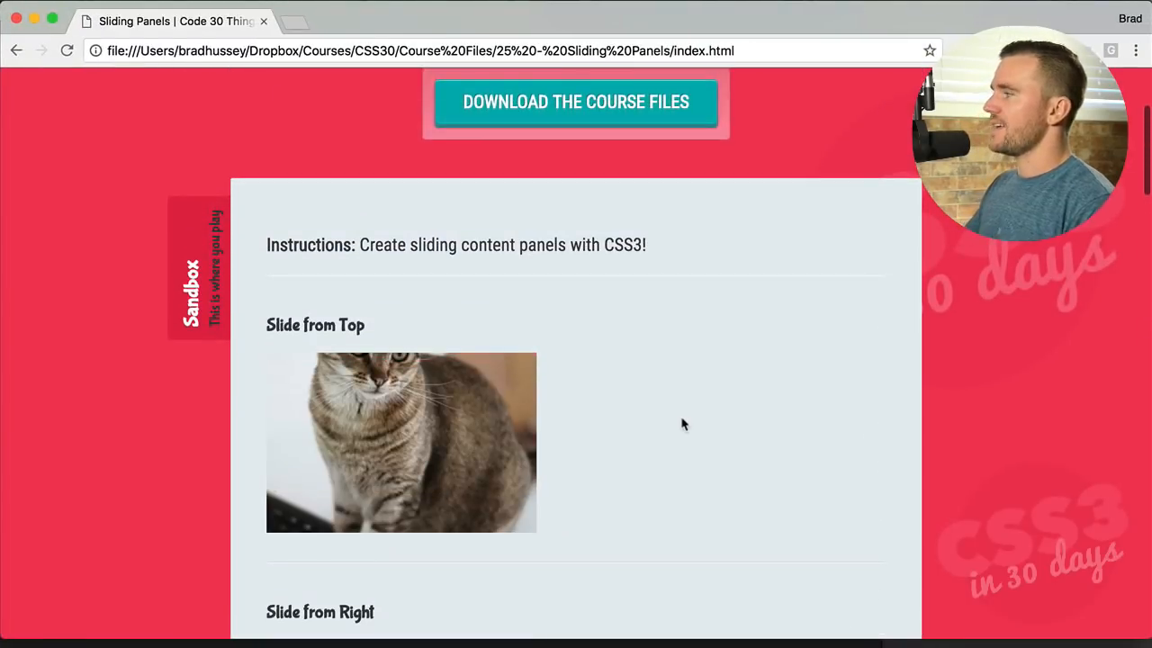